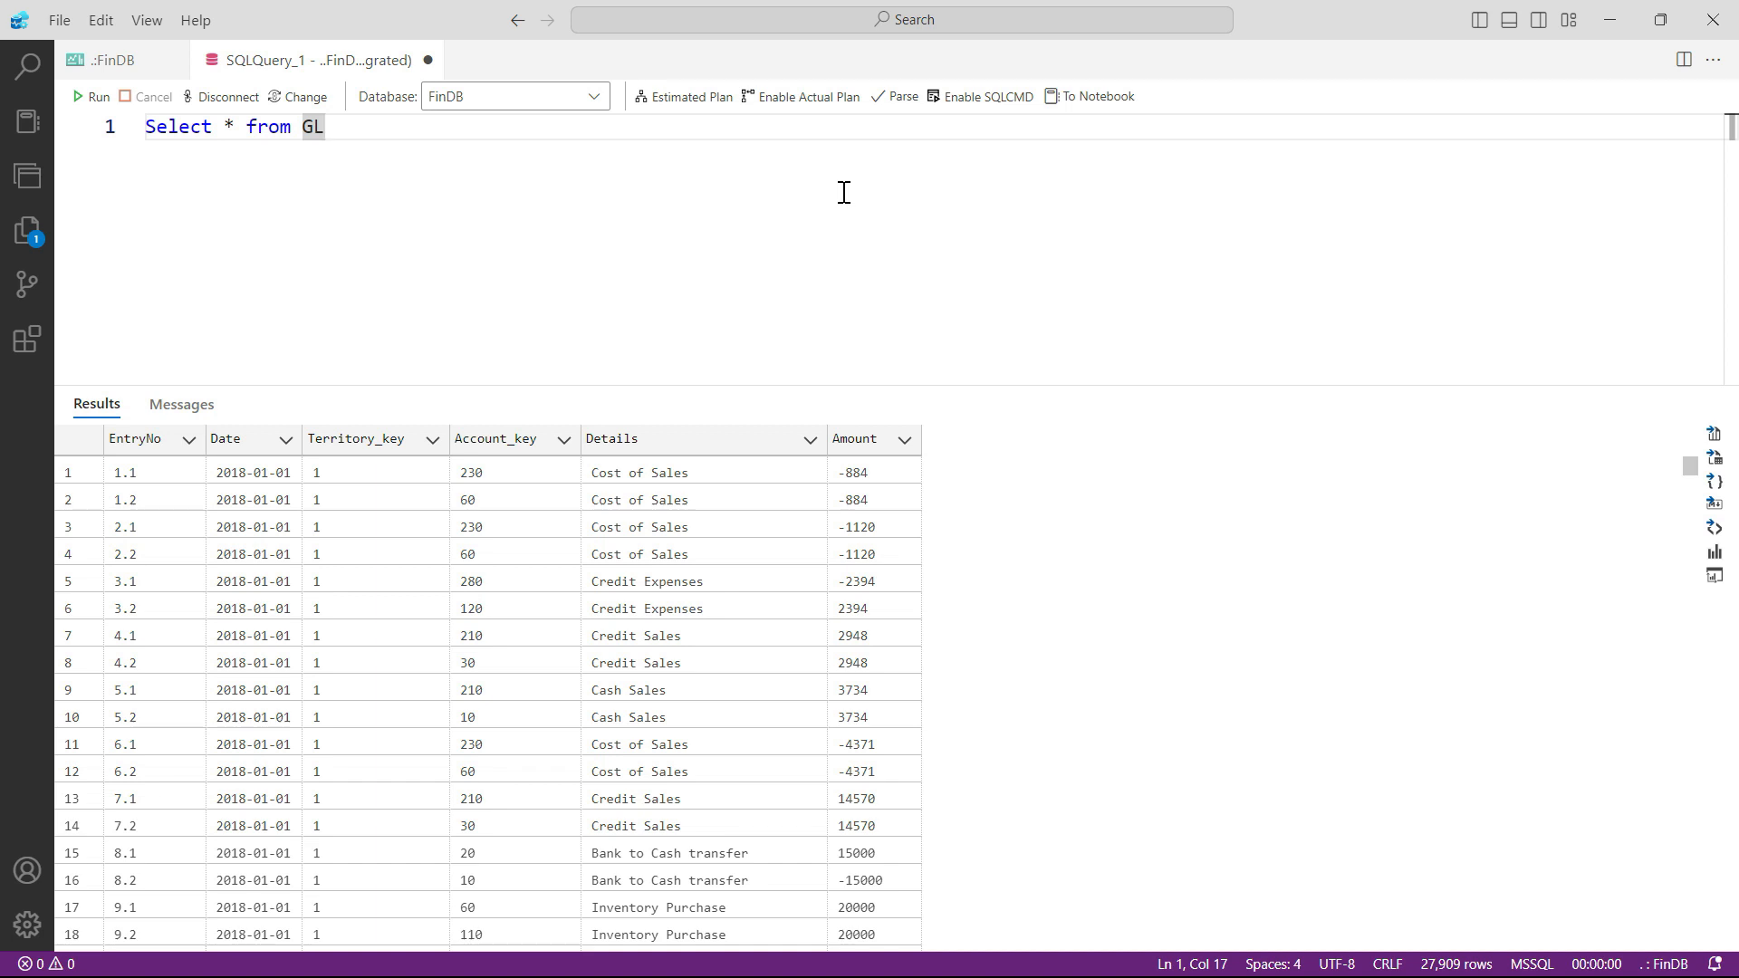
mouse_move(841, 130)
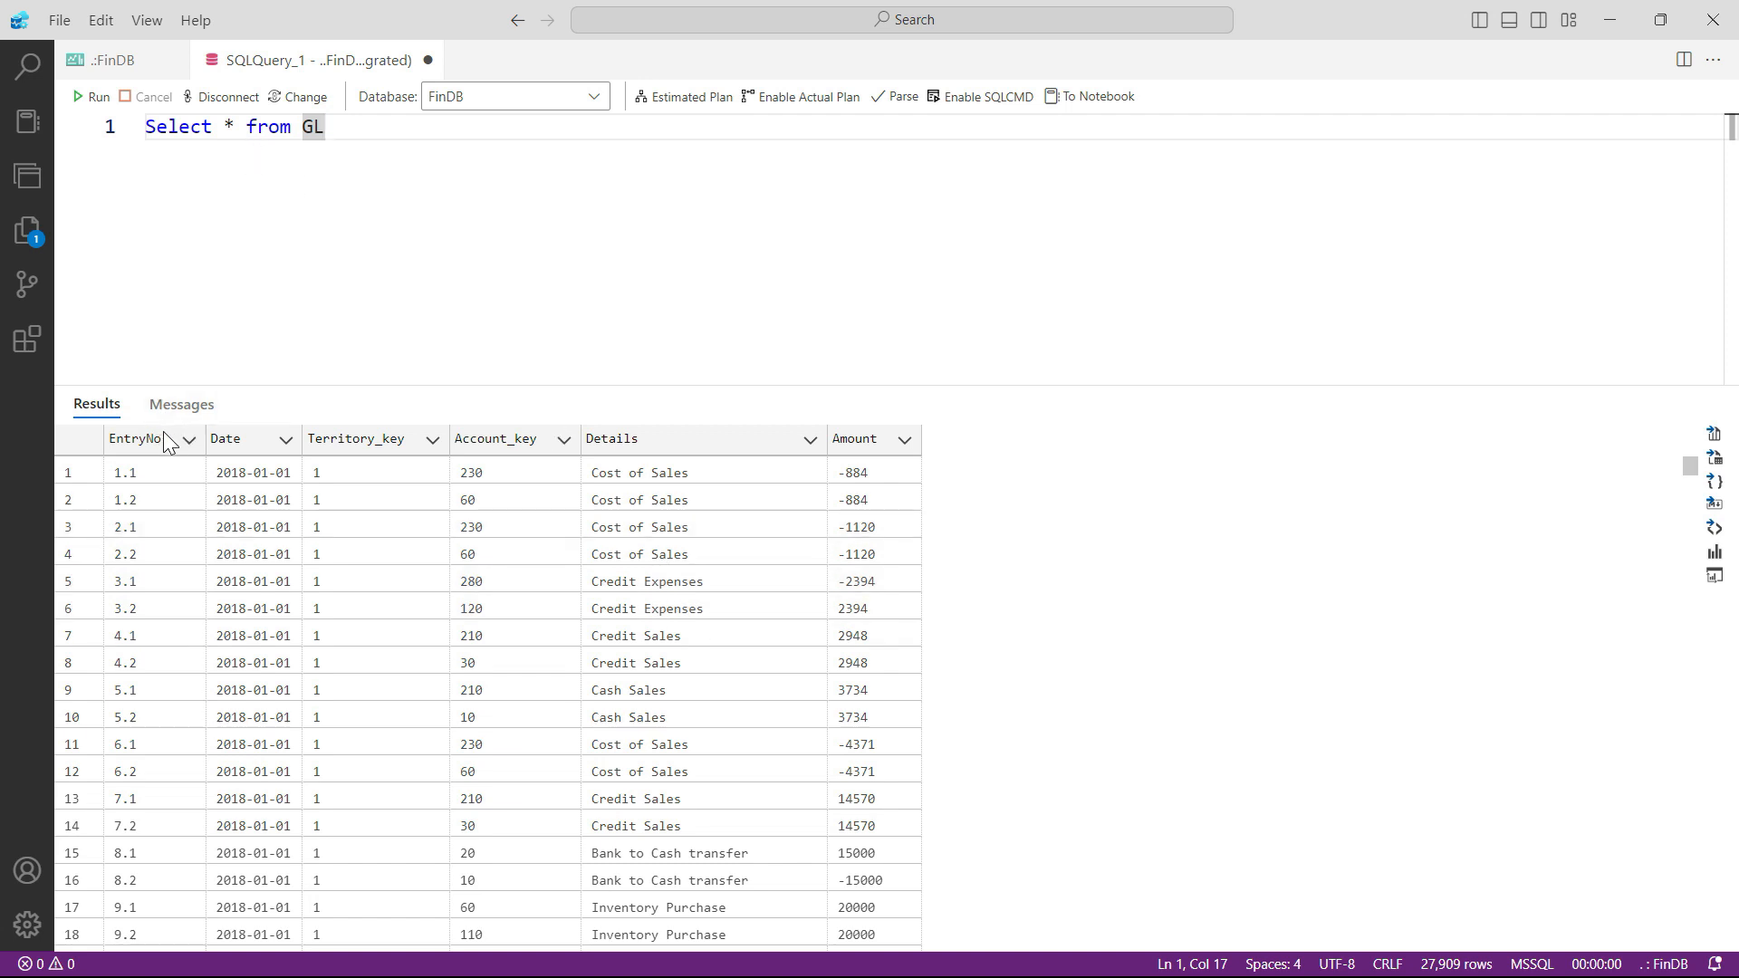
mouse_move(702, 468)
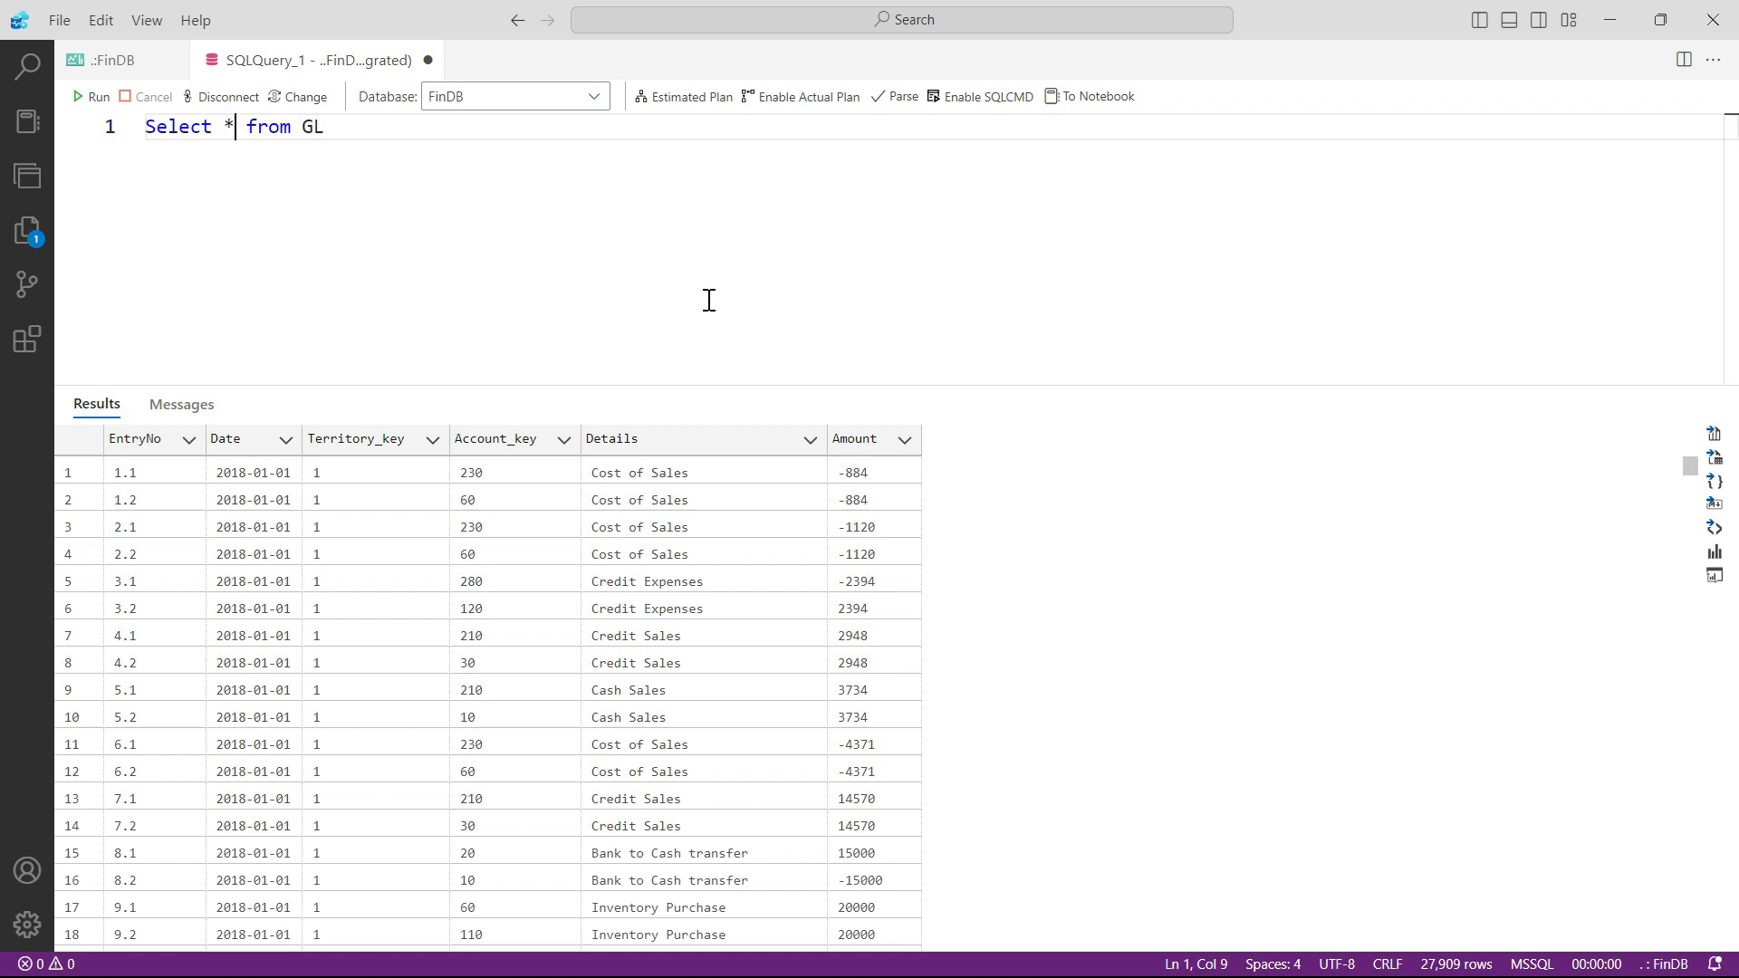
- Run 'Select Date, Amount from GL' to return only those two columns across 27,909 rows
key("Backspace")
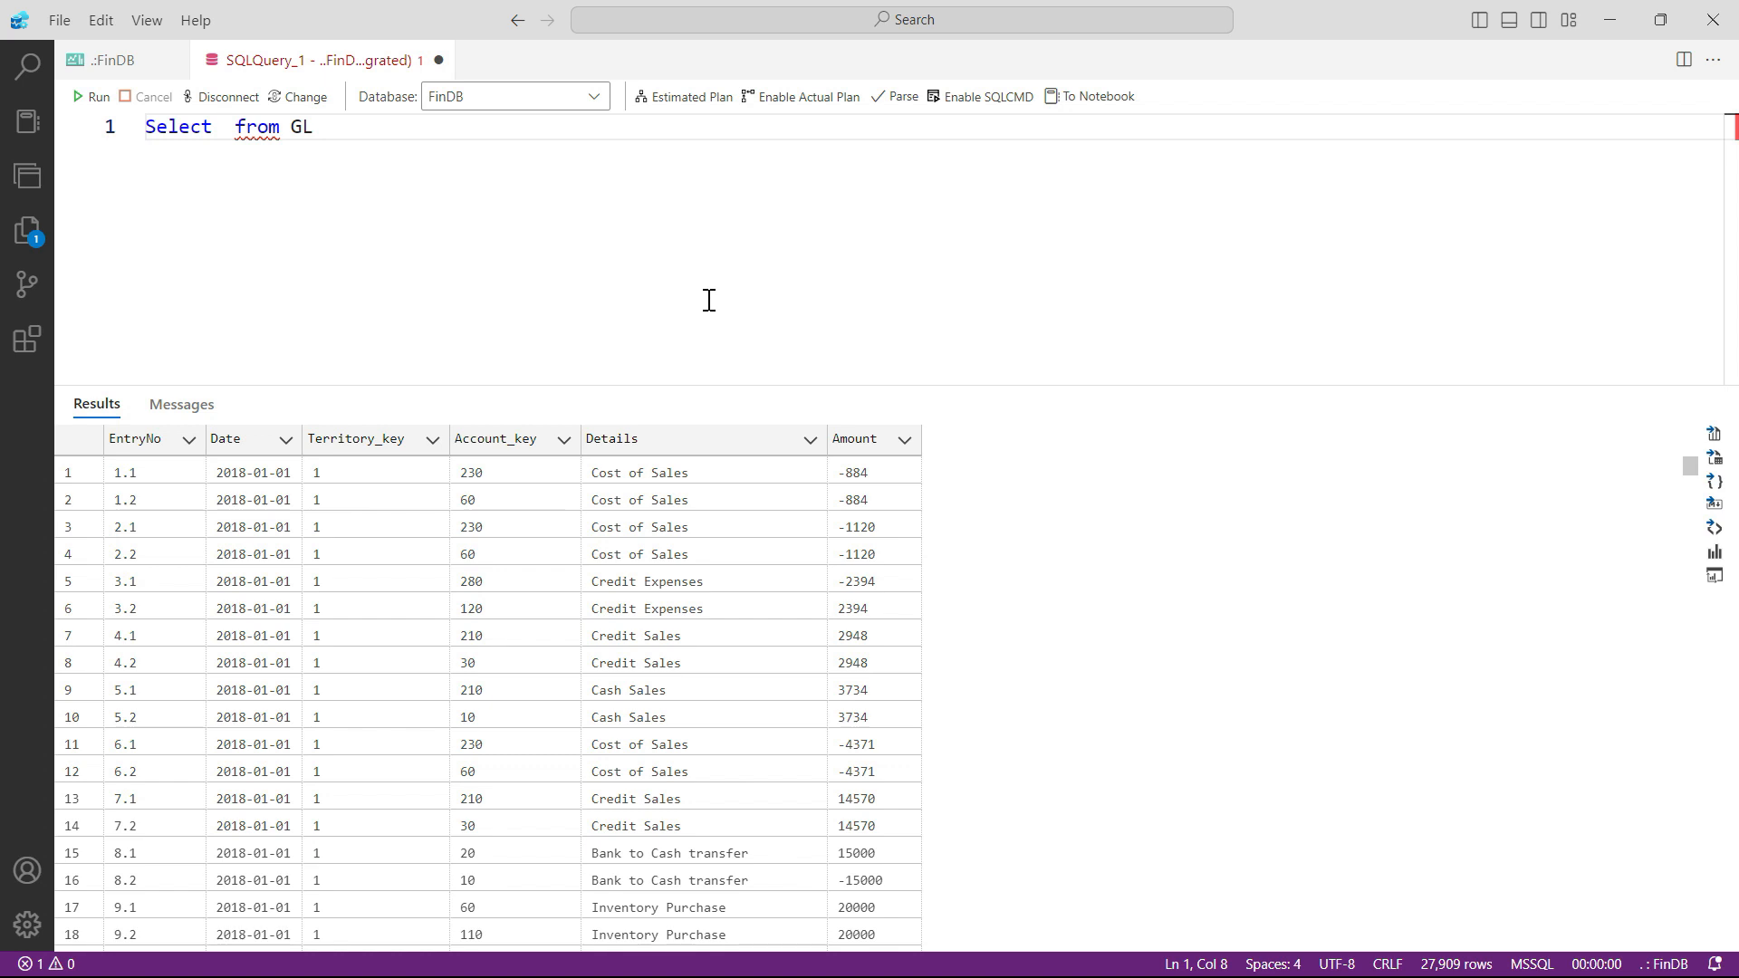
type("Date, A")
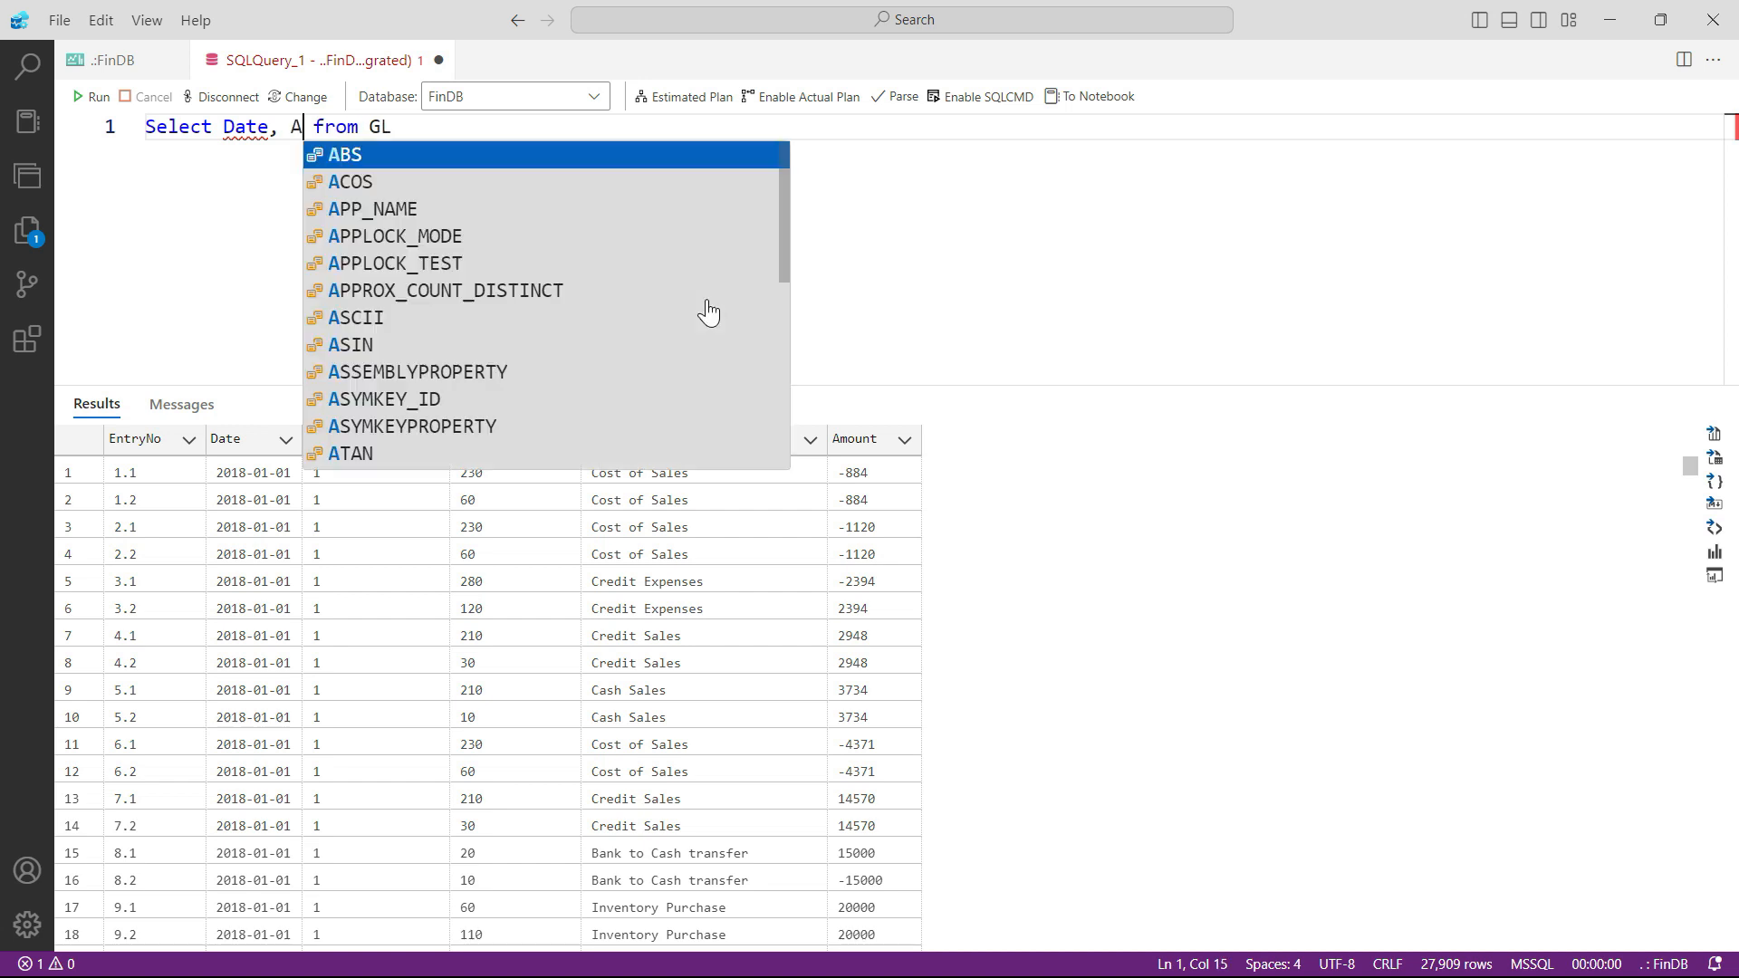
type("mount")
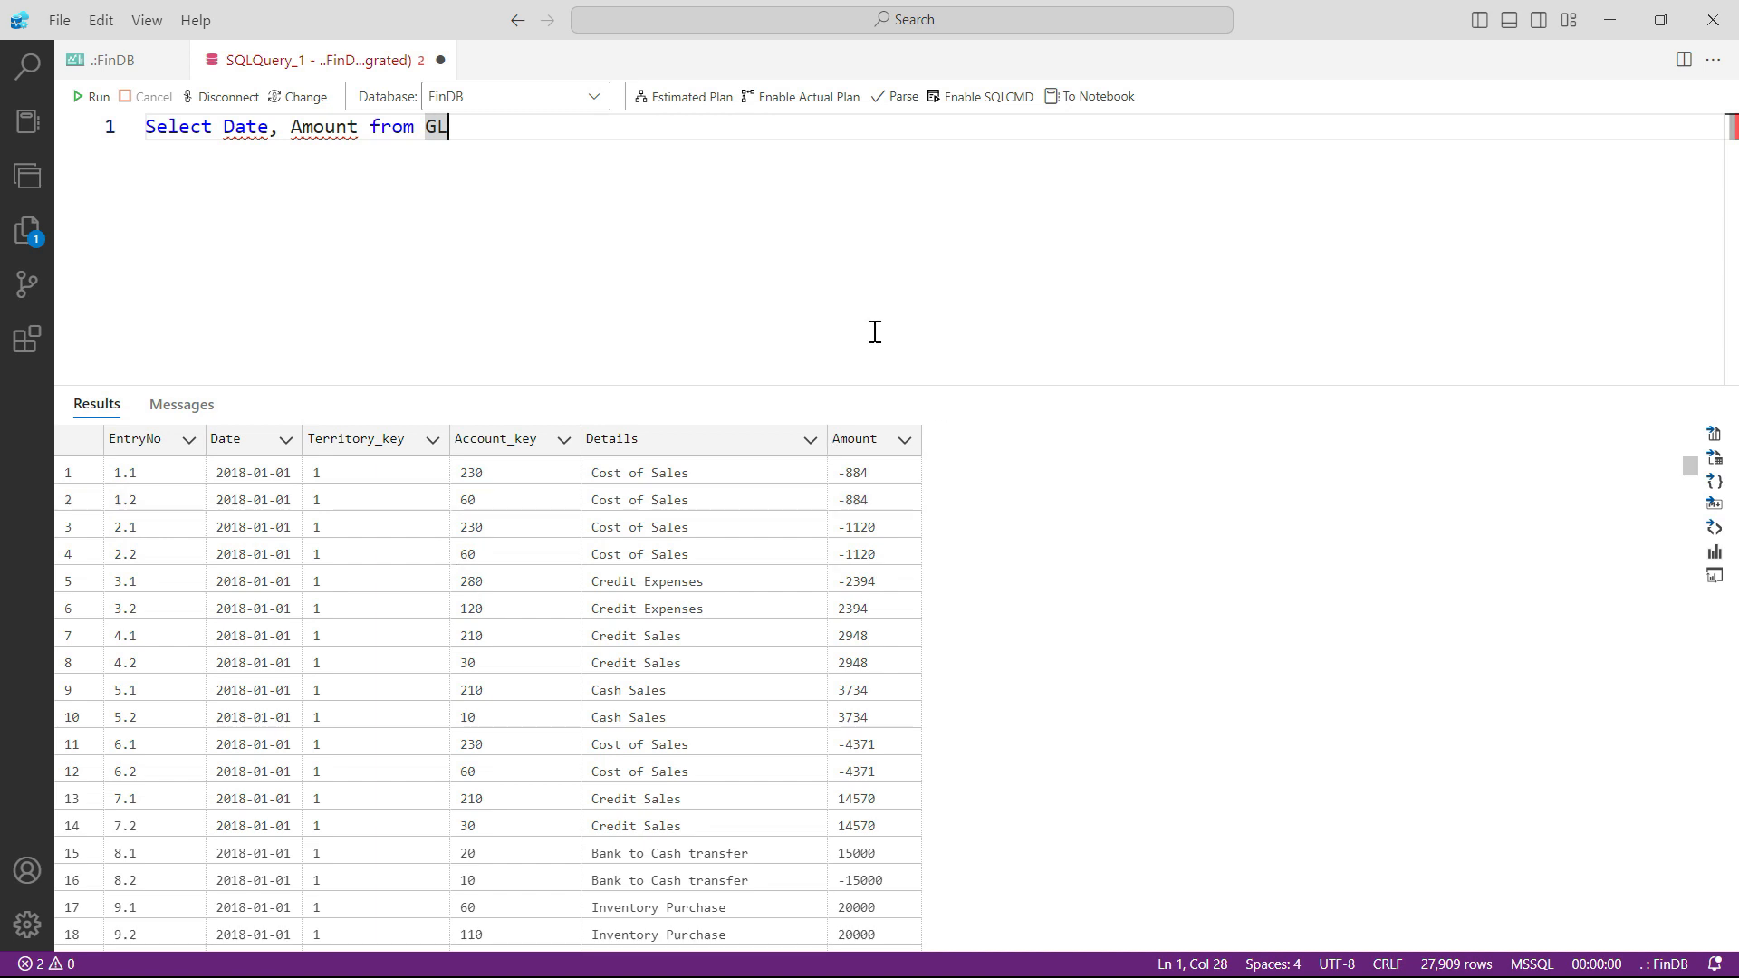
left_click(94, 96)
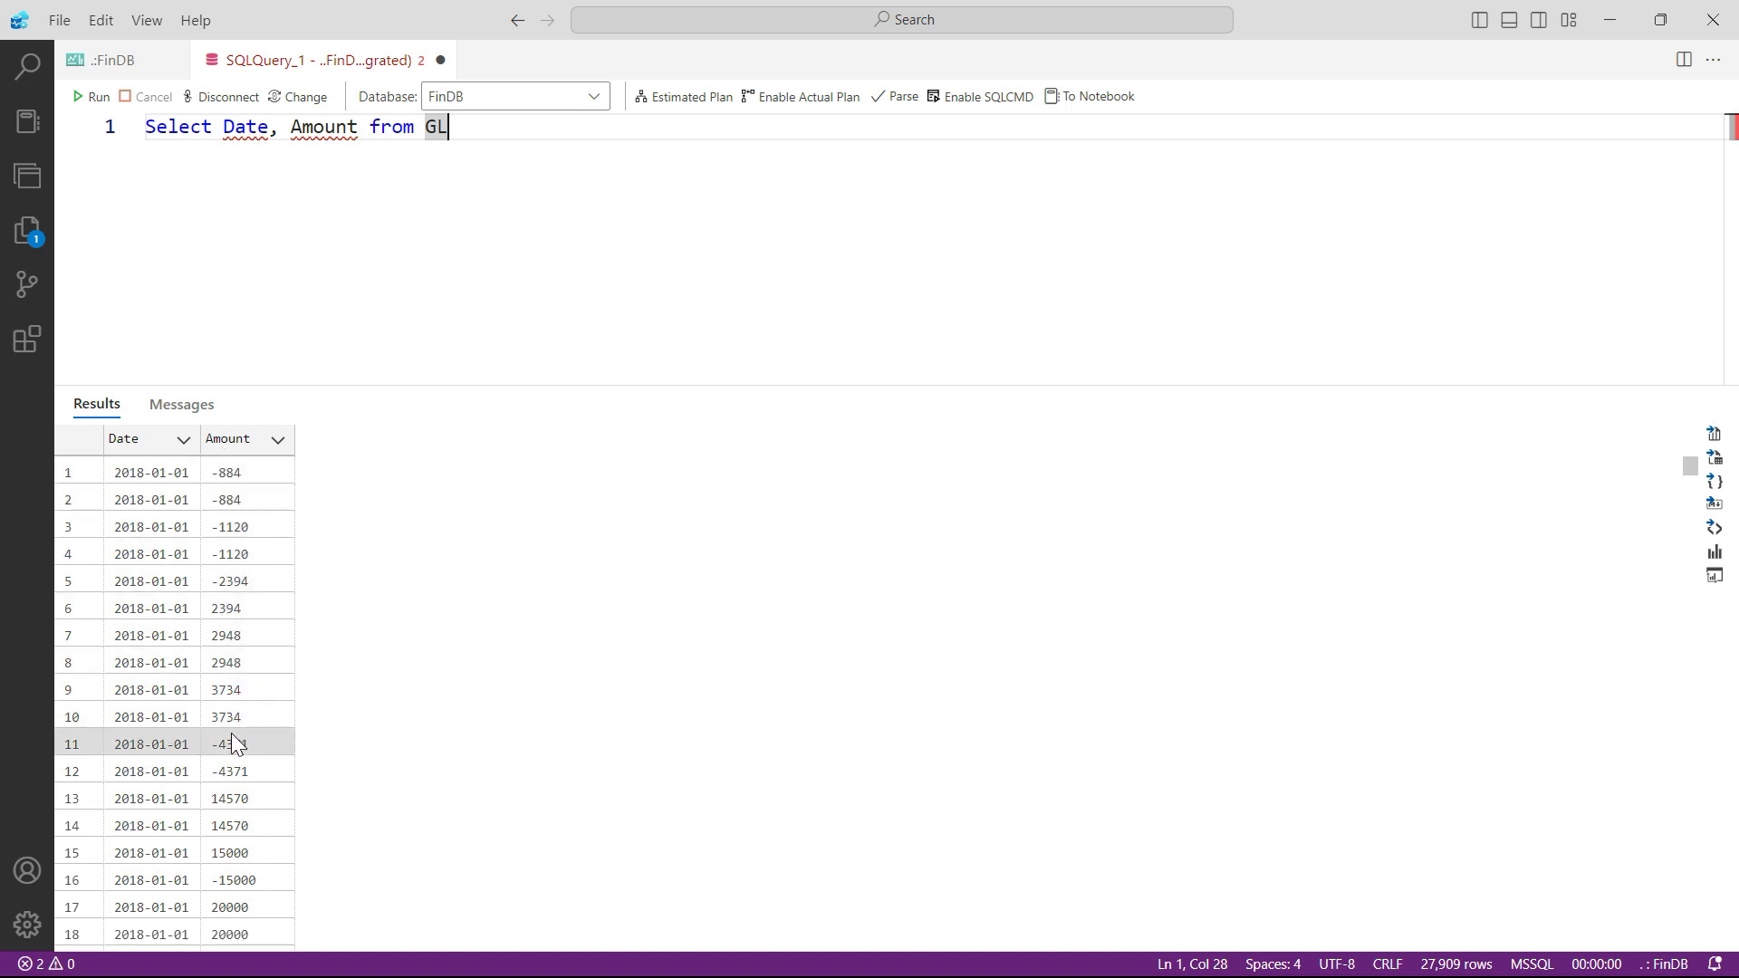
mouse_move(362, 362)
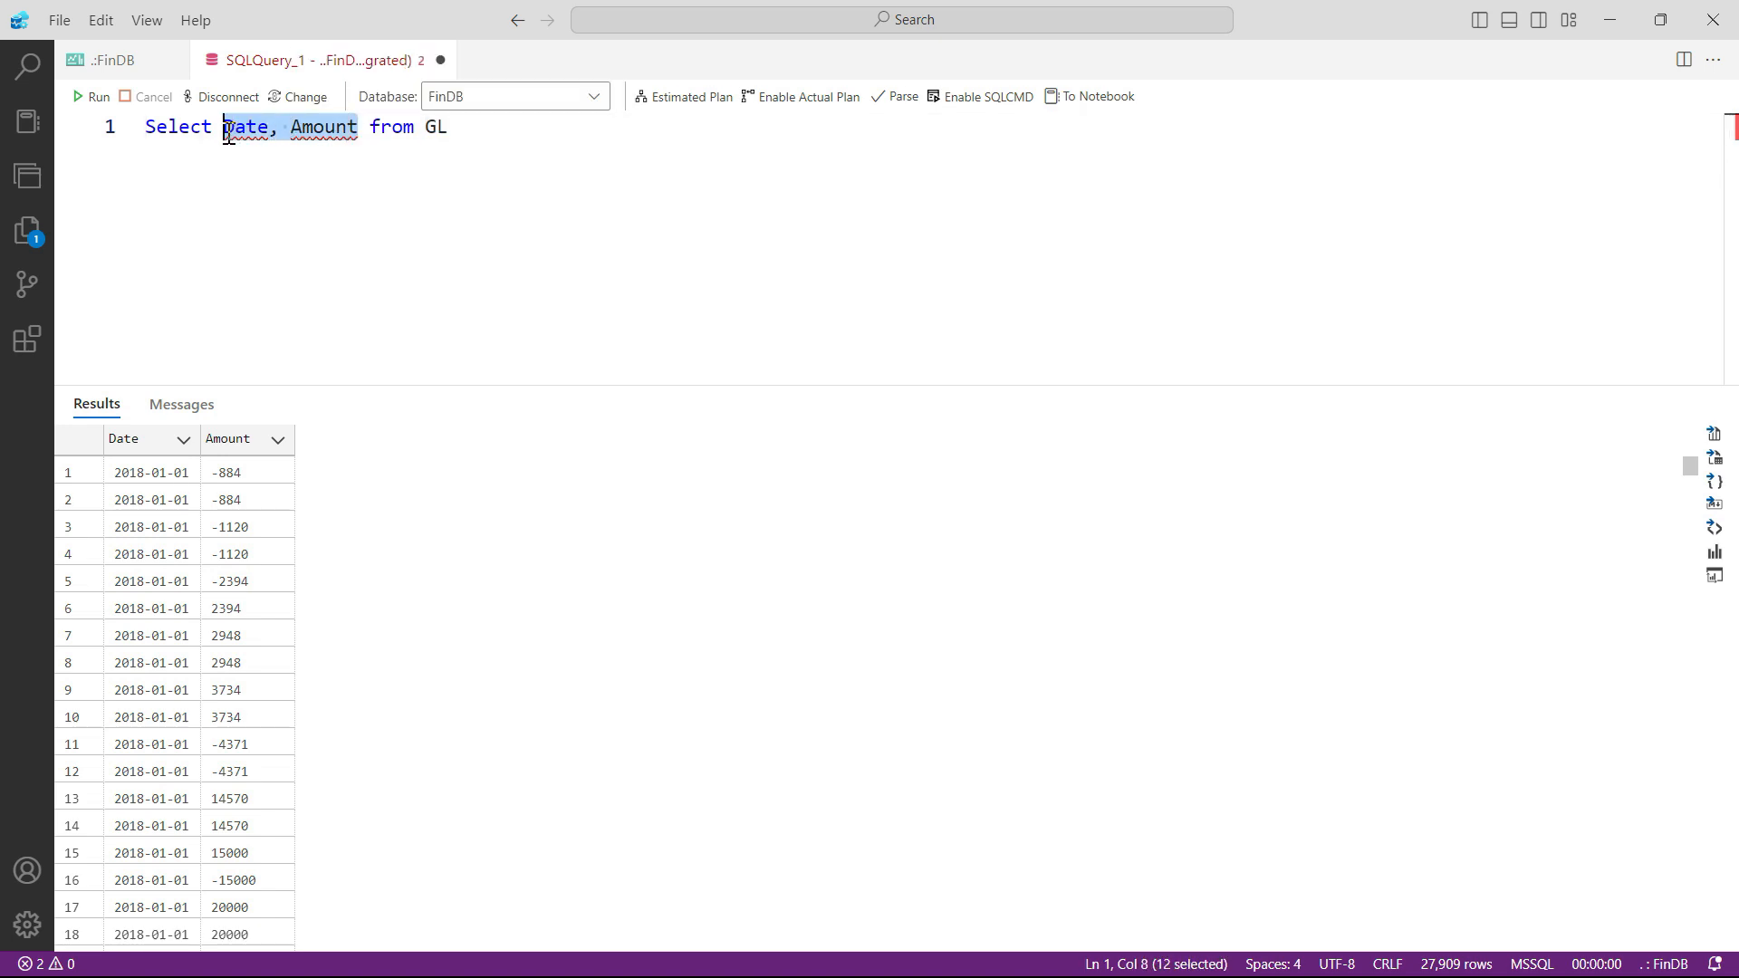
- Rerun 'Select * from GL', then run an Amount-only version of the query
type("*")
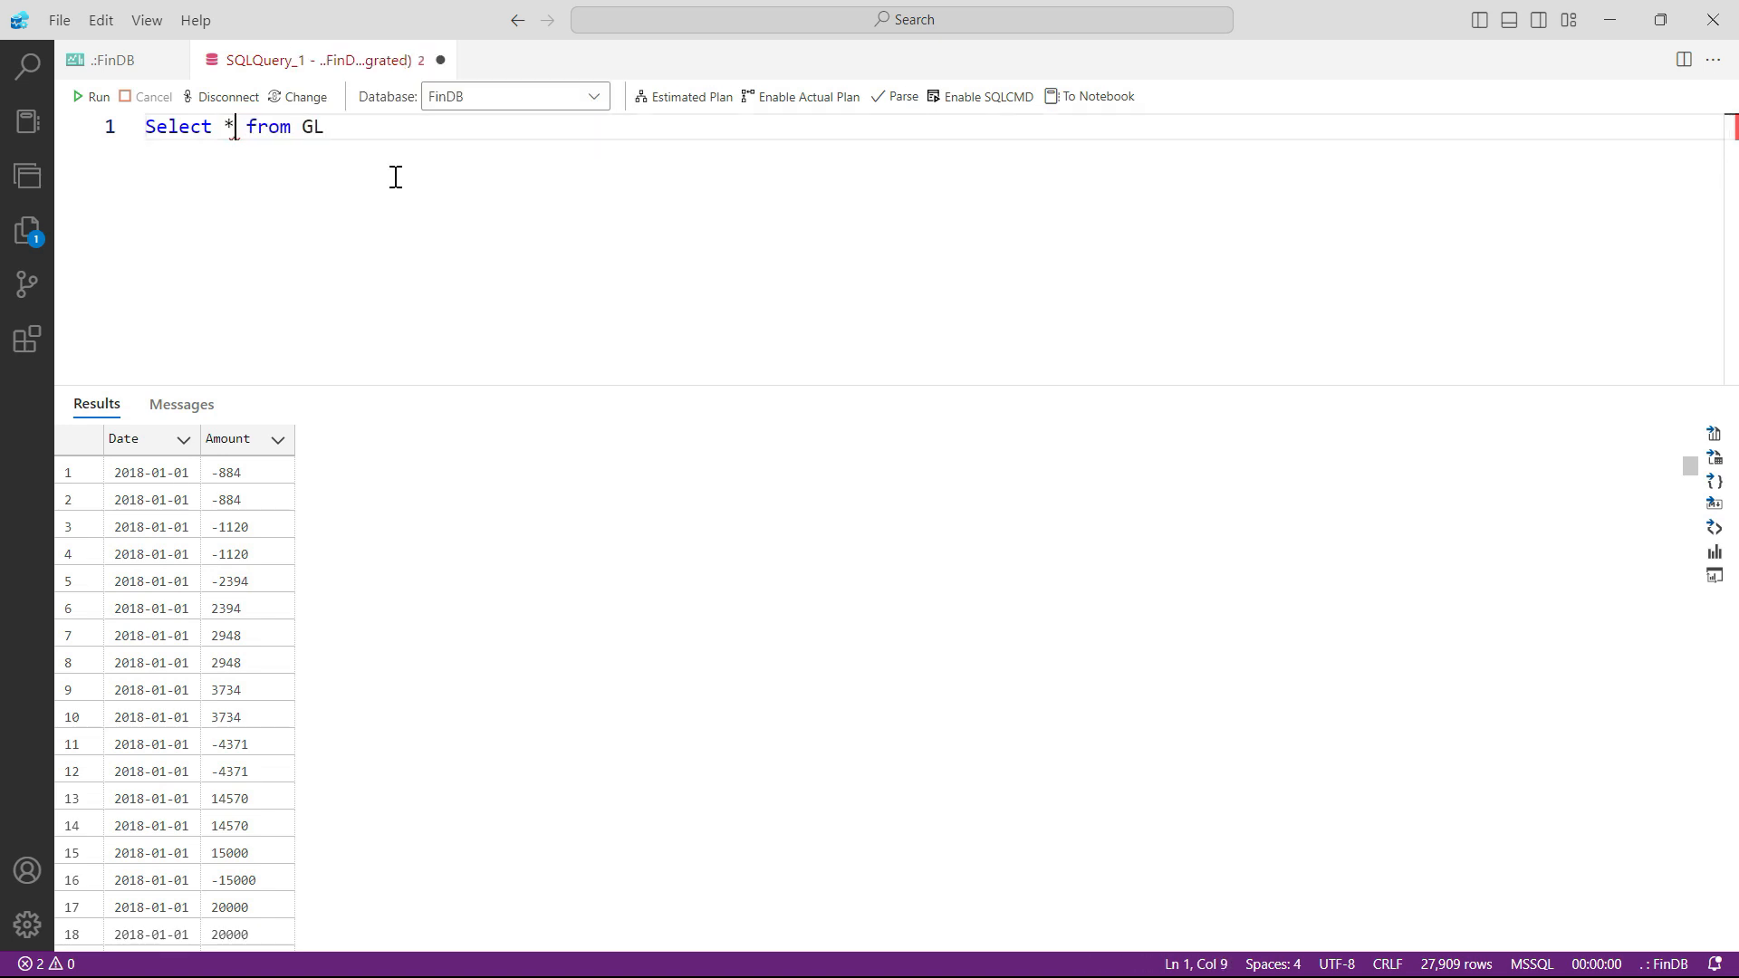
left_click(92, 96)
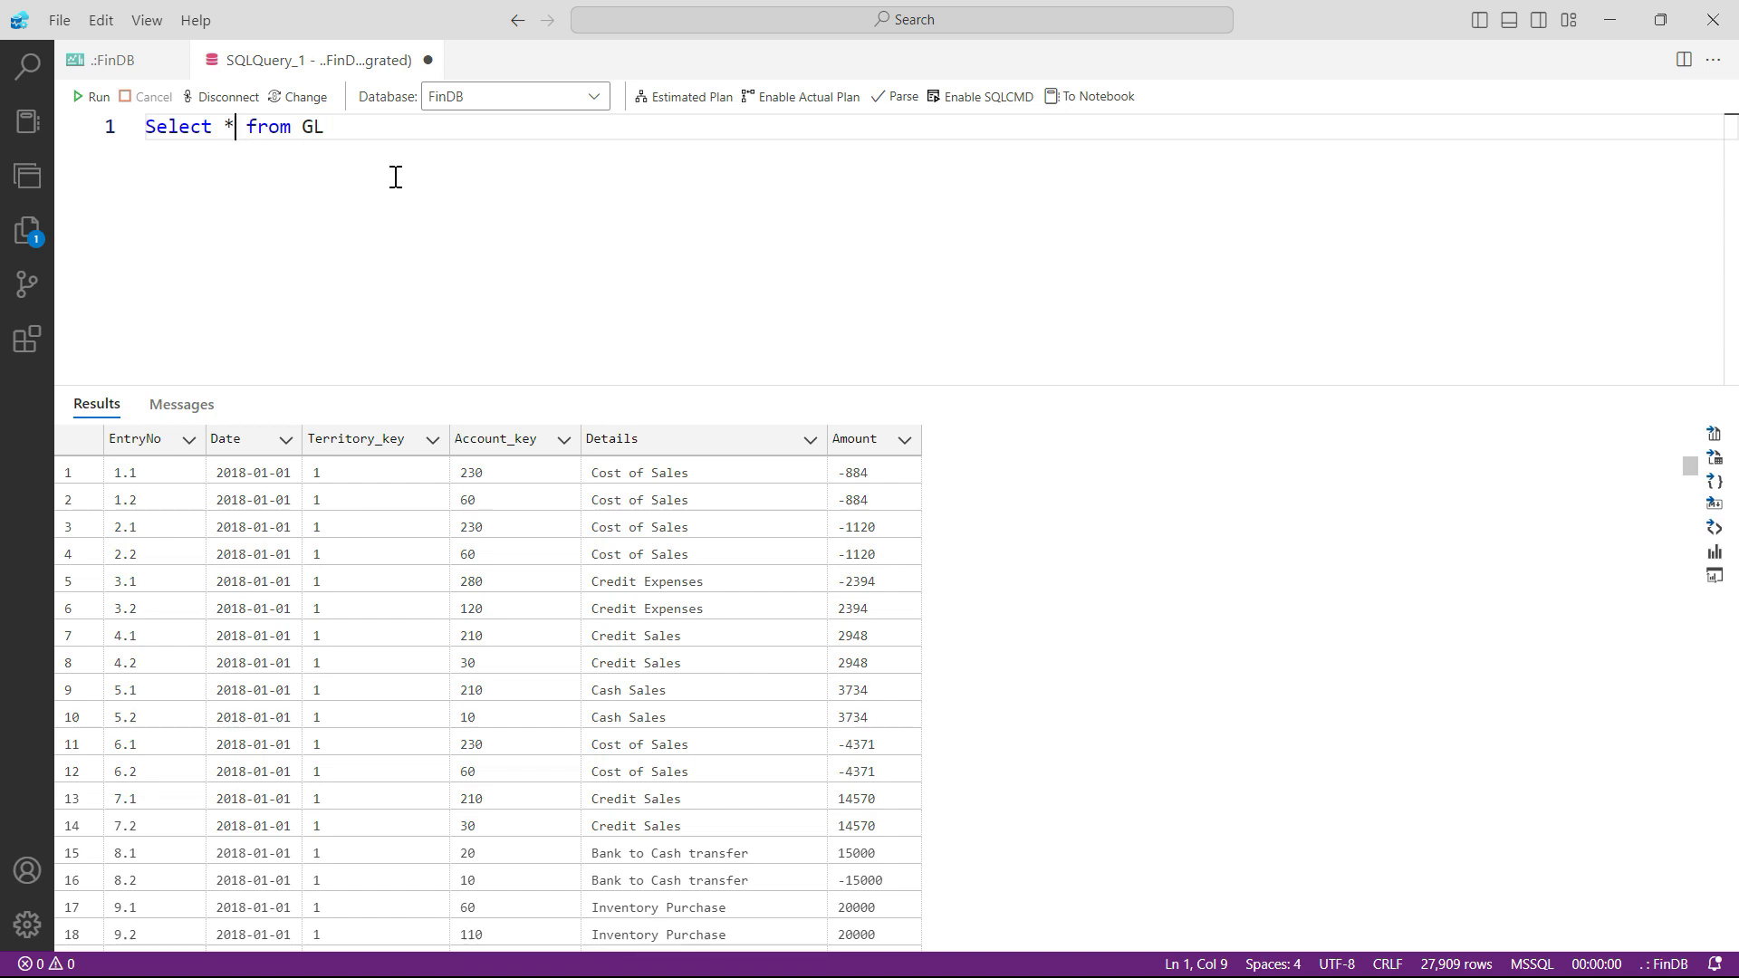
type("Amount")
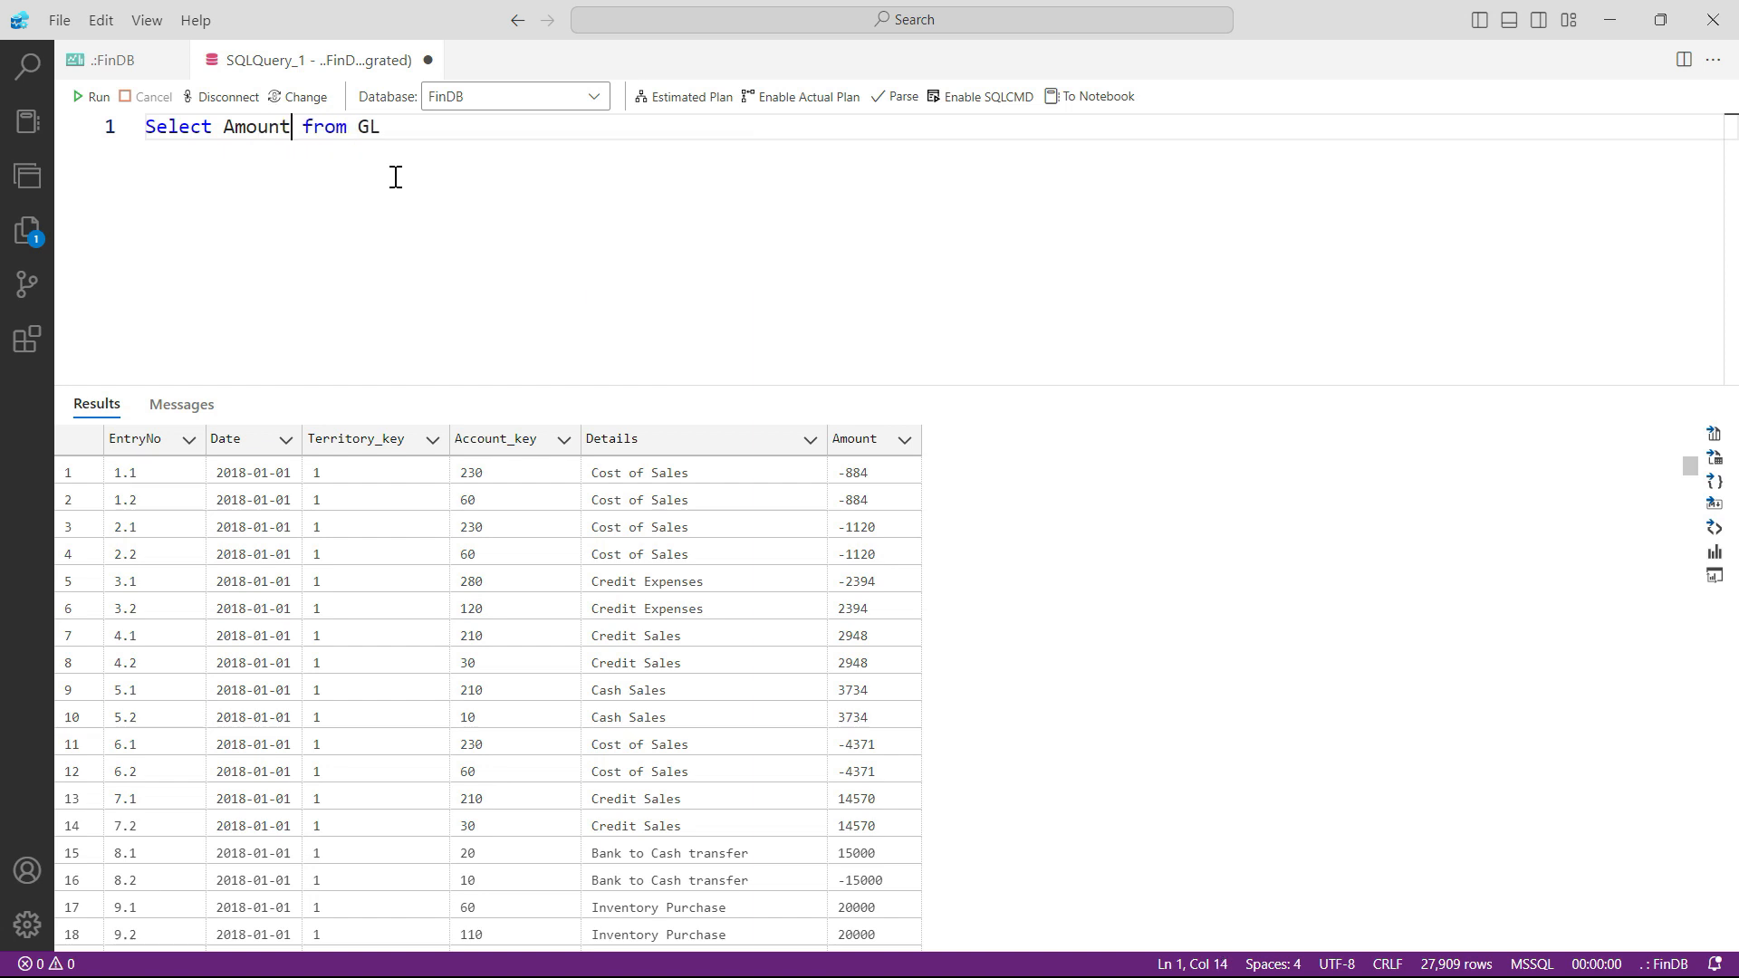
left_click(93, 96)
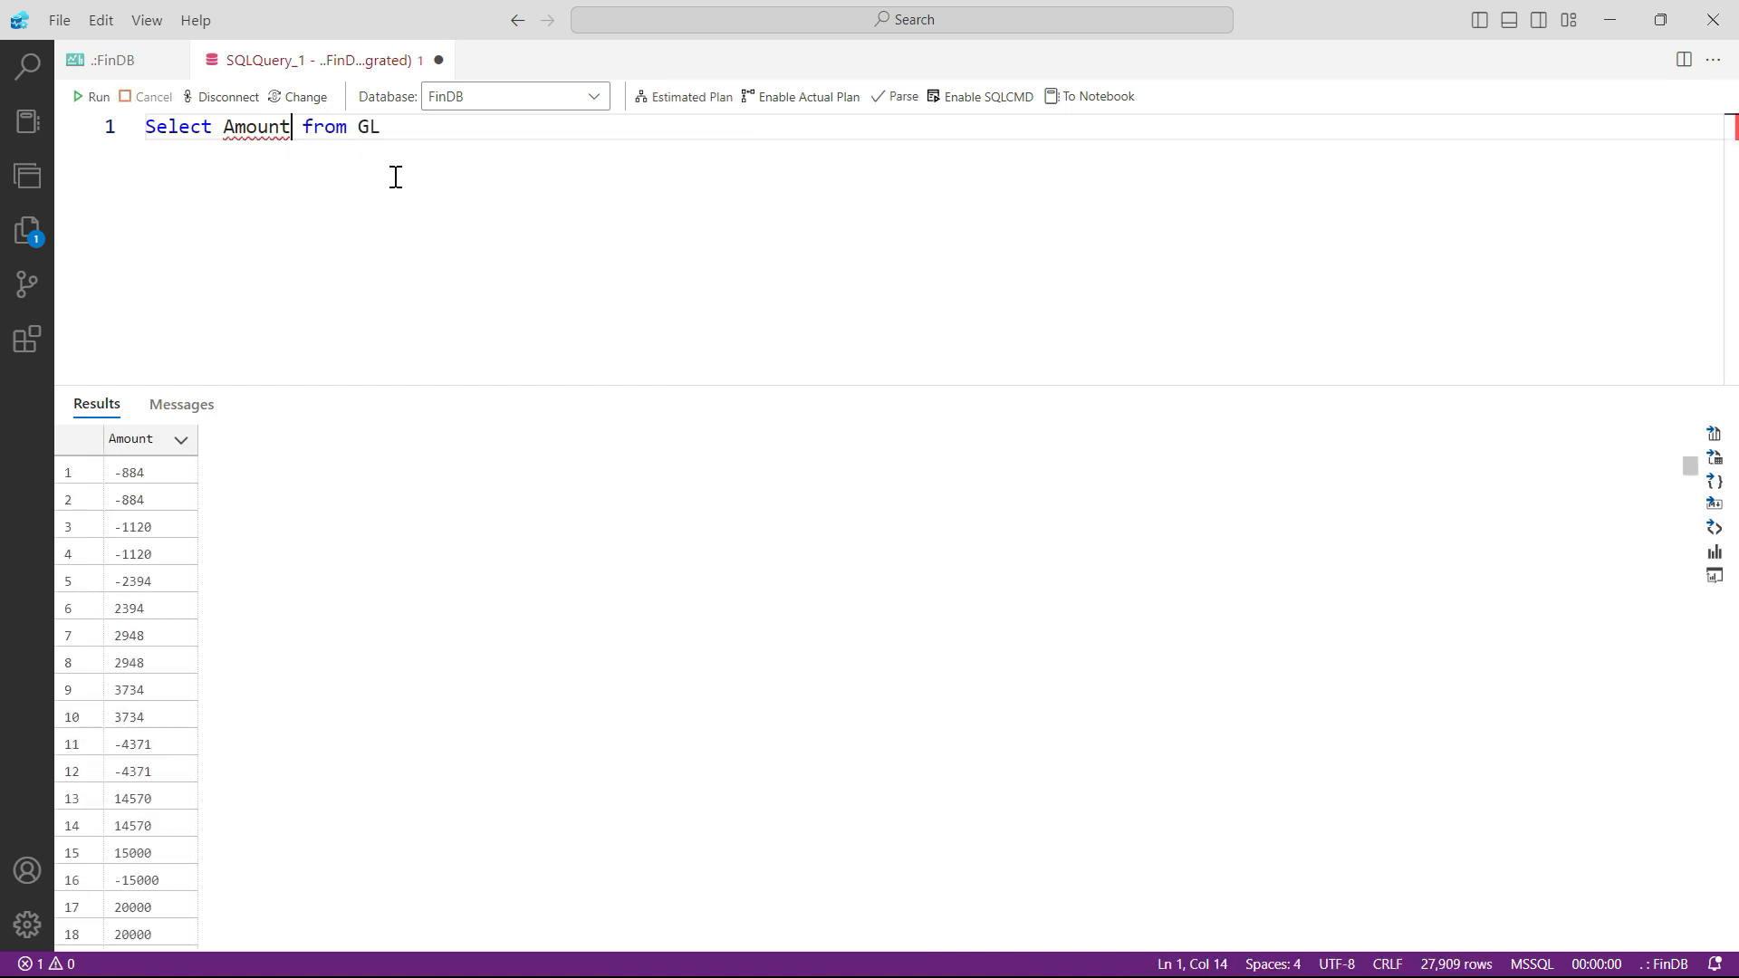
- Restore 'Select * from GL' and rerun it to return all six ledger columns
key("Backspace")
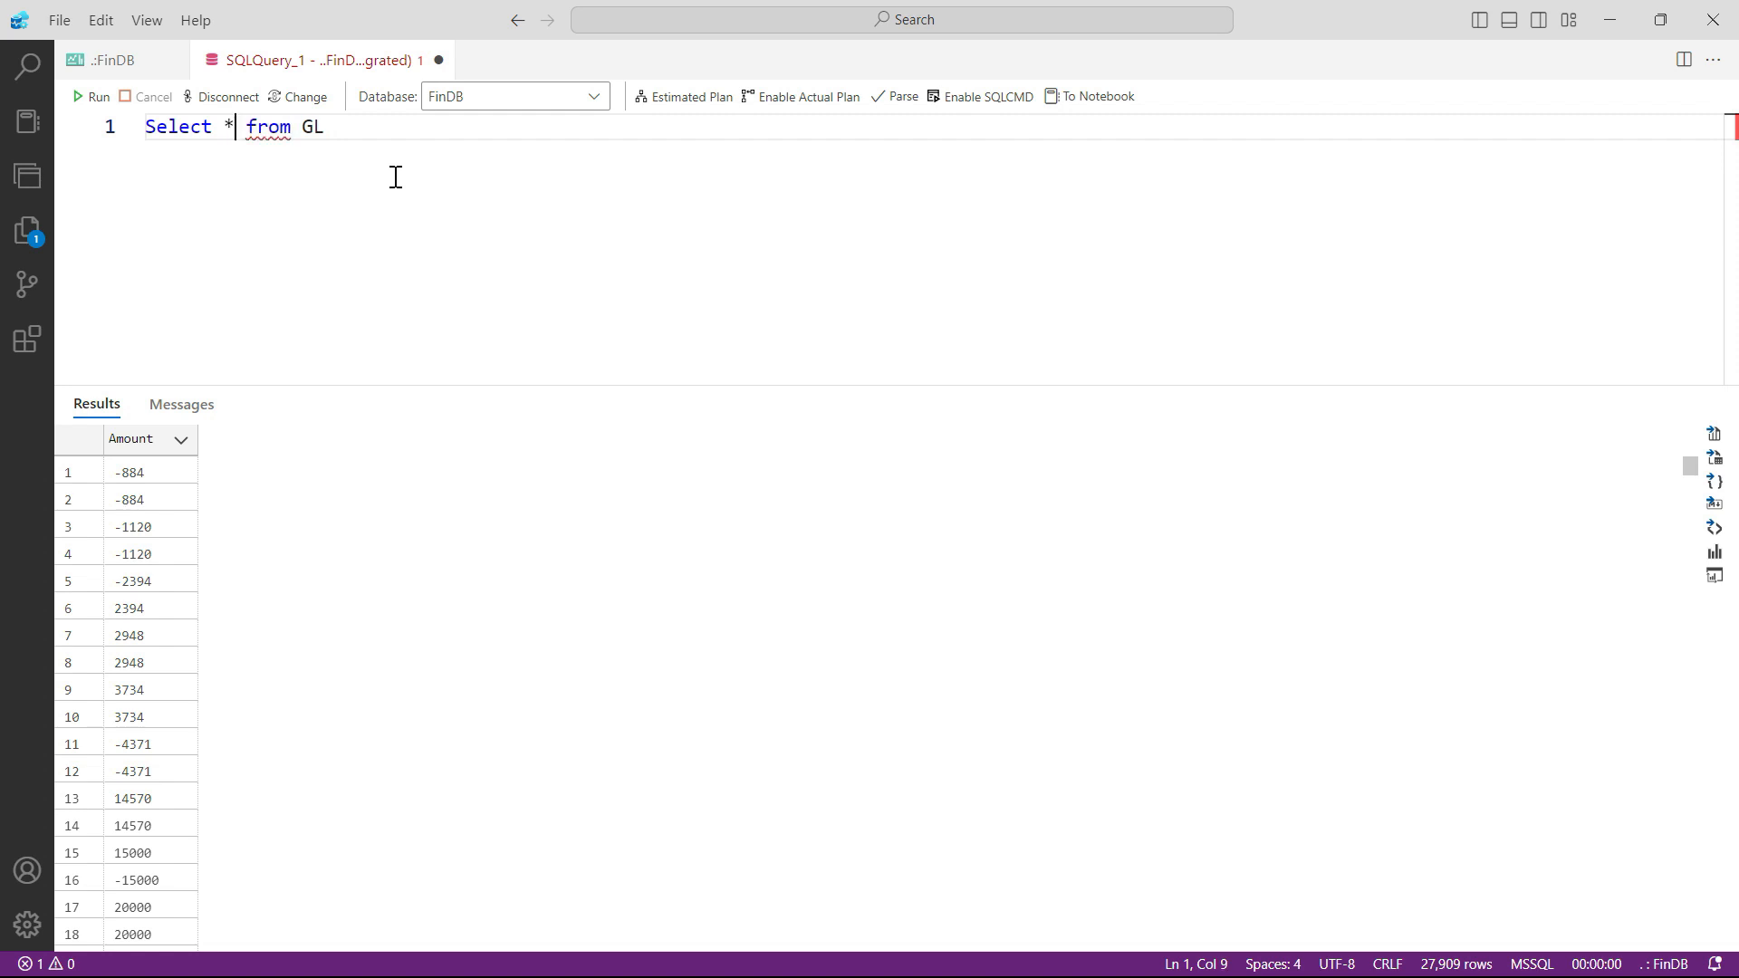
left_click(93, 96)
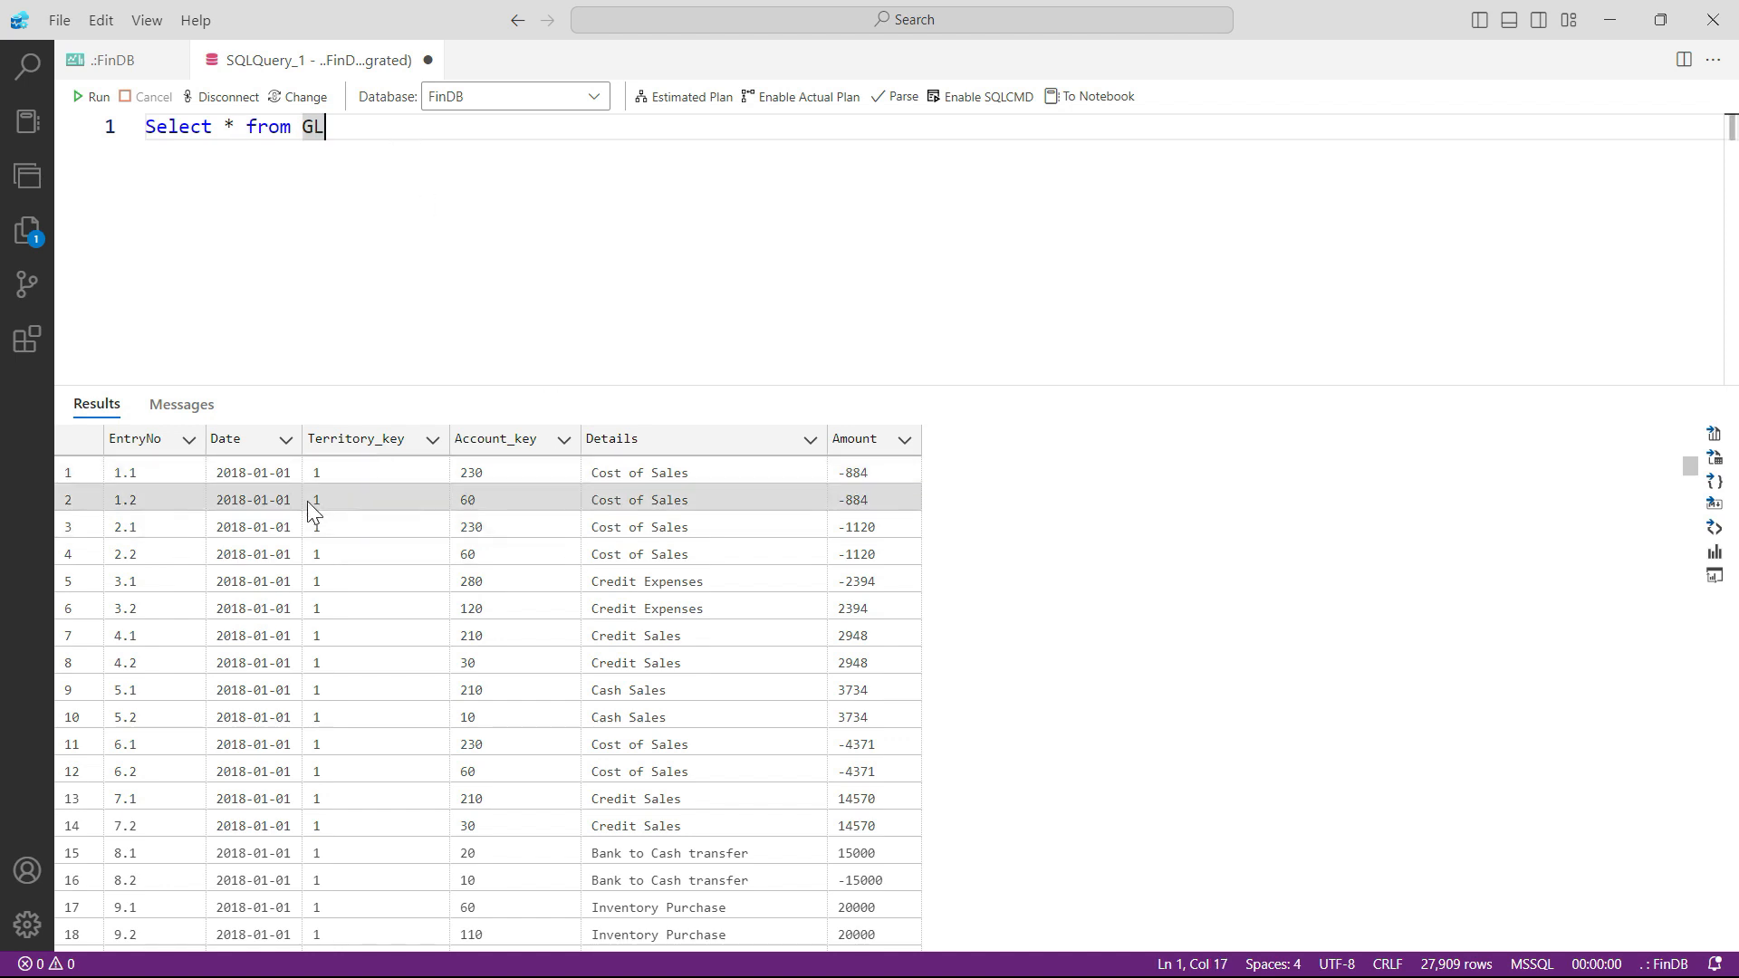
mouse_move(279, 453)
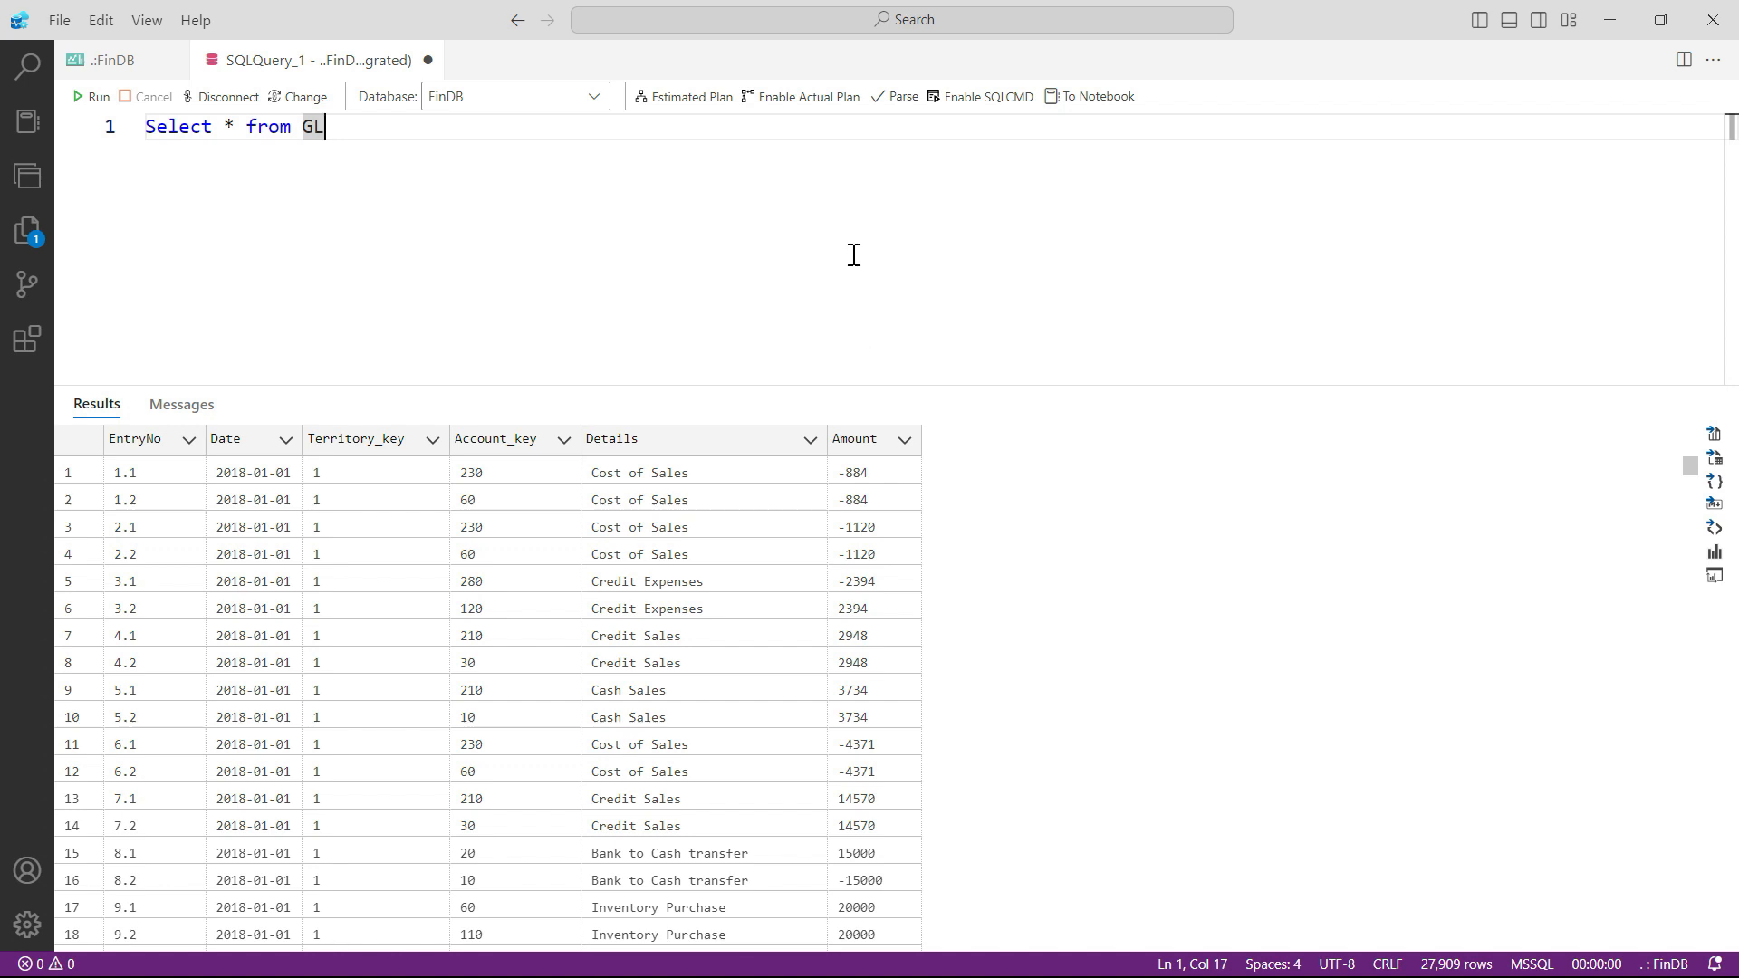
mouse_move(788, 135)
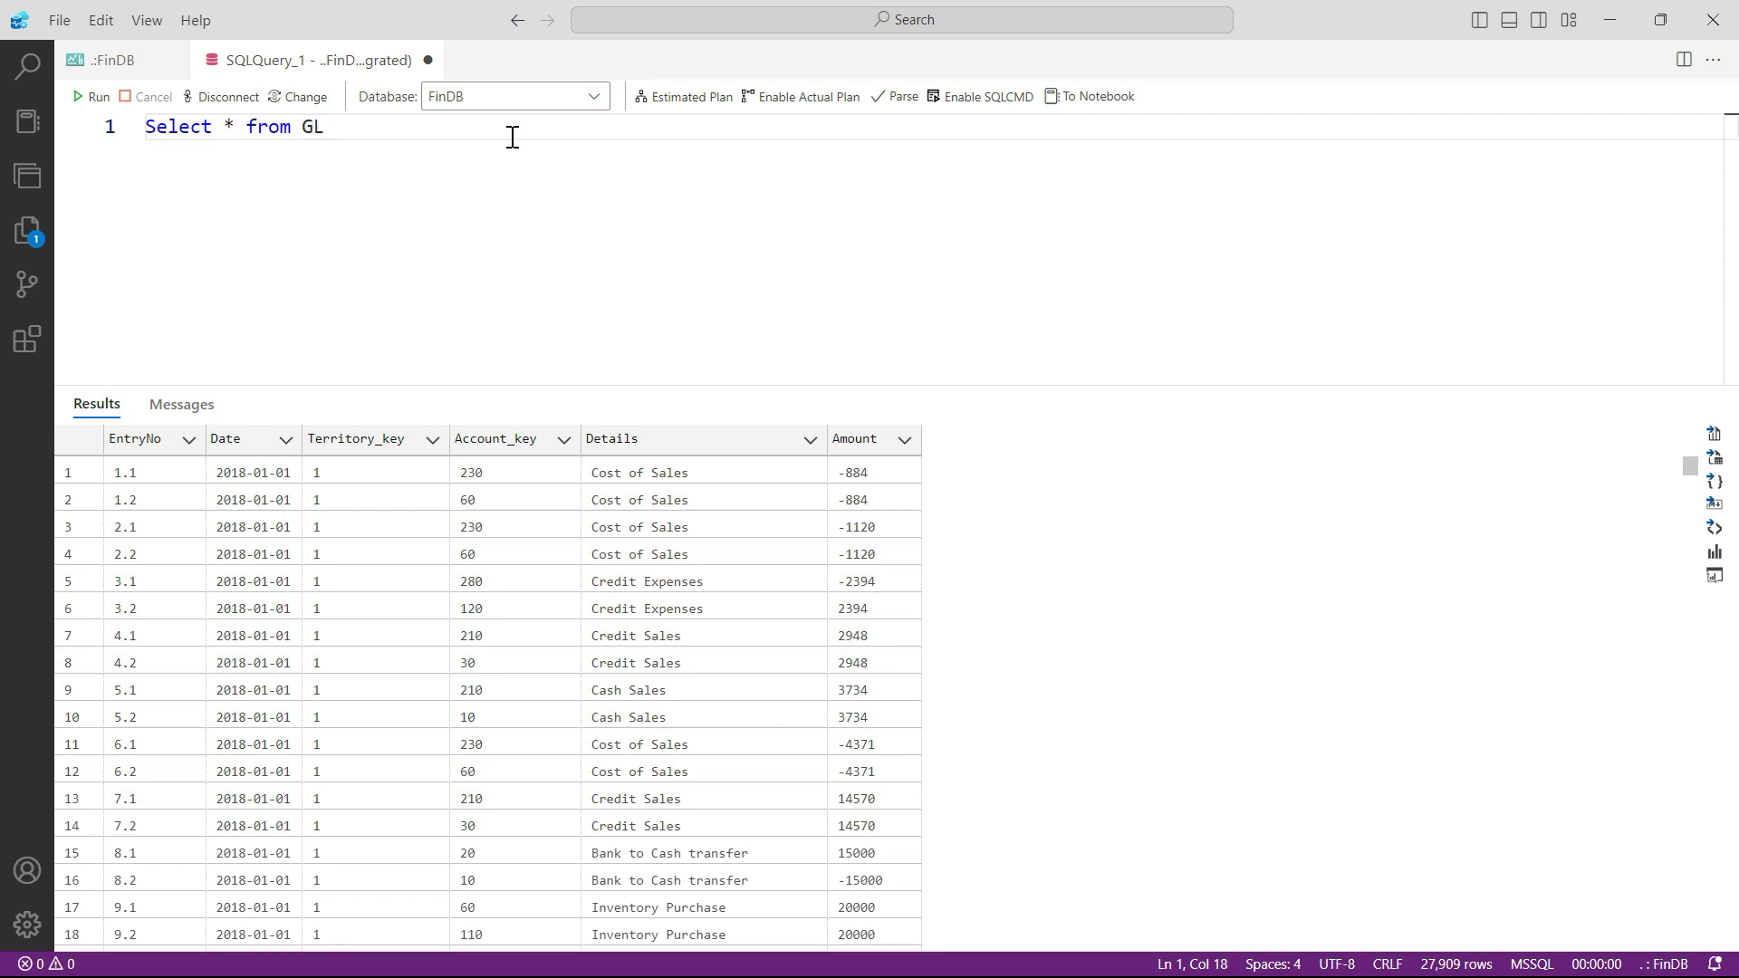
- Run 'Select * from GL where Account_key = 10', returning 5,397 rows
type("where")
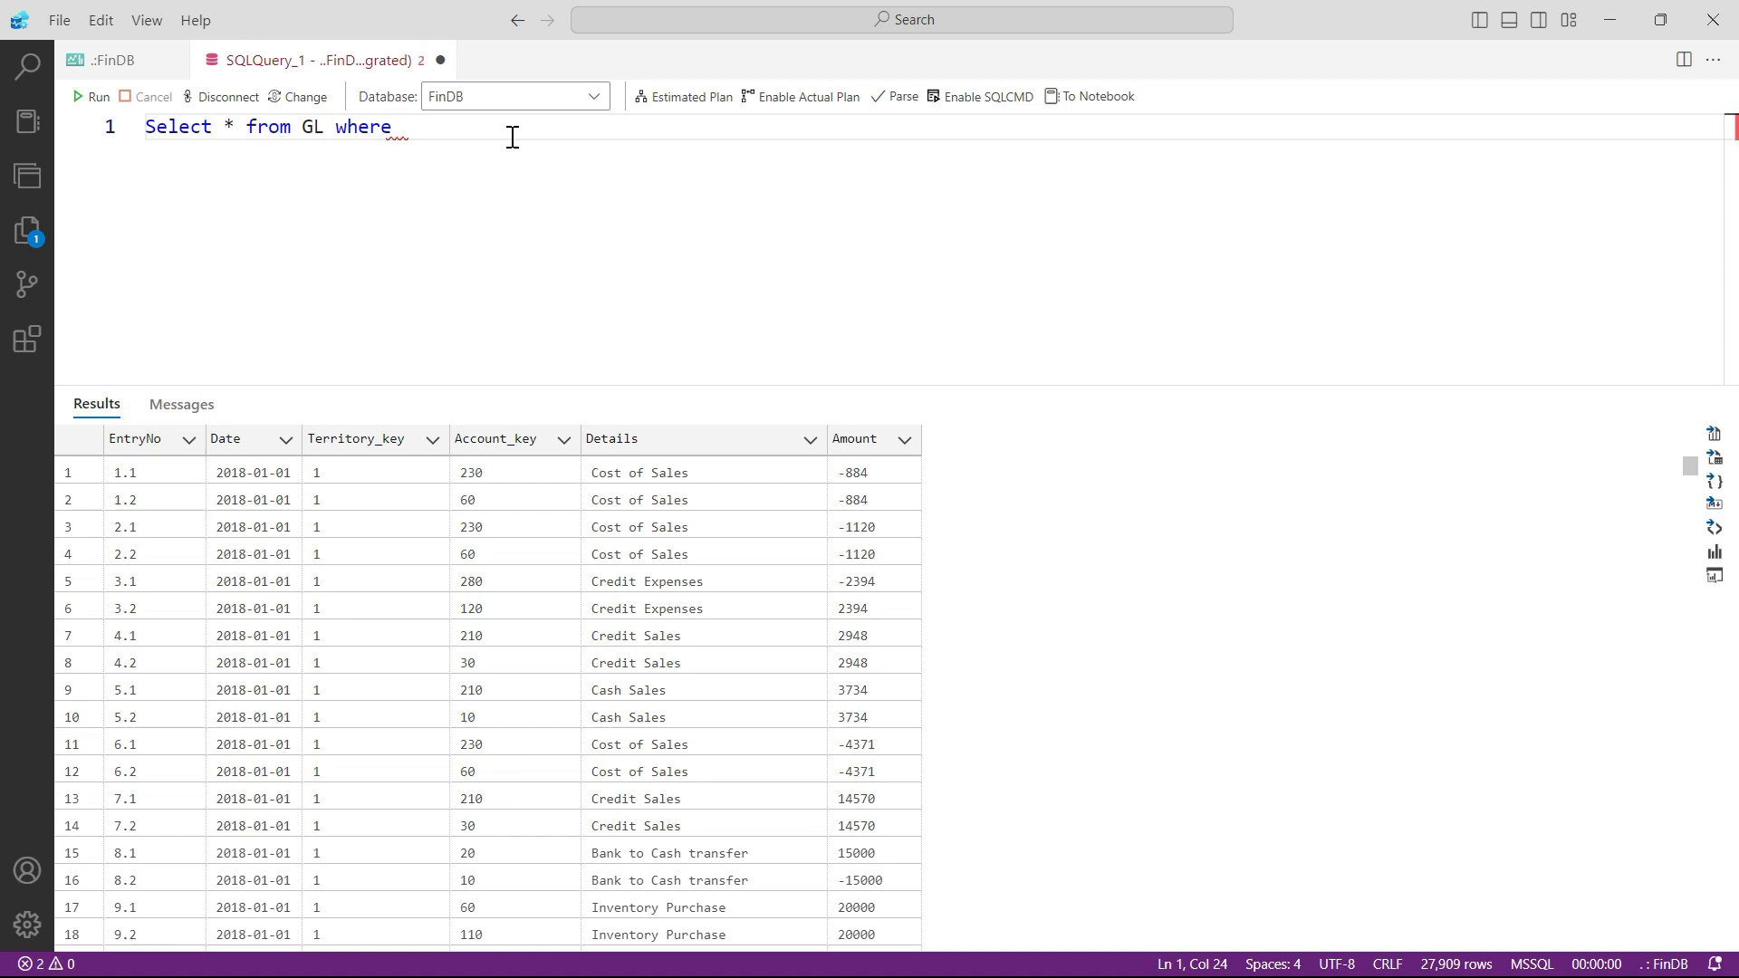
type("Acc")
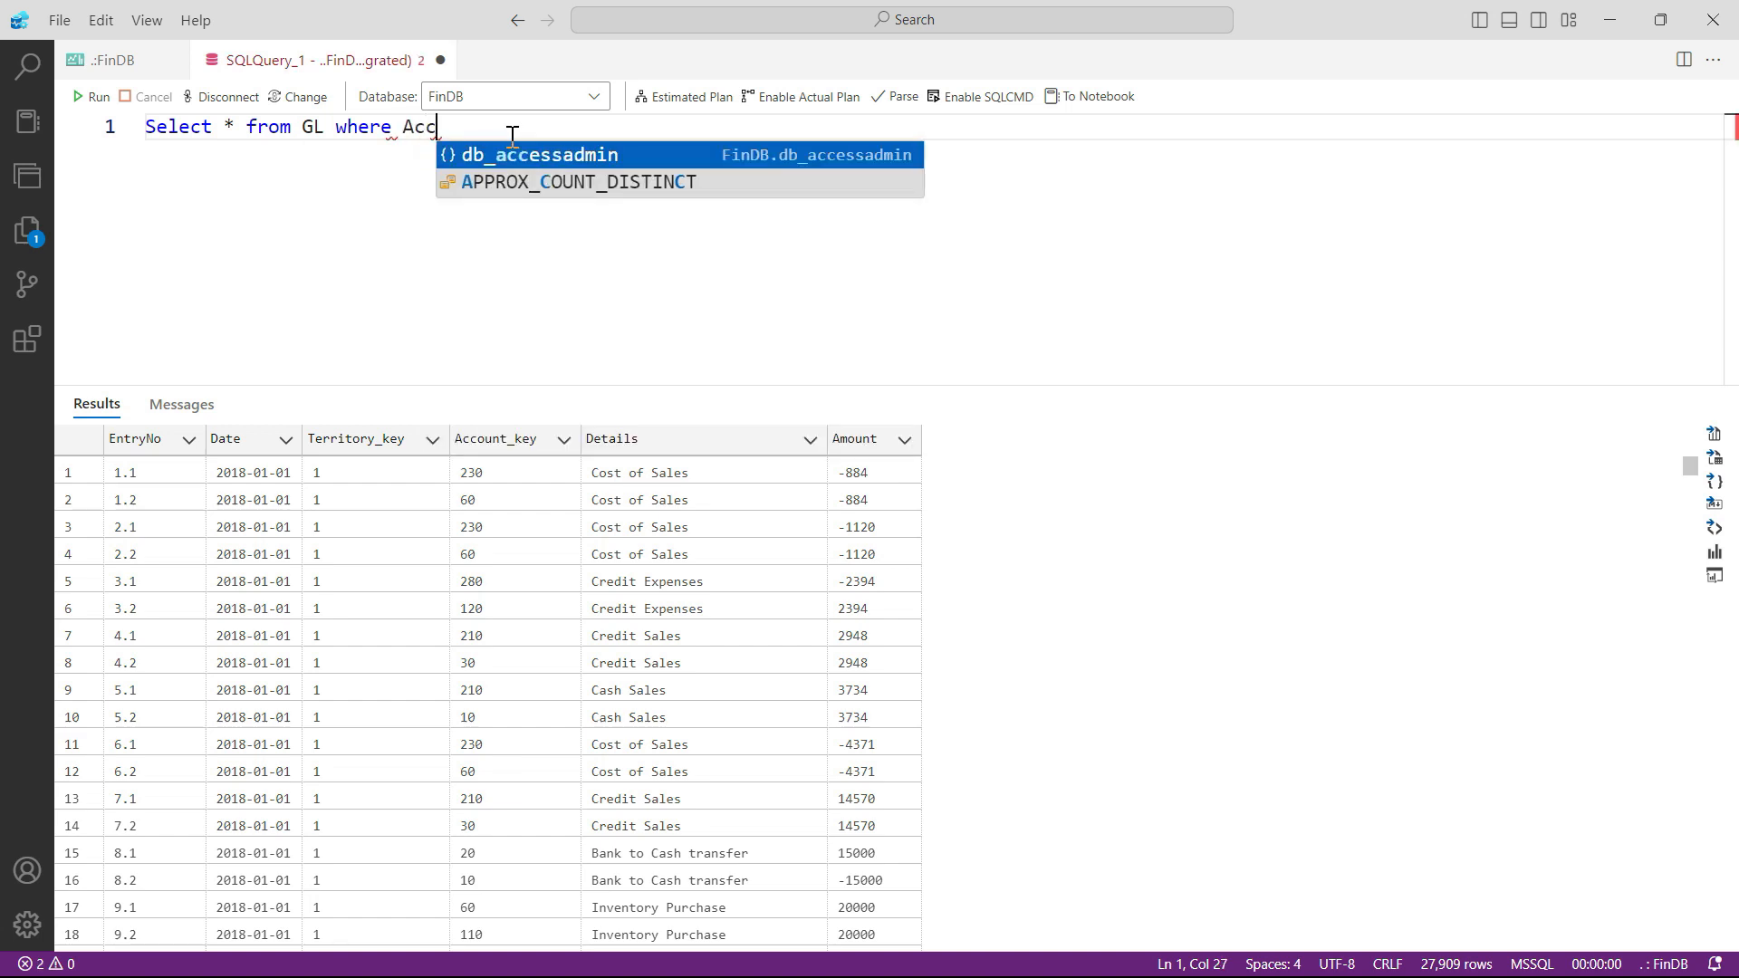
type("ount_key")
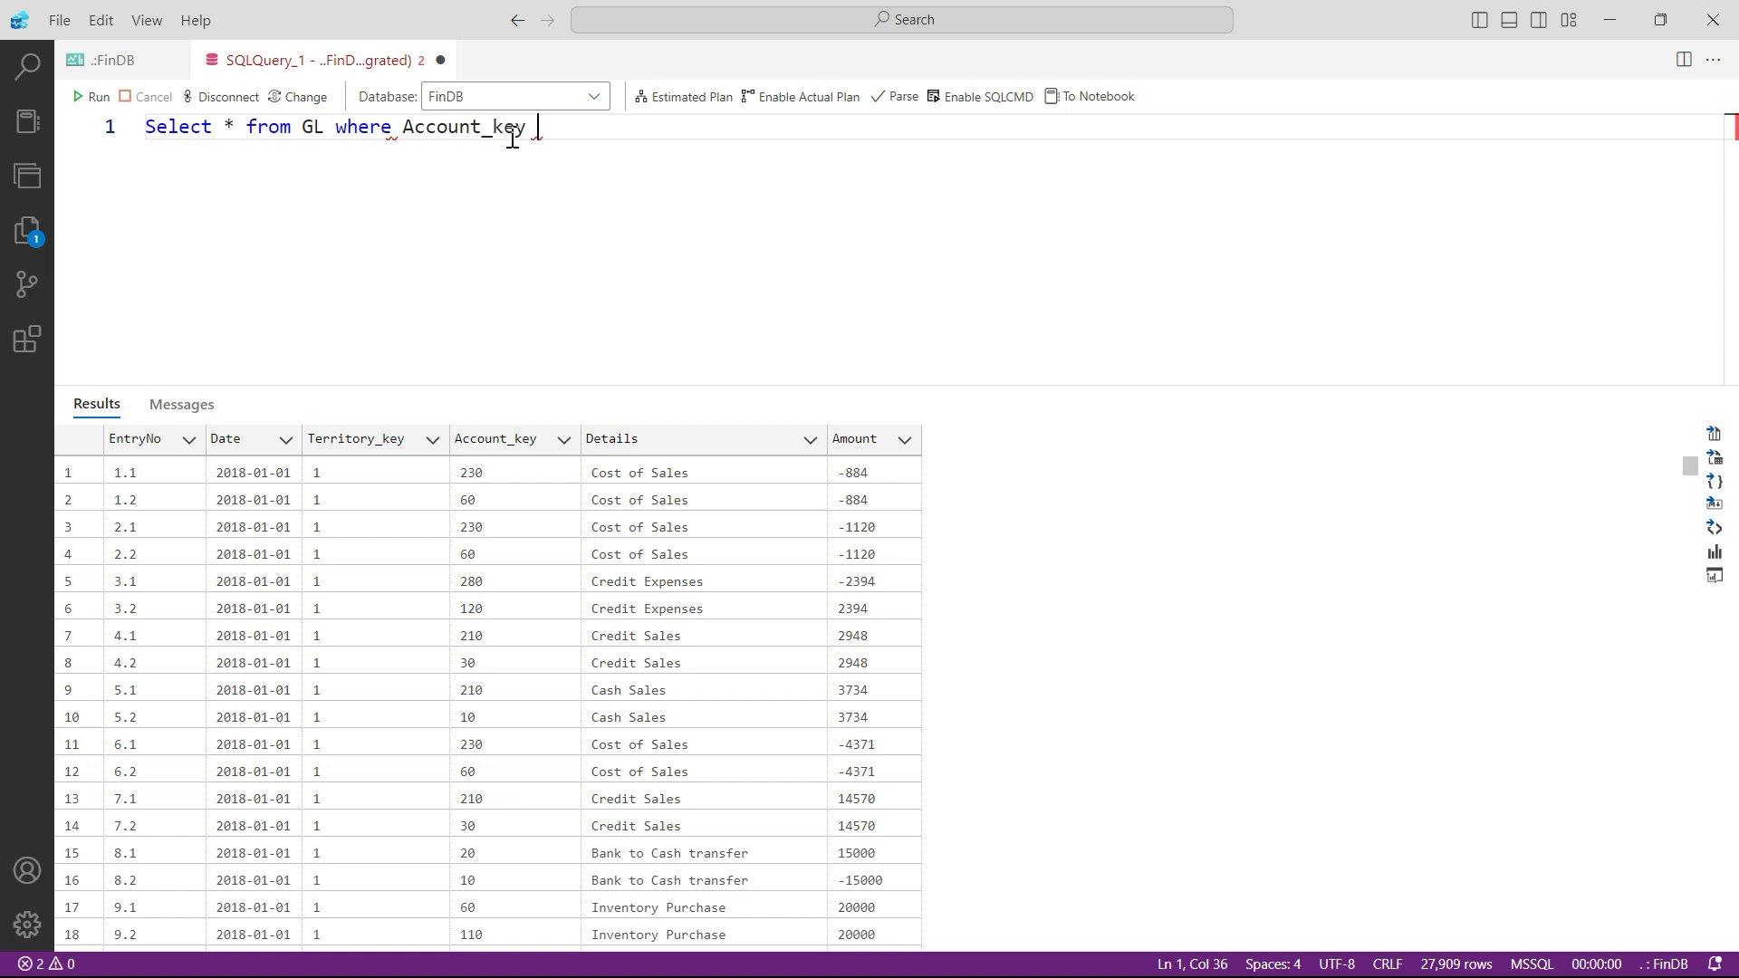
type("= 1-")
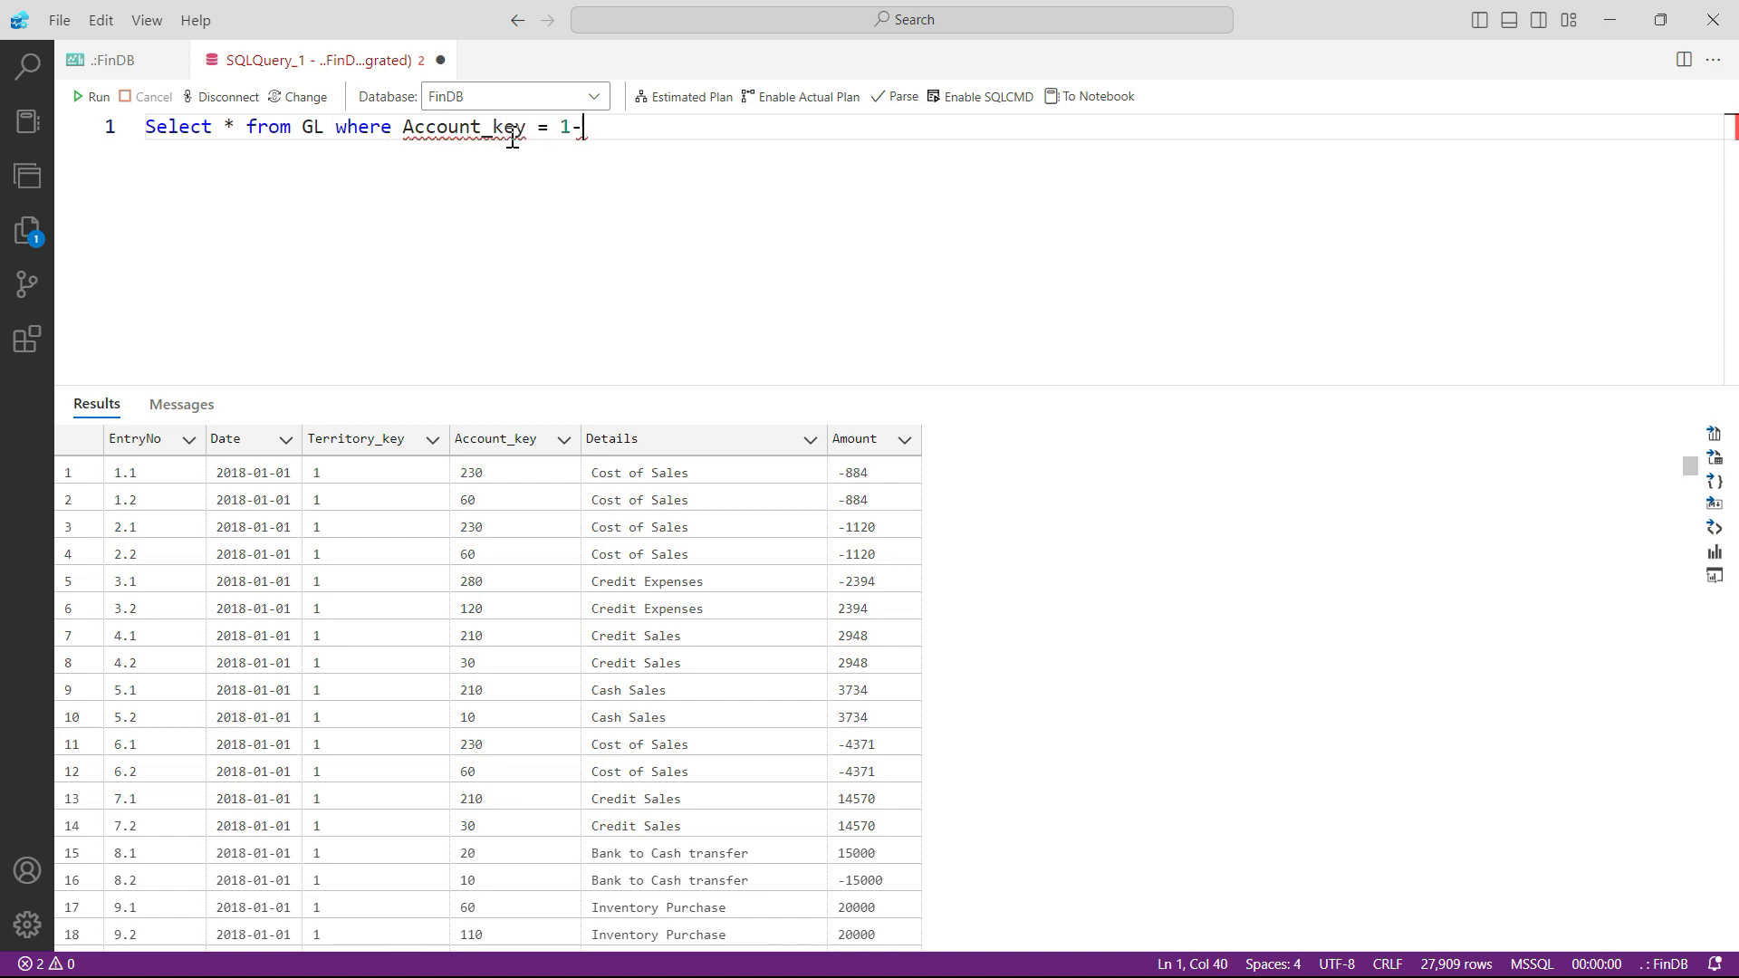
type("0")
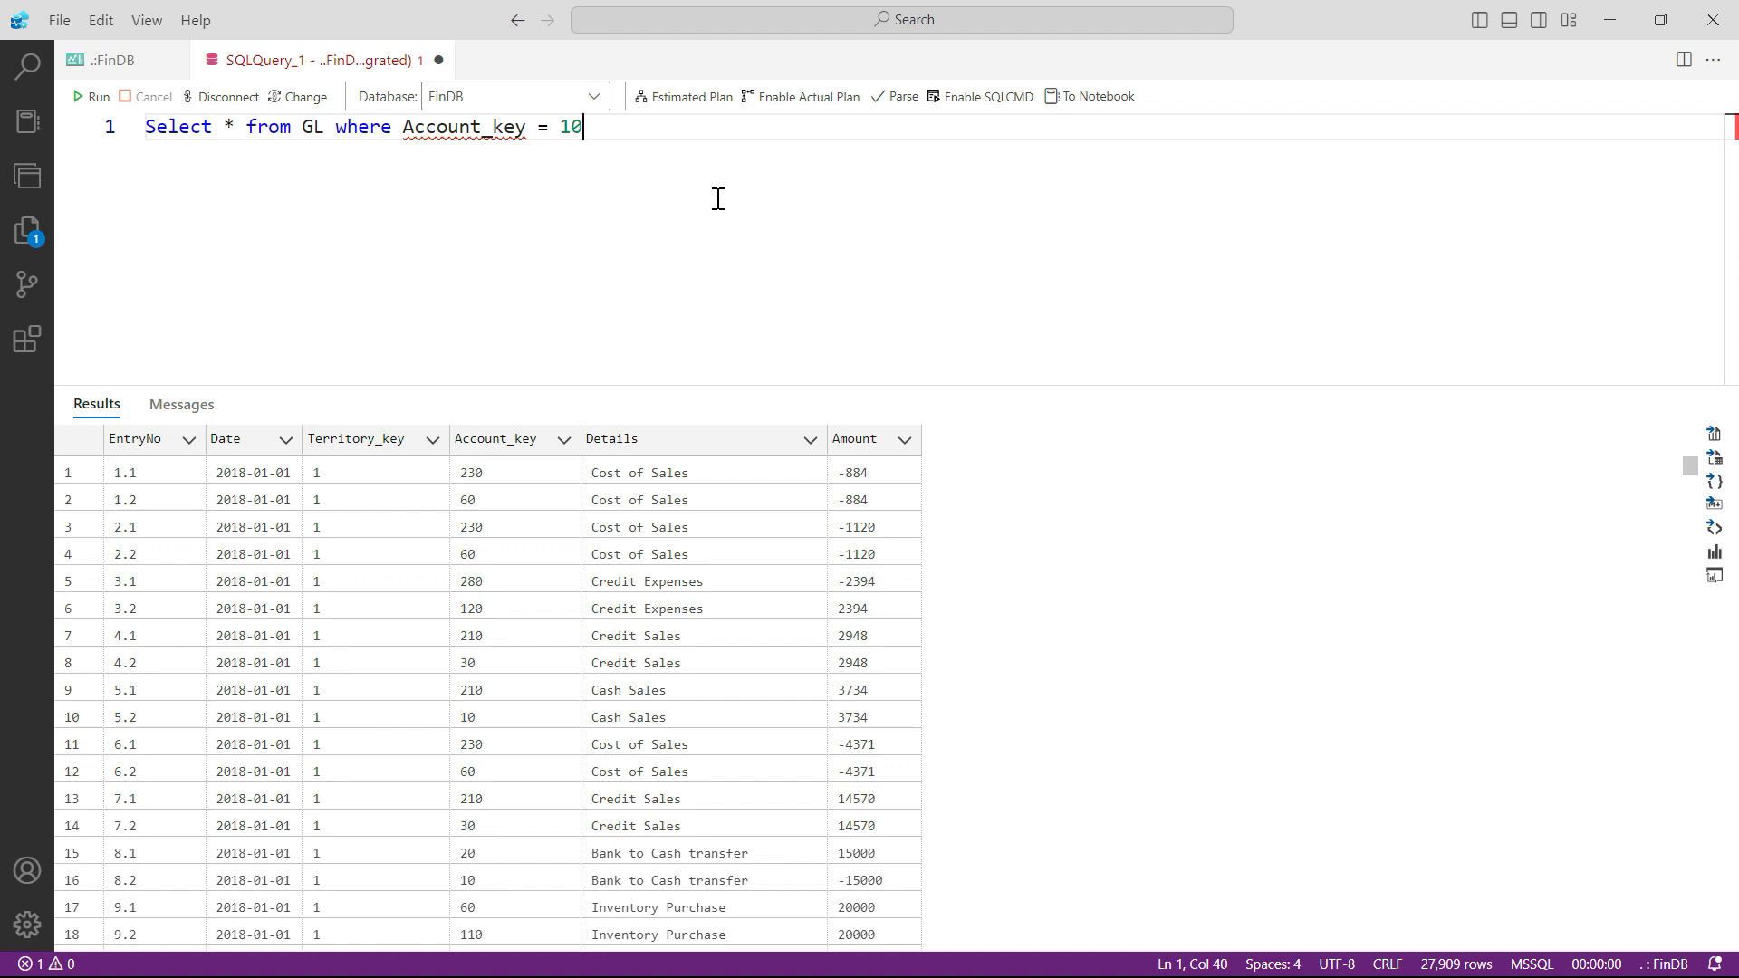
left_click(92, 96)
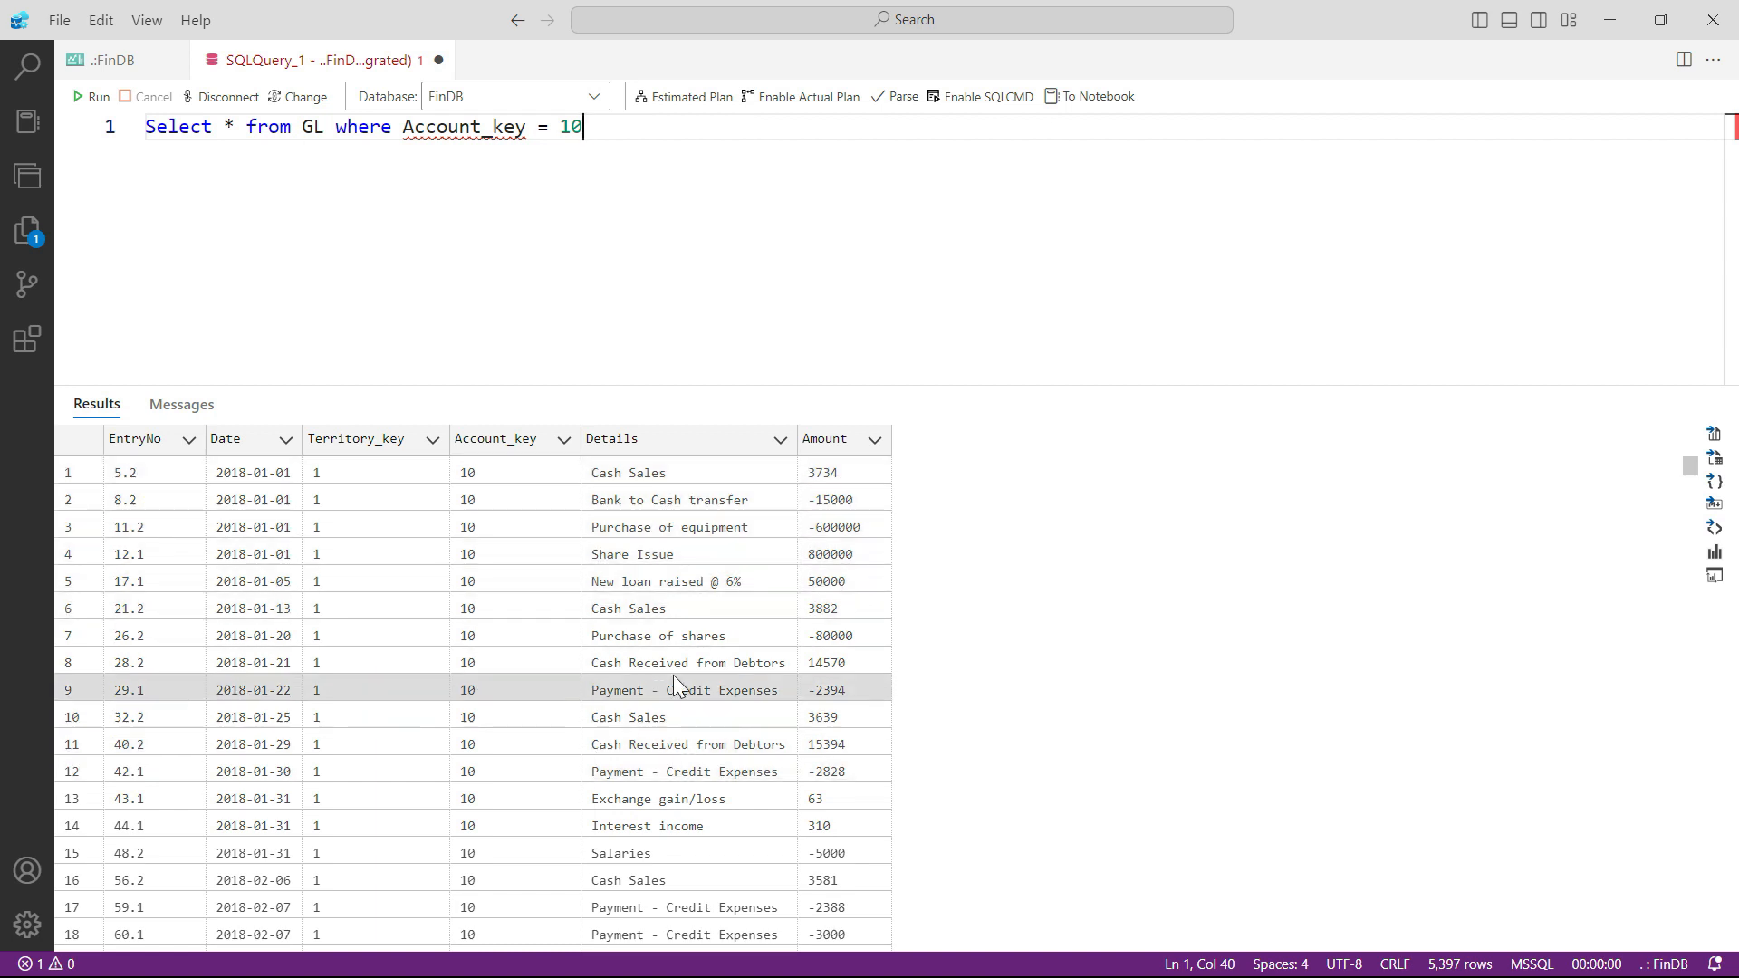
mouse_move(973, 574)
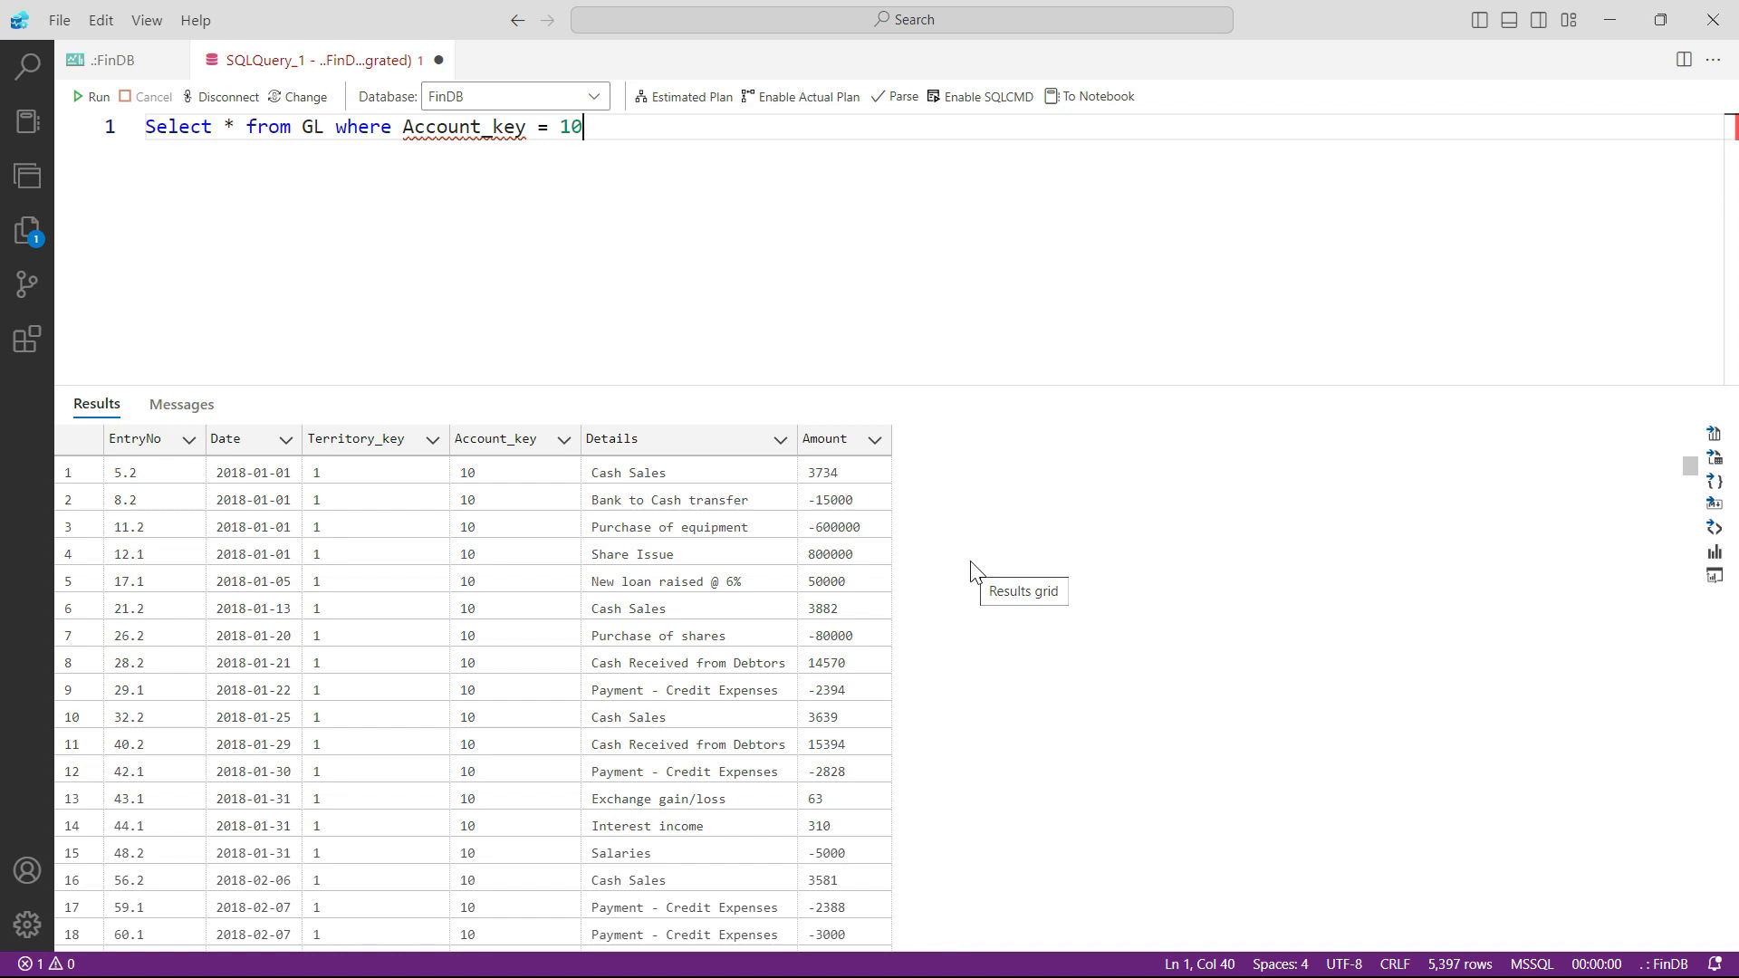
- Begin extending the WHERE clause with an 'and' for a second condition
left_click(658, 634)
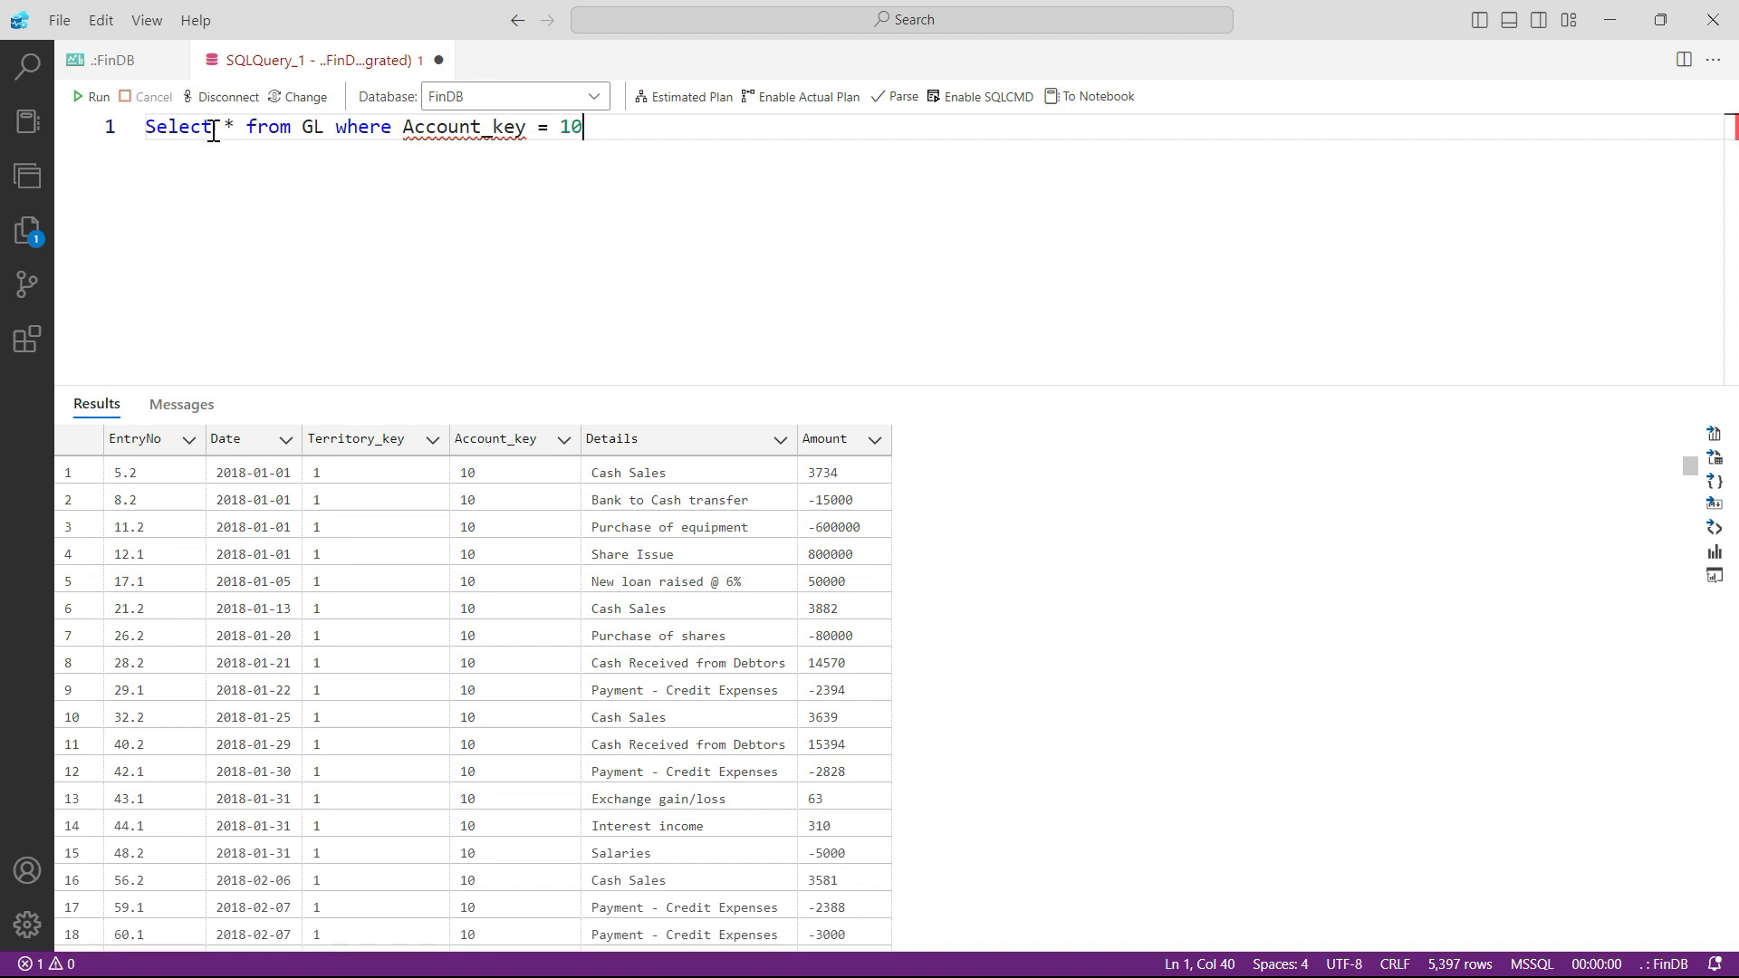
mouse_move(763, 172)
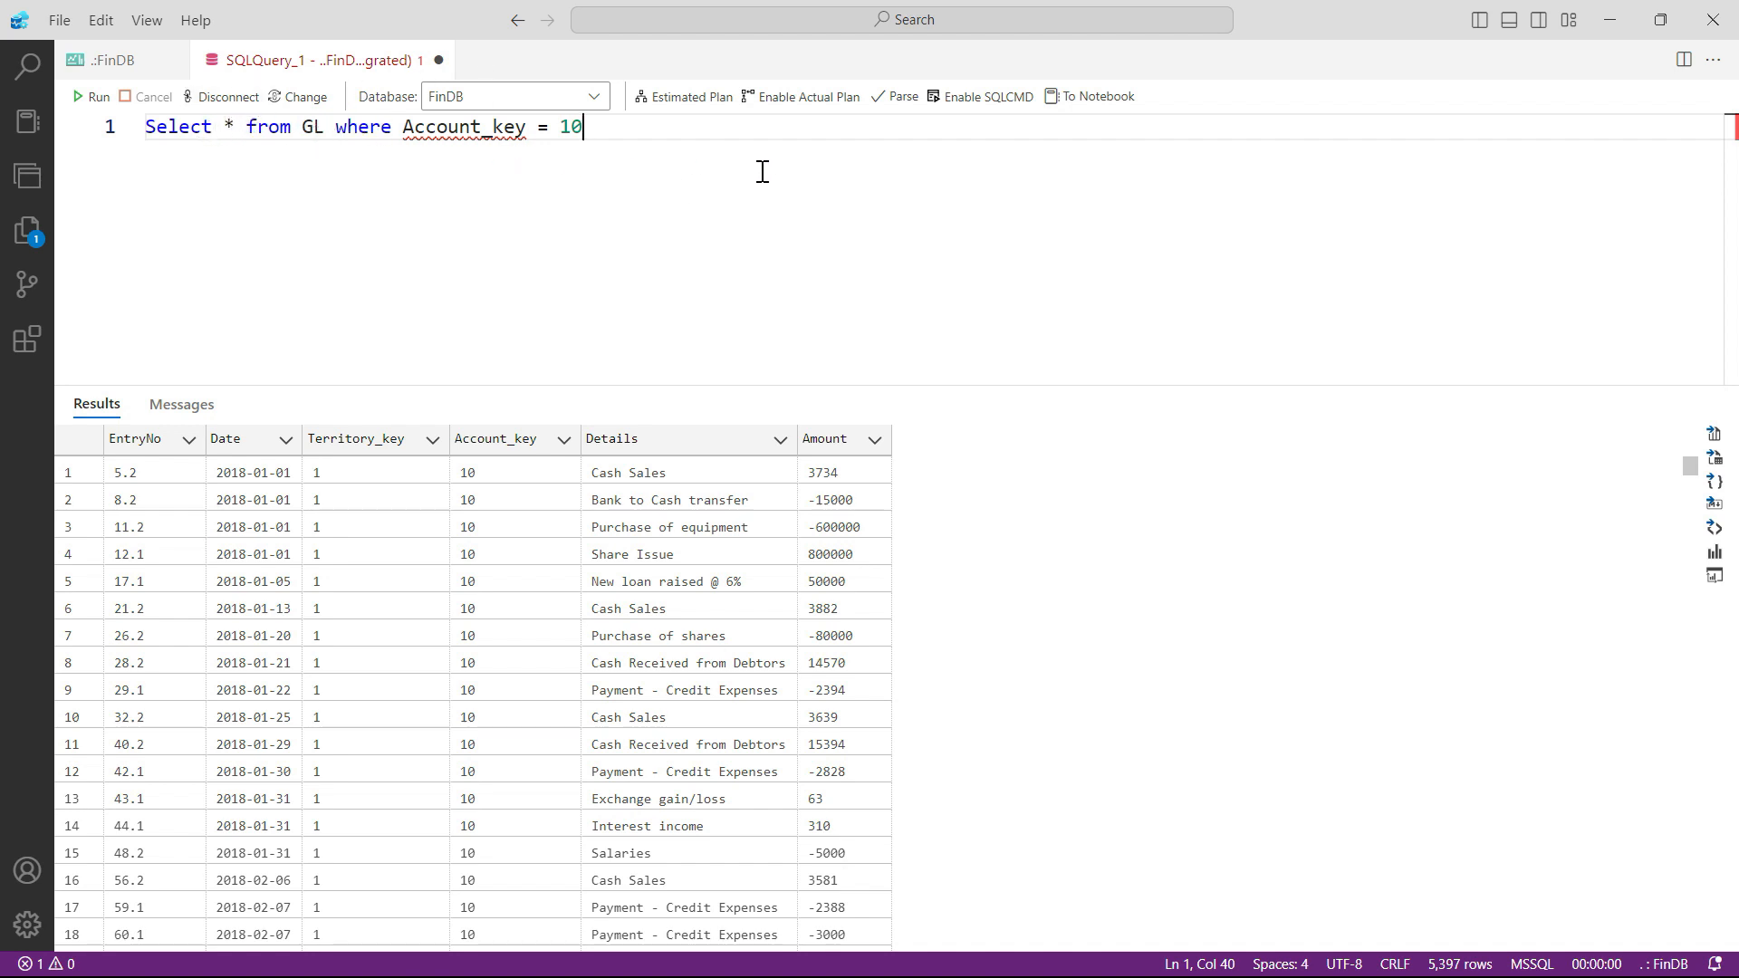
mouse_move(873, 167)
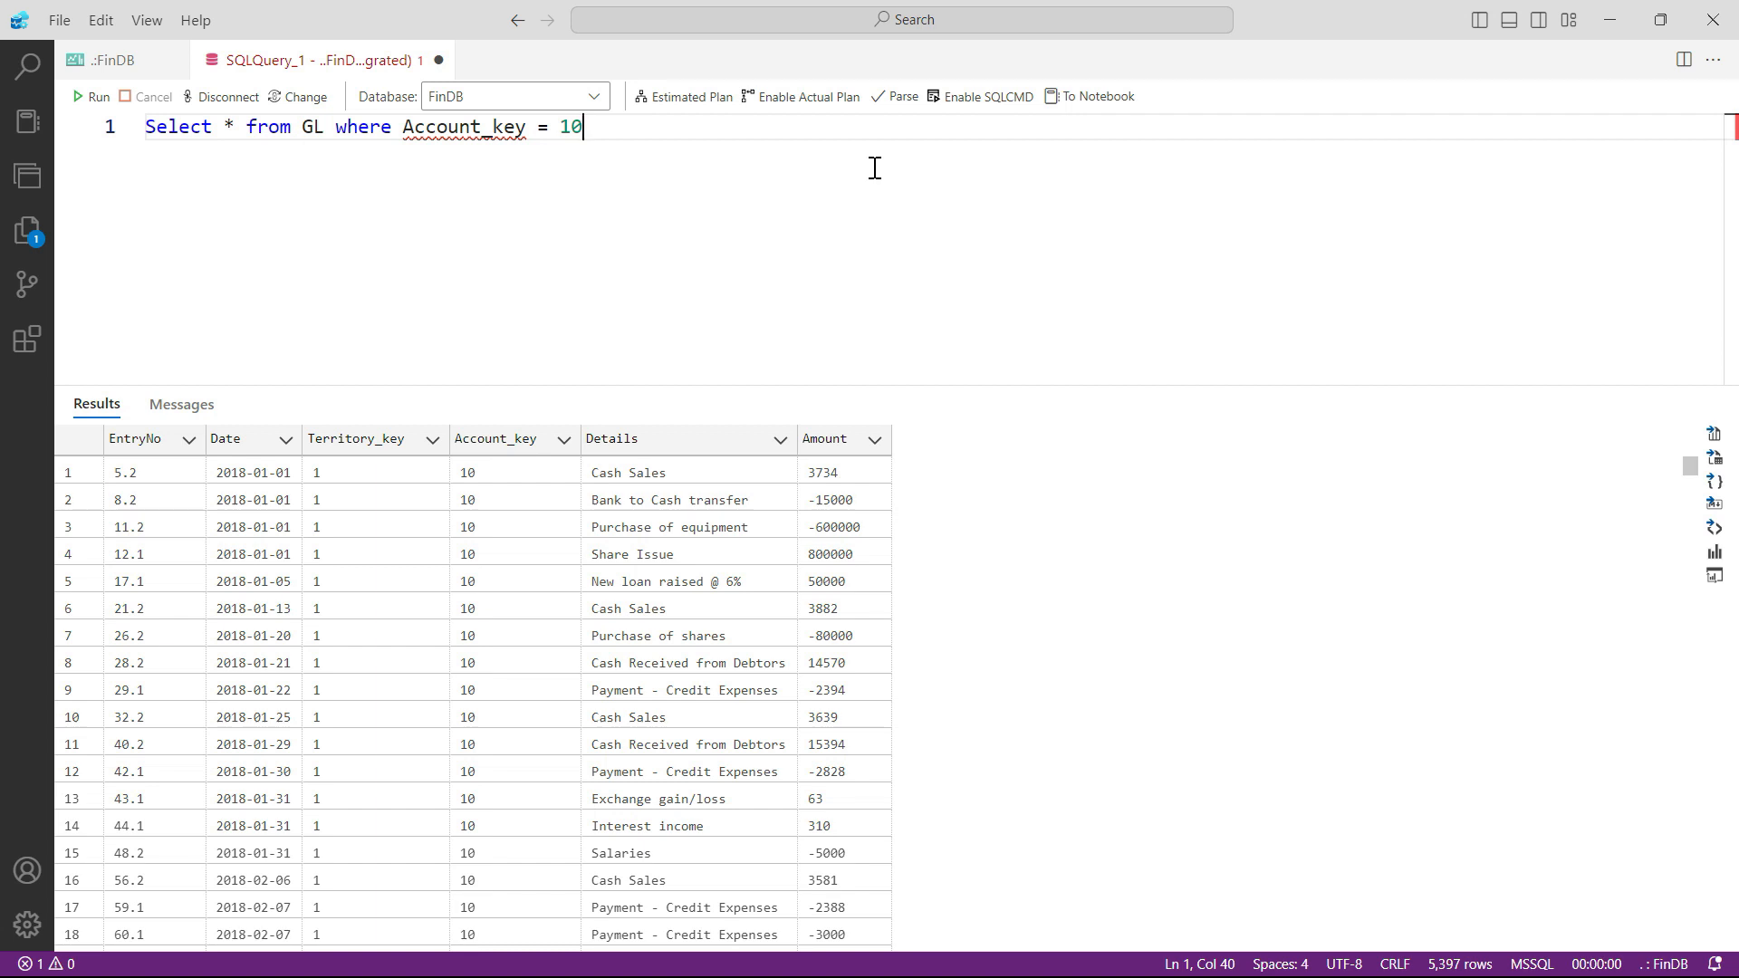
type("and")
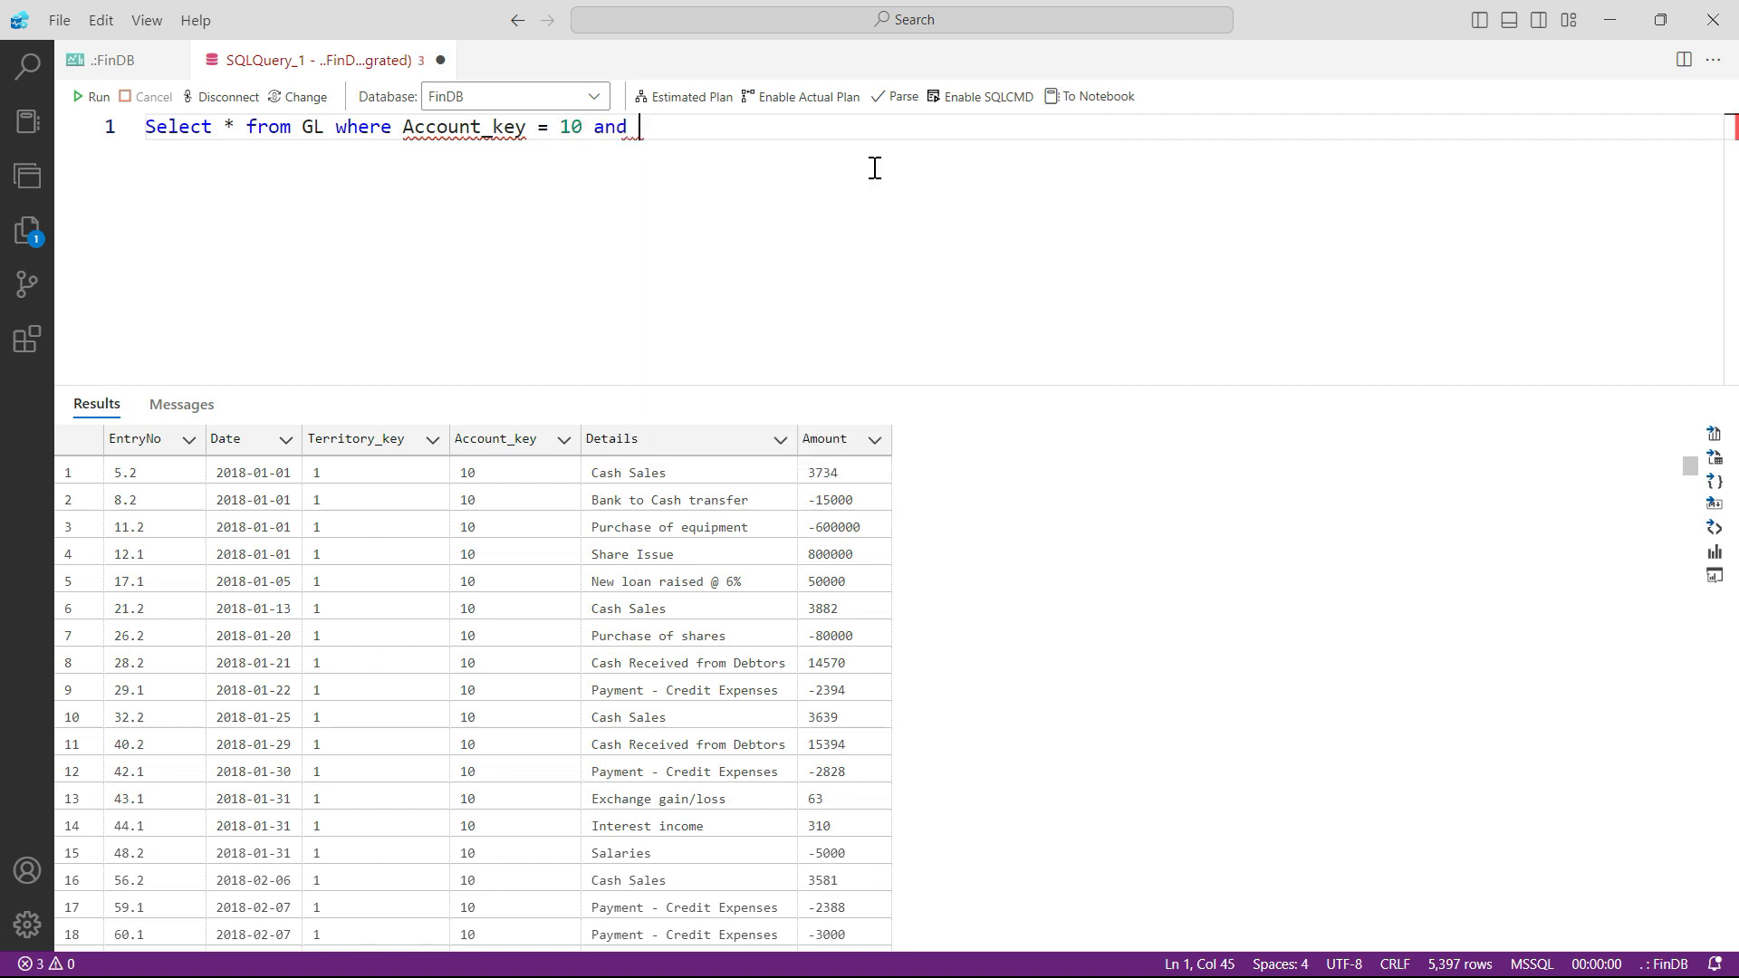
- Add 'Territory_key = 3' to the WHERE clause, narrowing account 10 to 771 rows
type("Territory")
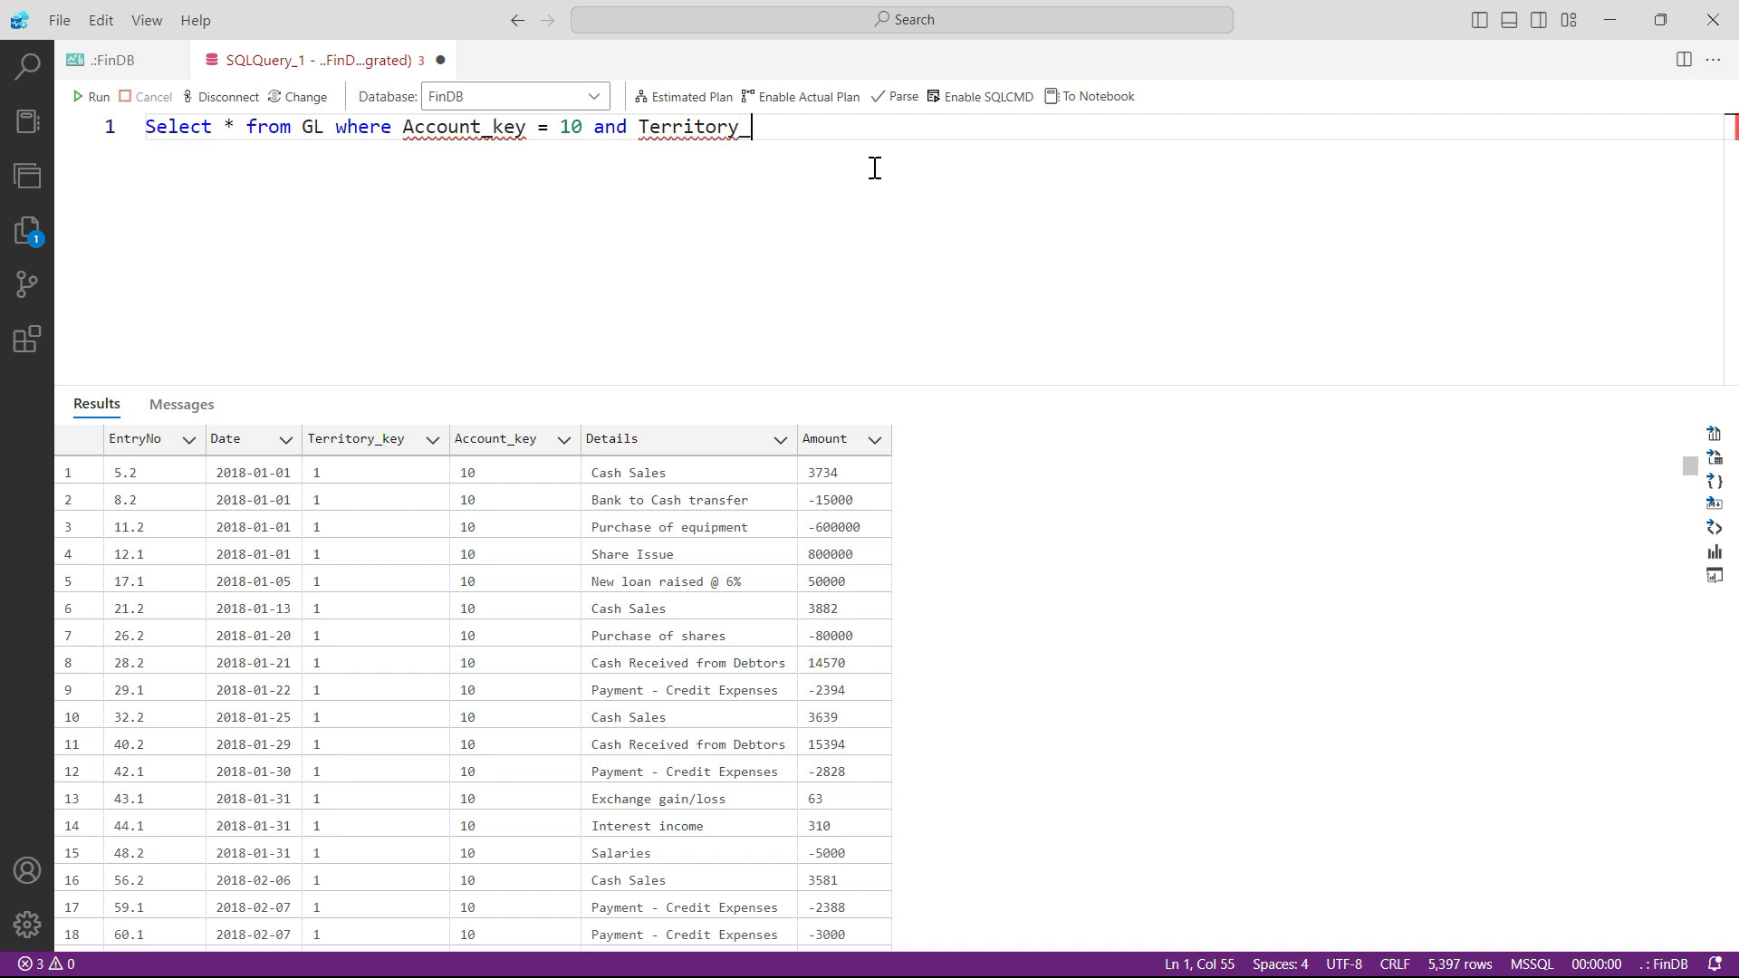
type("_key =")
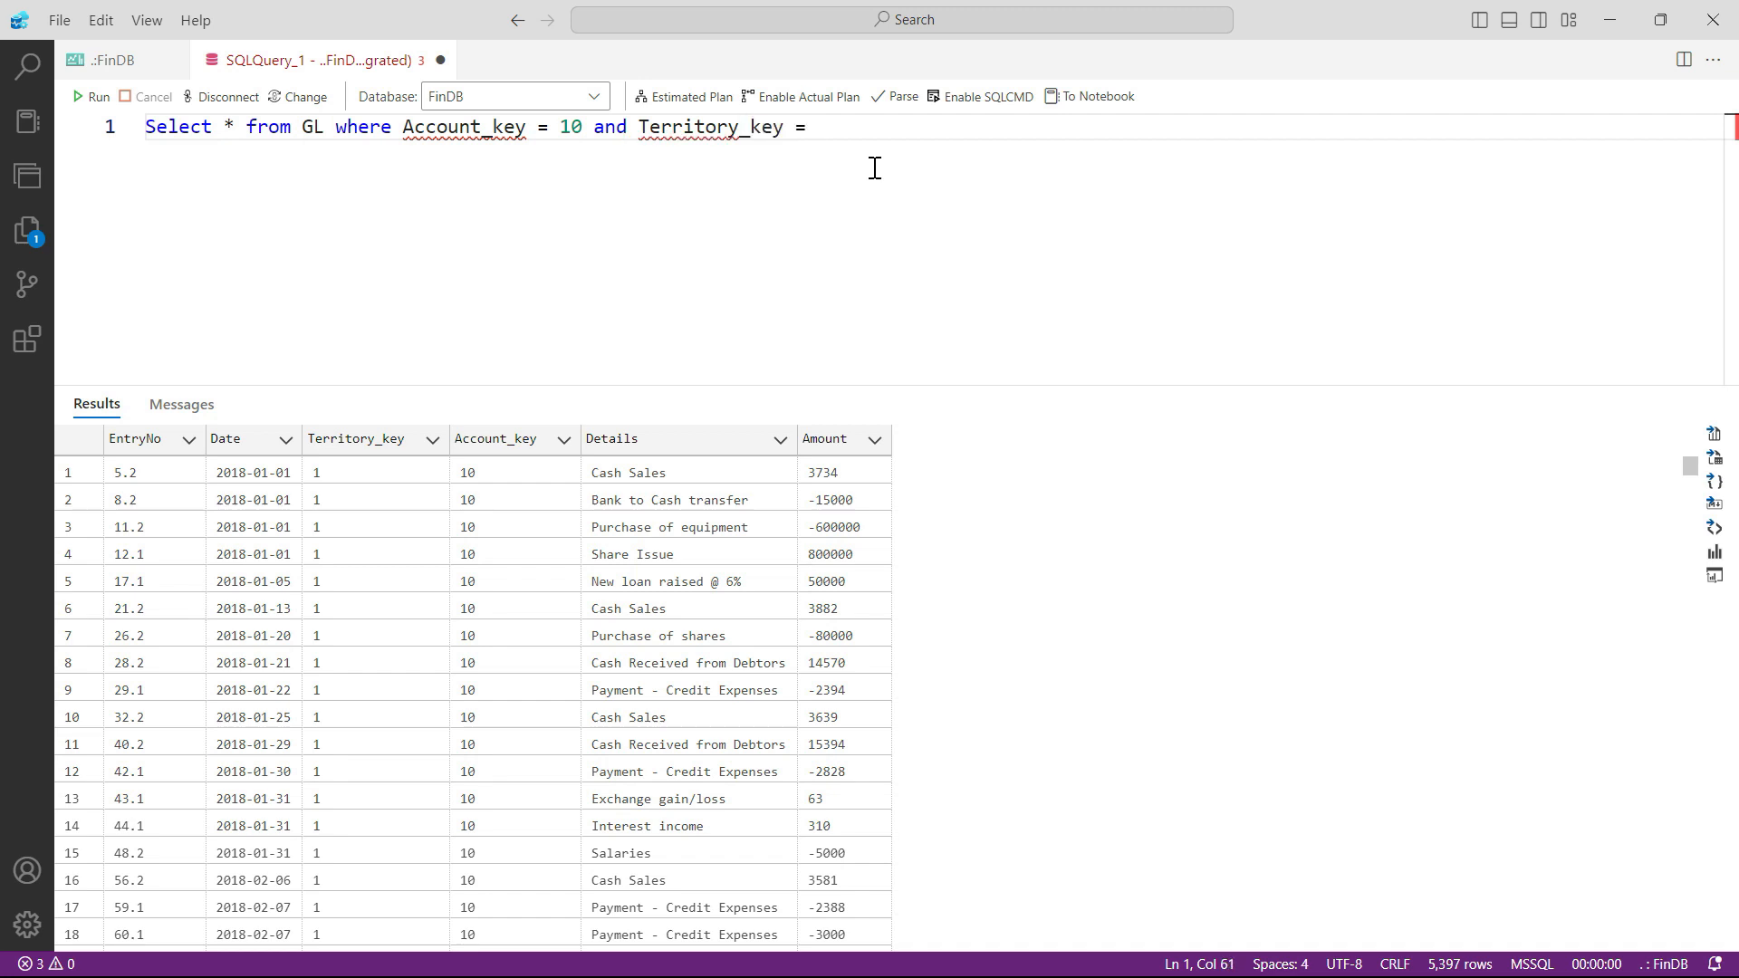
type("3")
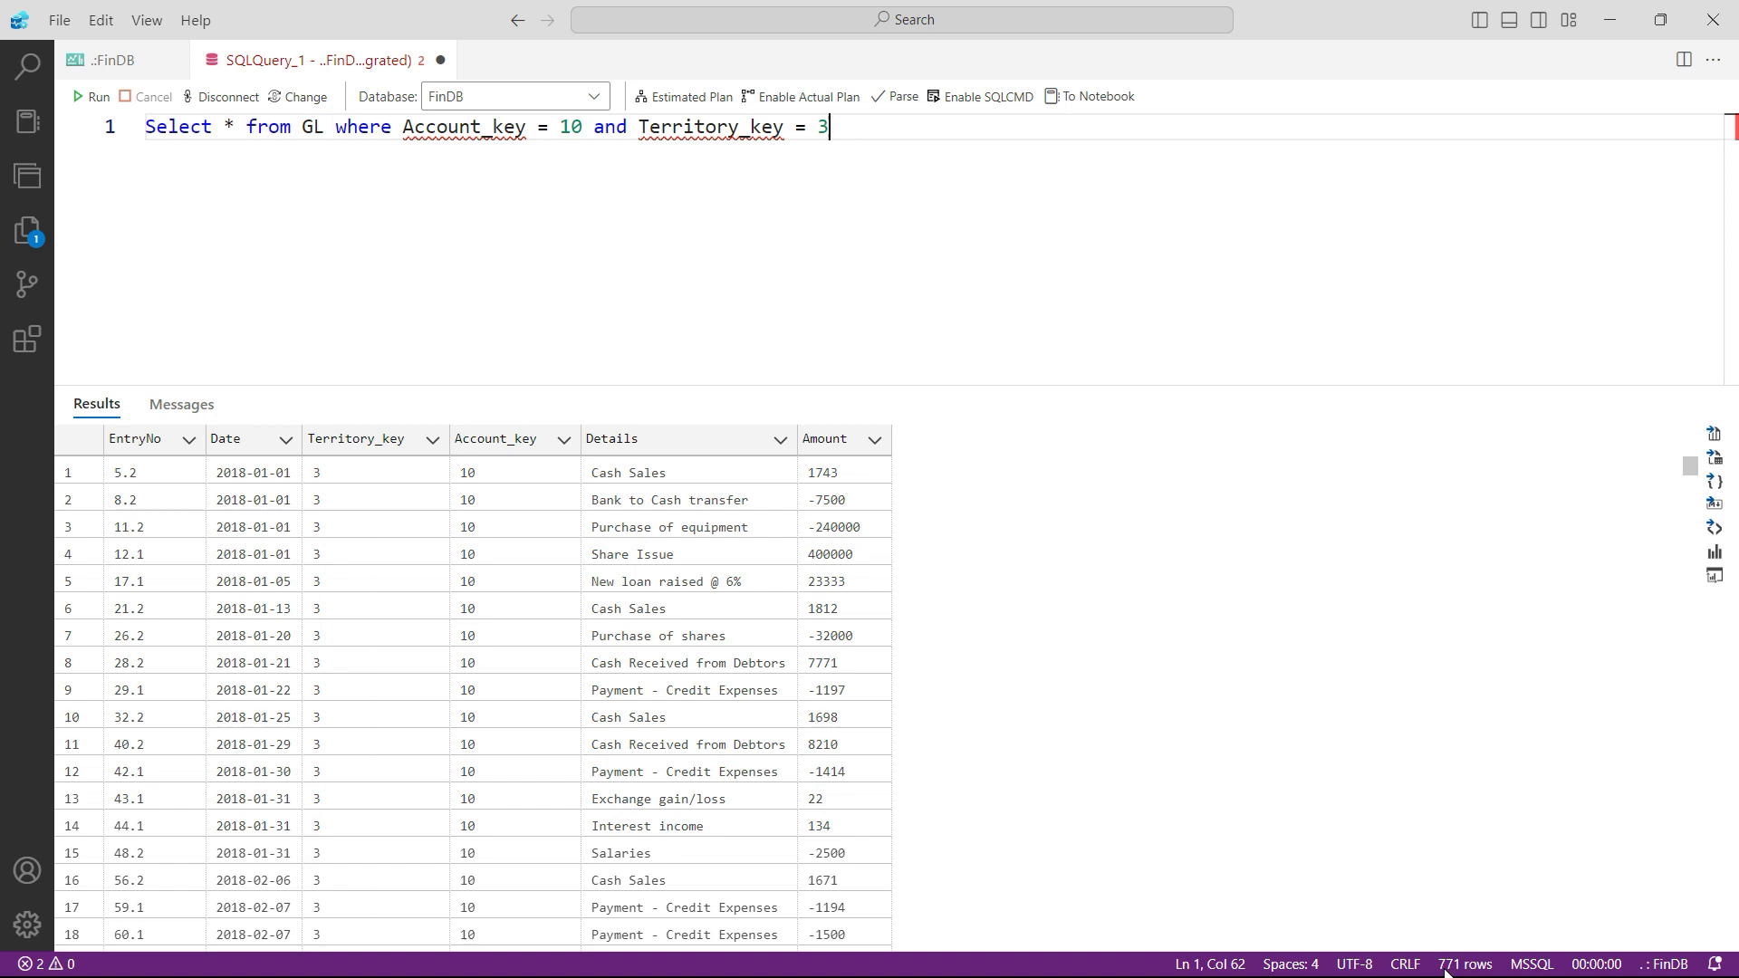
mouse_move(1436, 893)
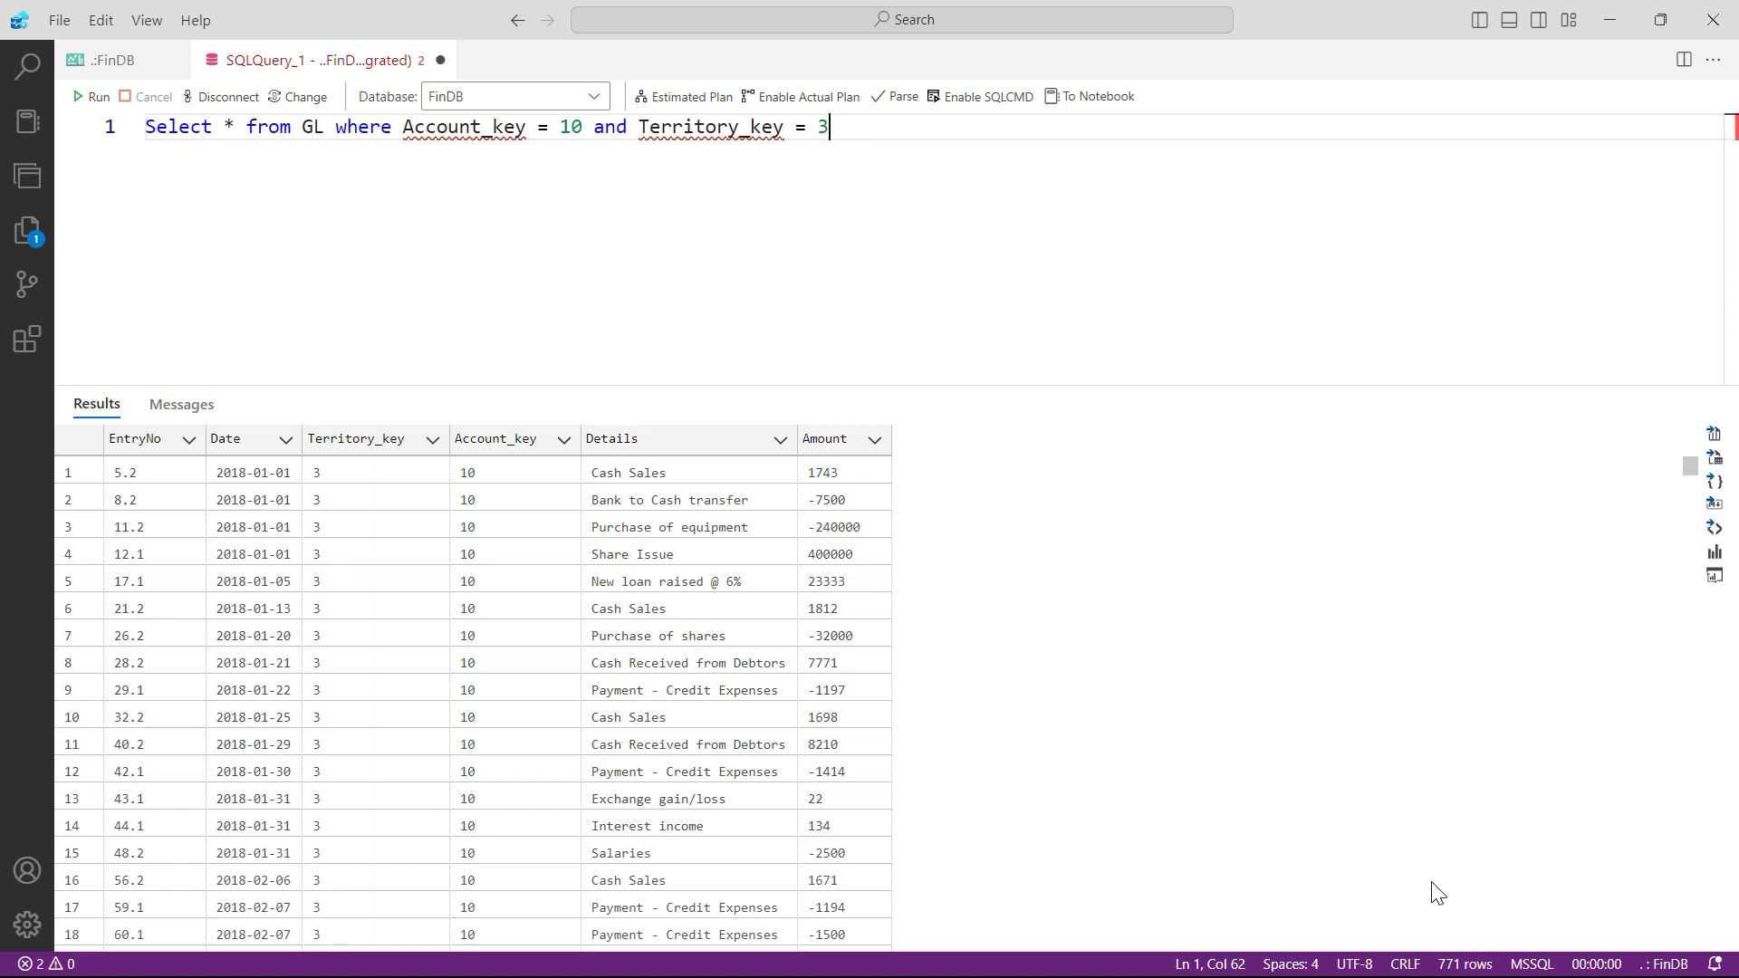
mouse_move(1439, 773)
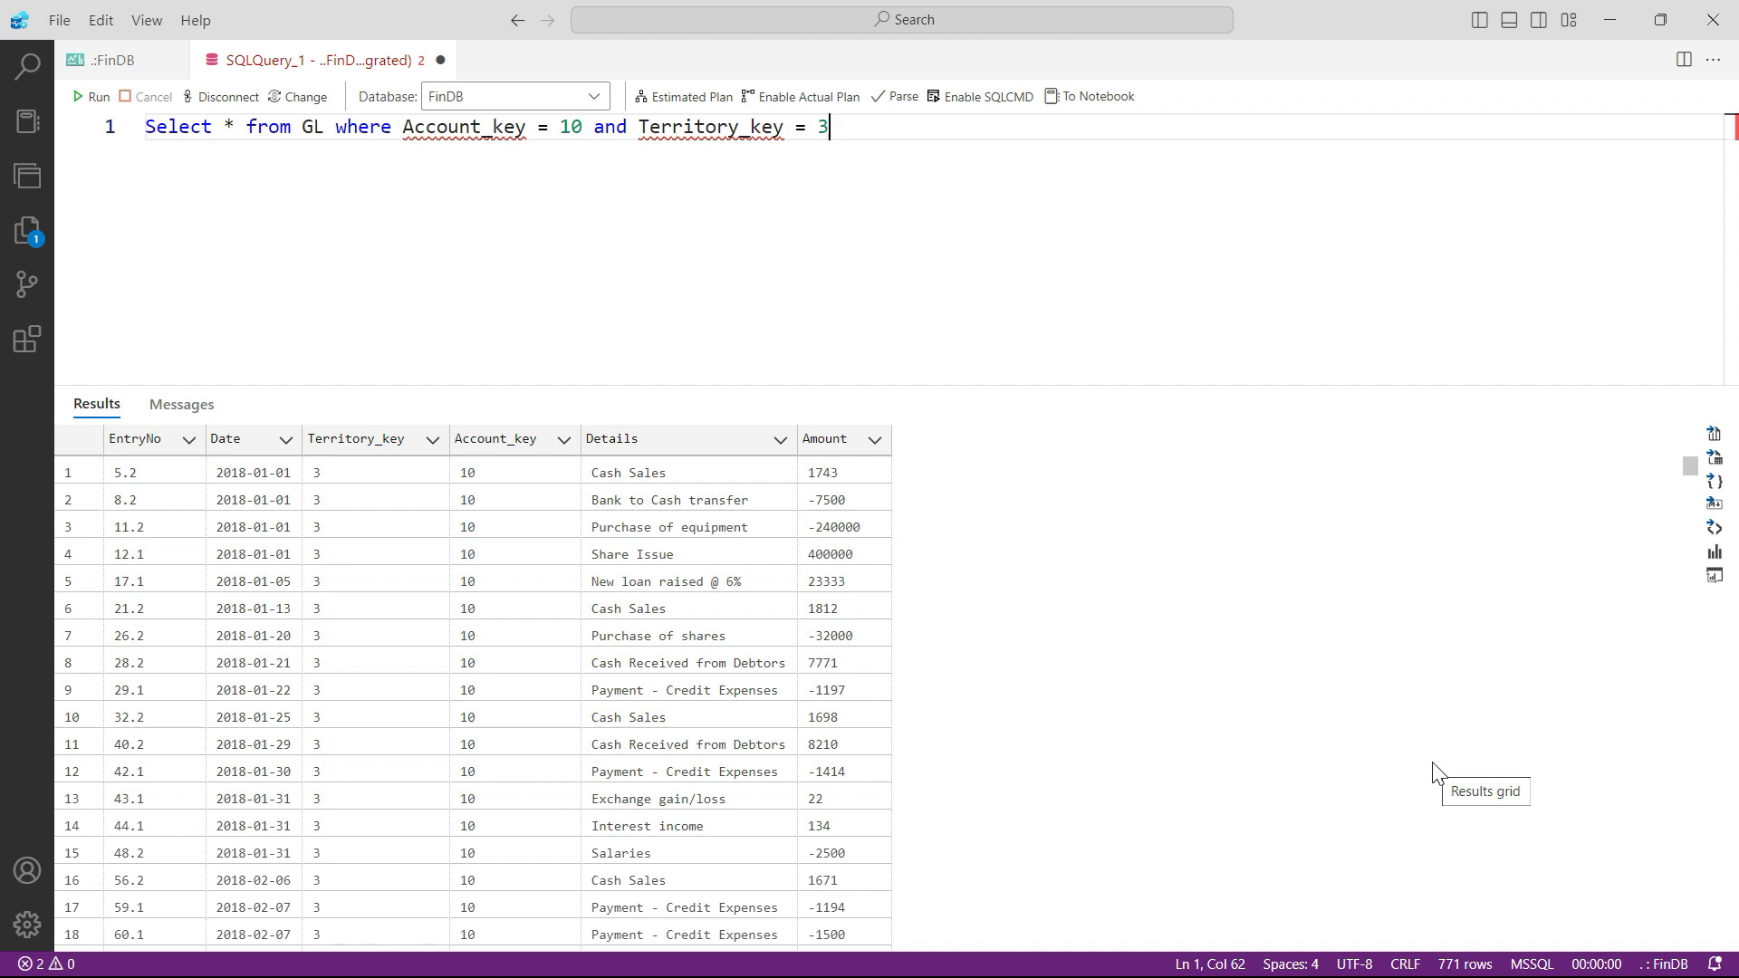
mouse_move(1424, 873)
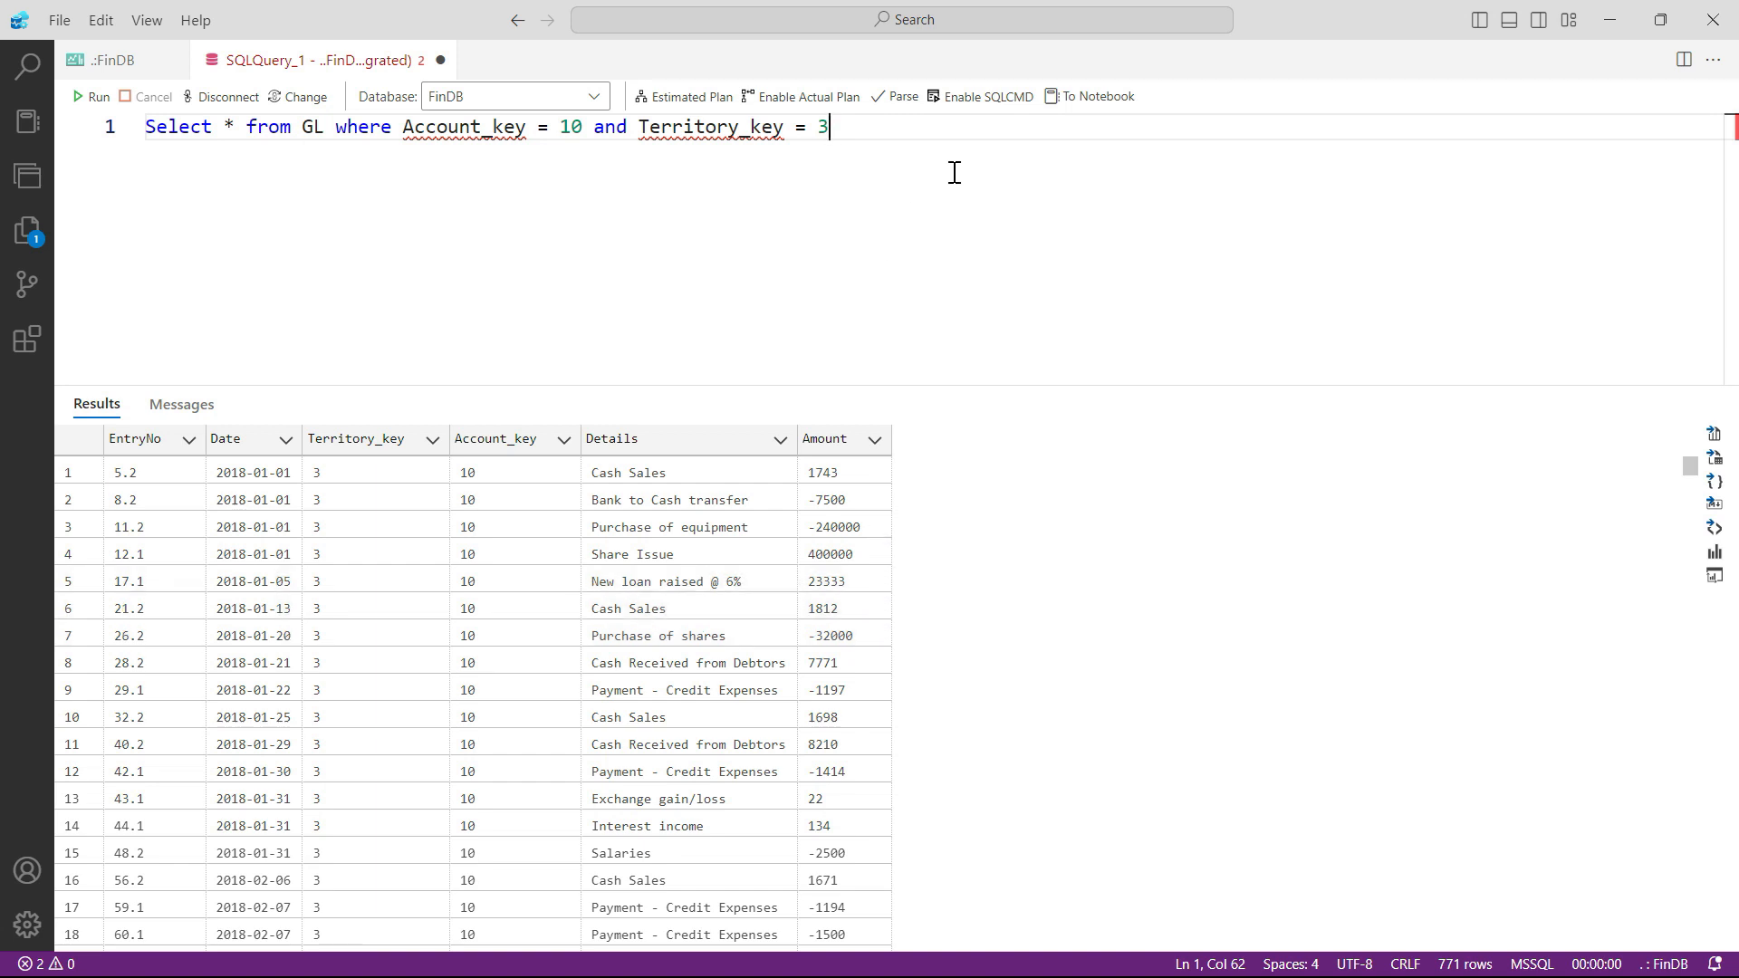
- Add 'and Amount > 100000' and run the query, returning just 2 Share Issue rows
type("and")
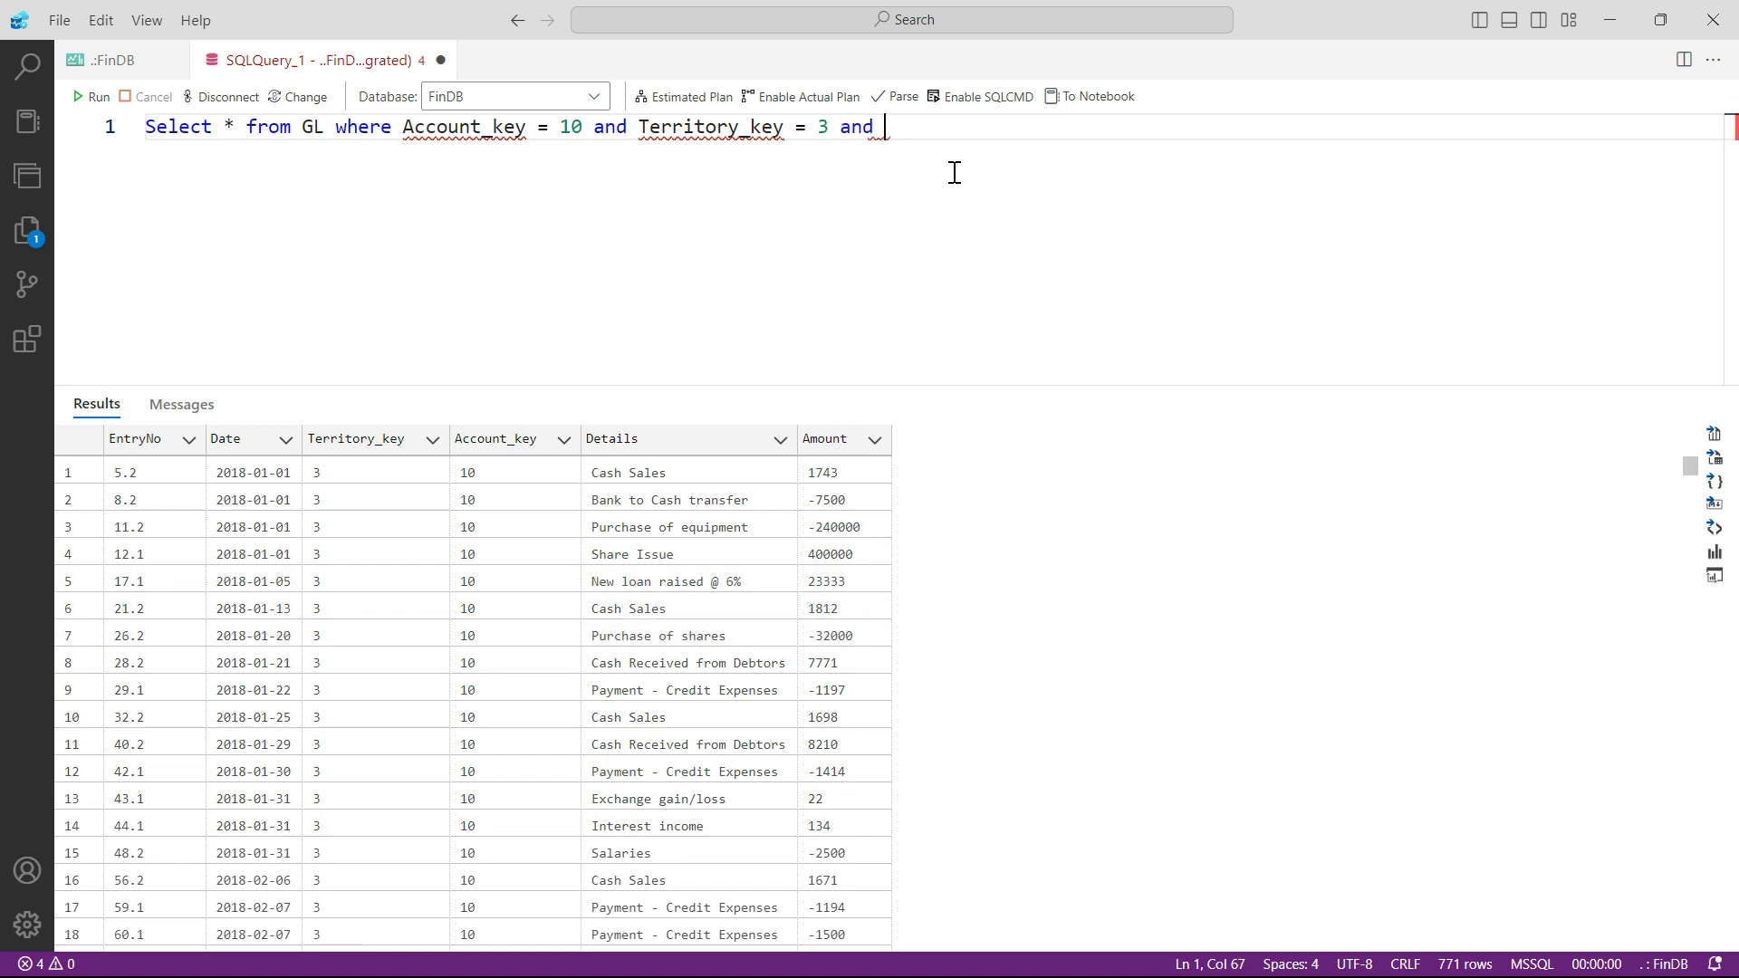
type("Amount >")
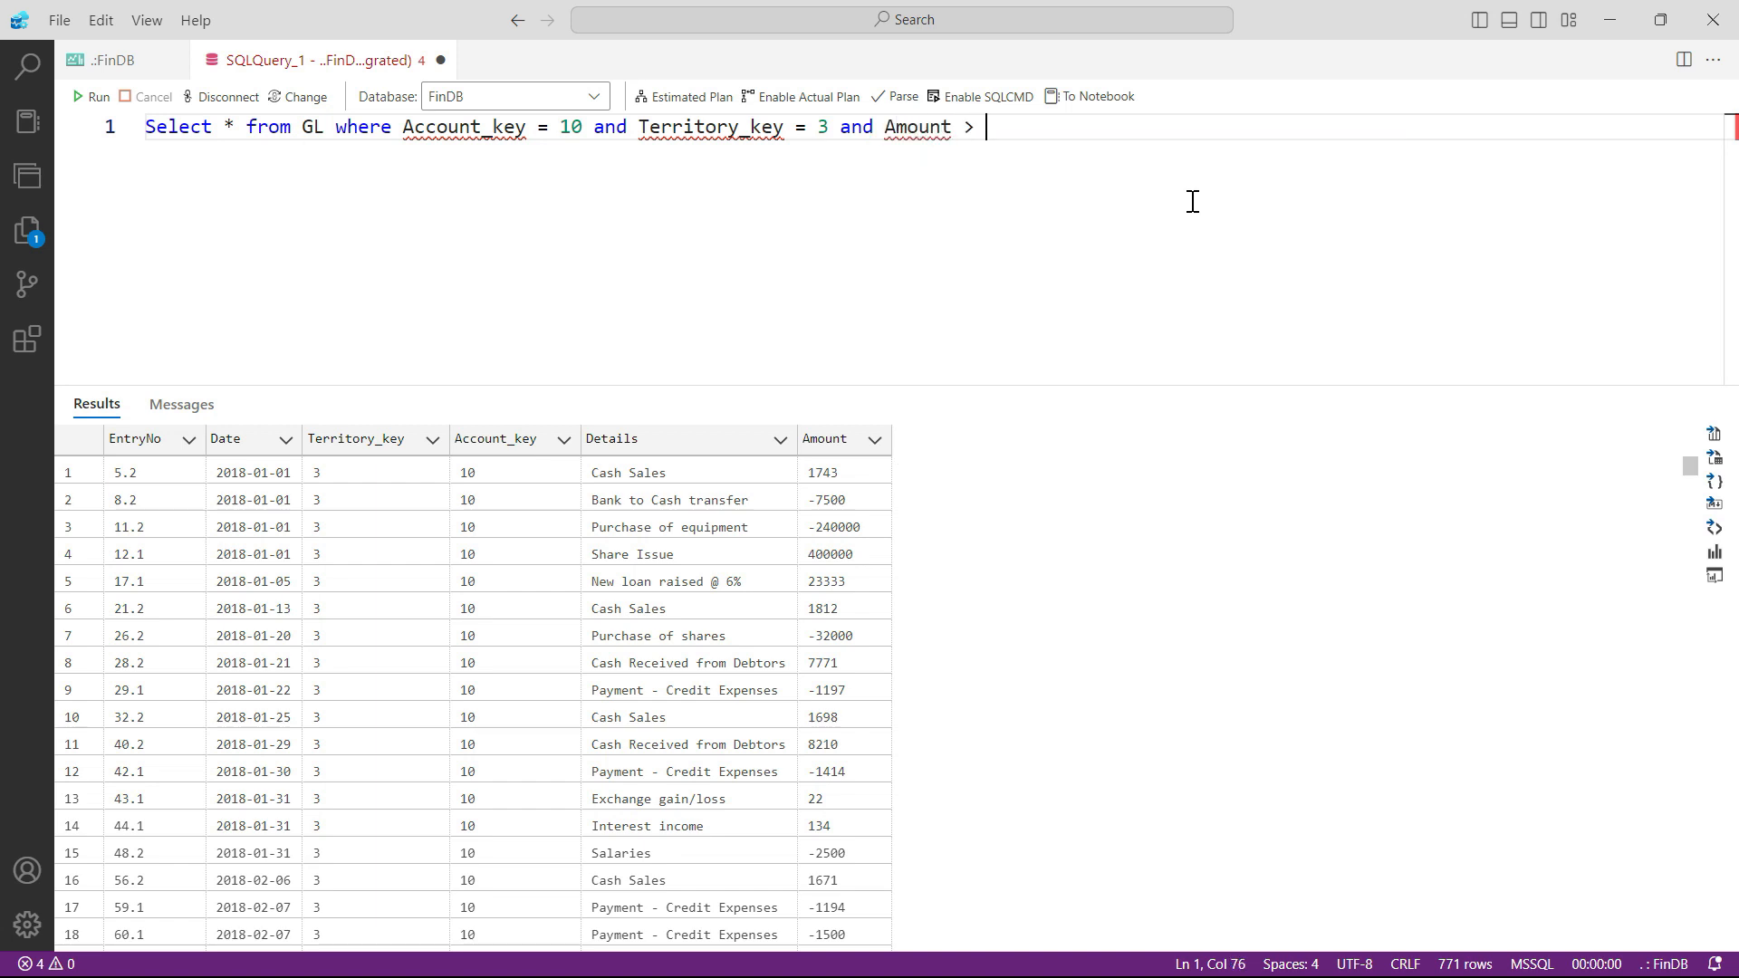
type("10")
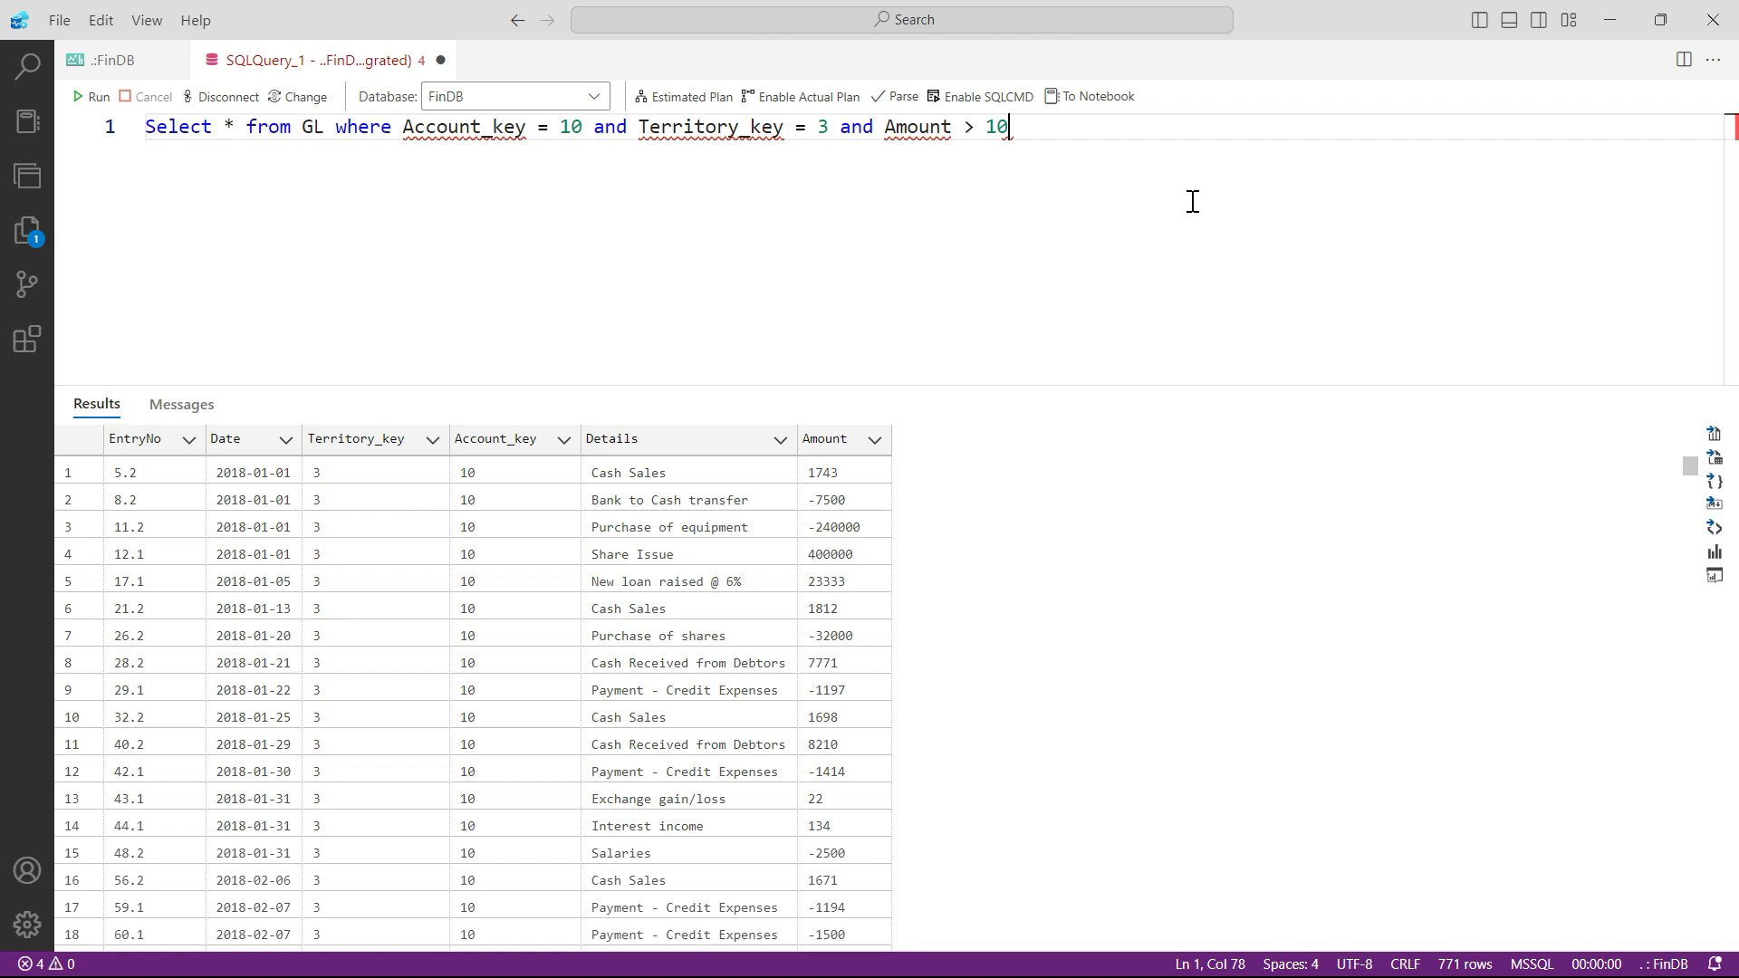
type("0000")
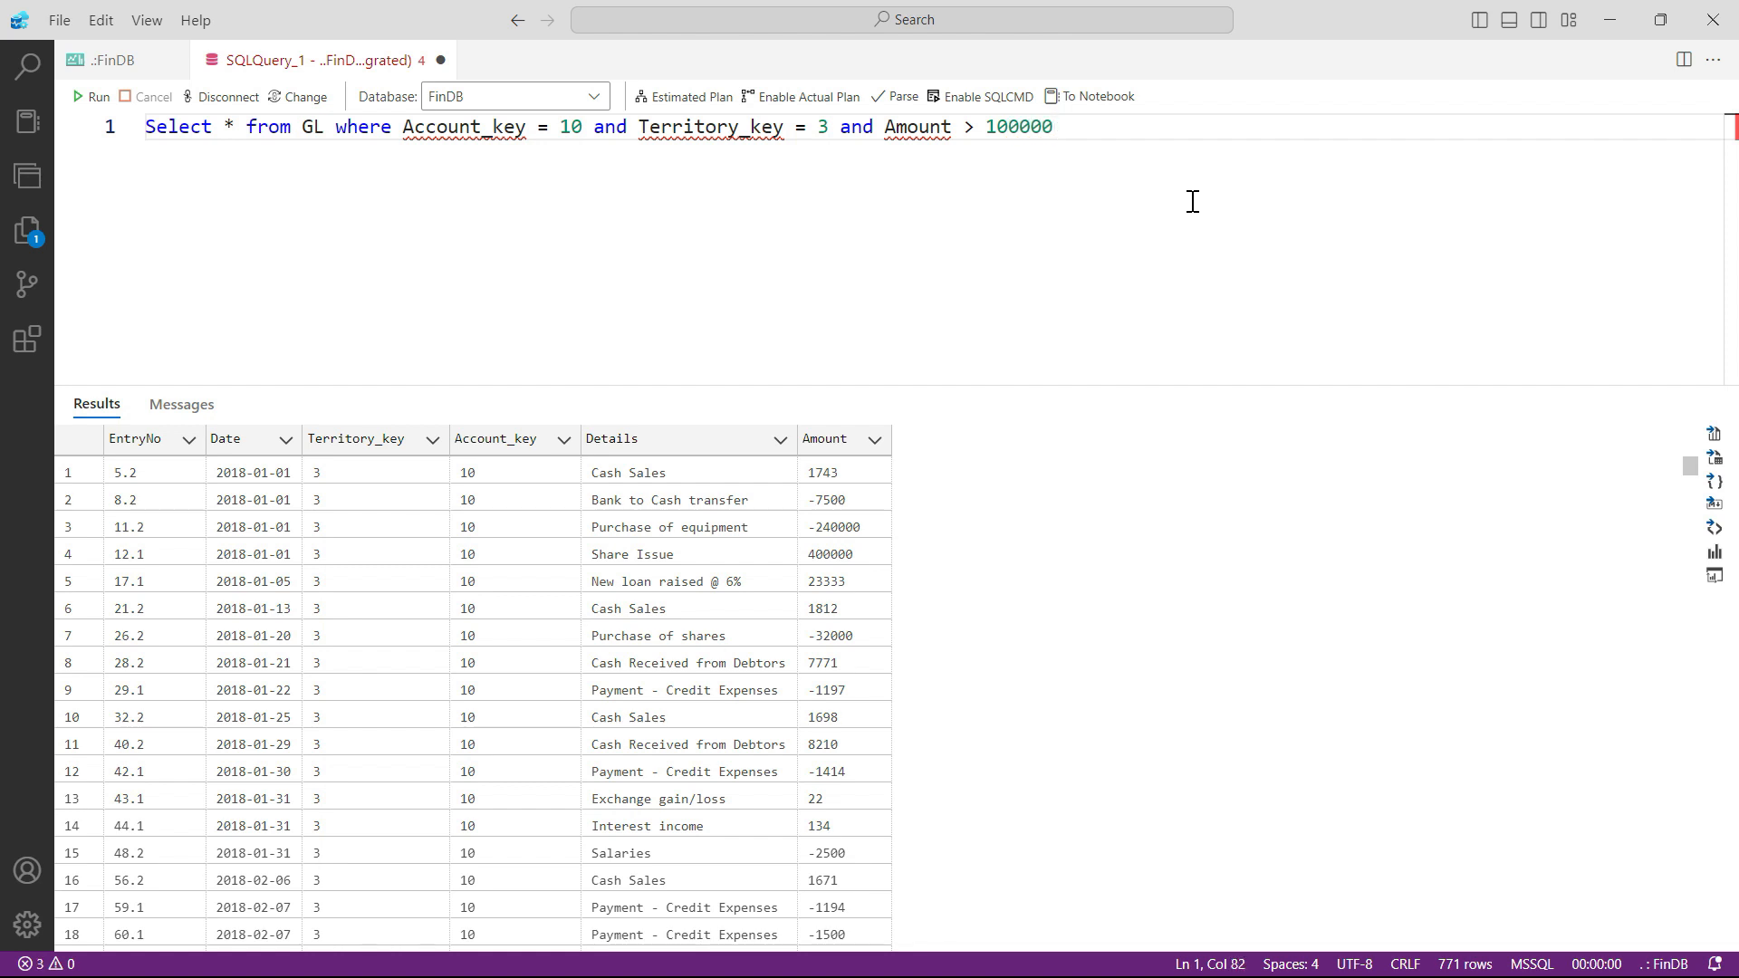
left_click(97, 96)
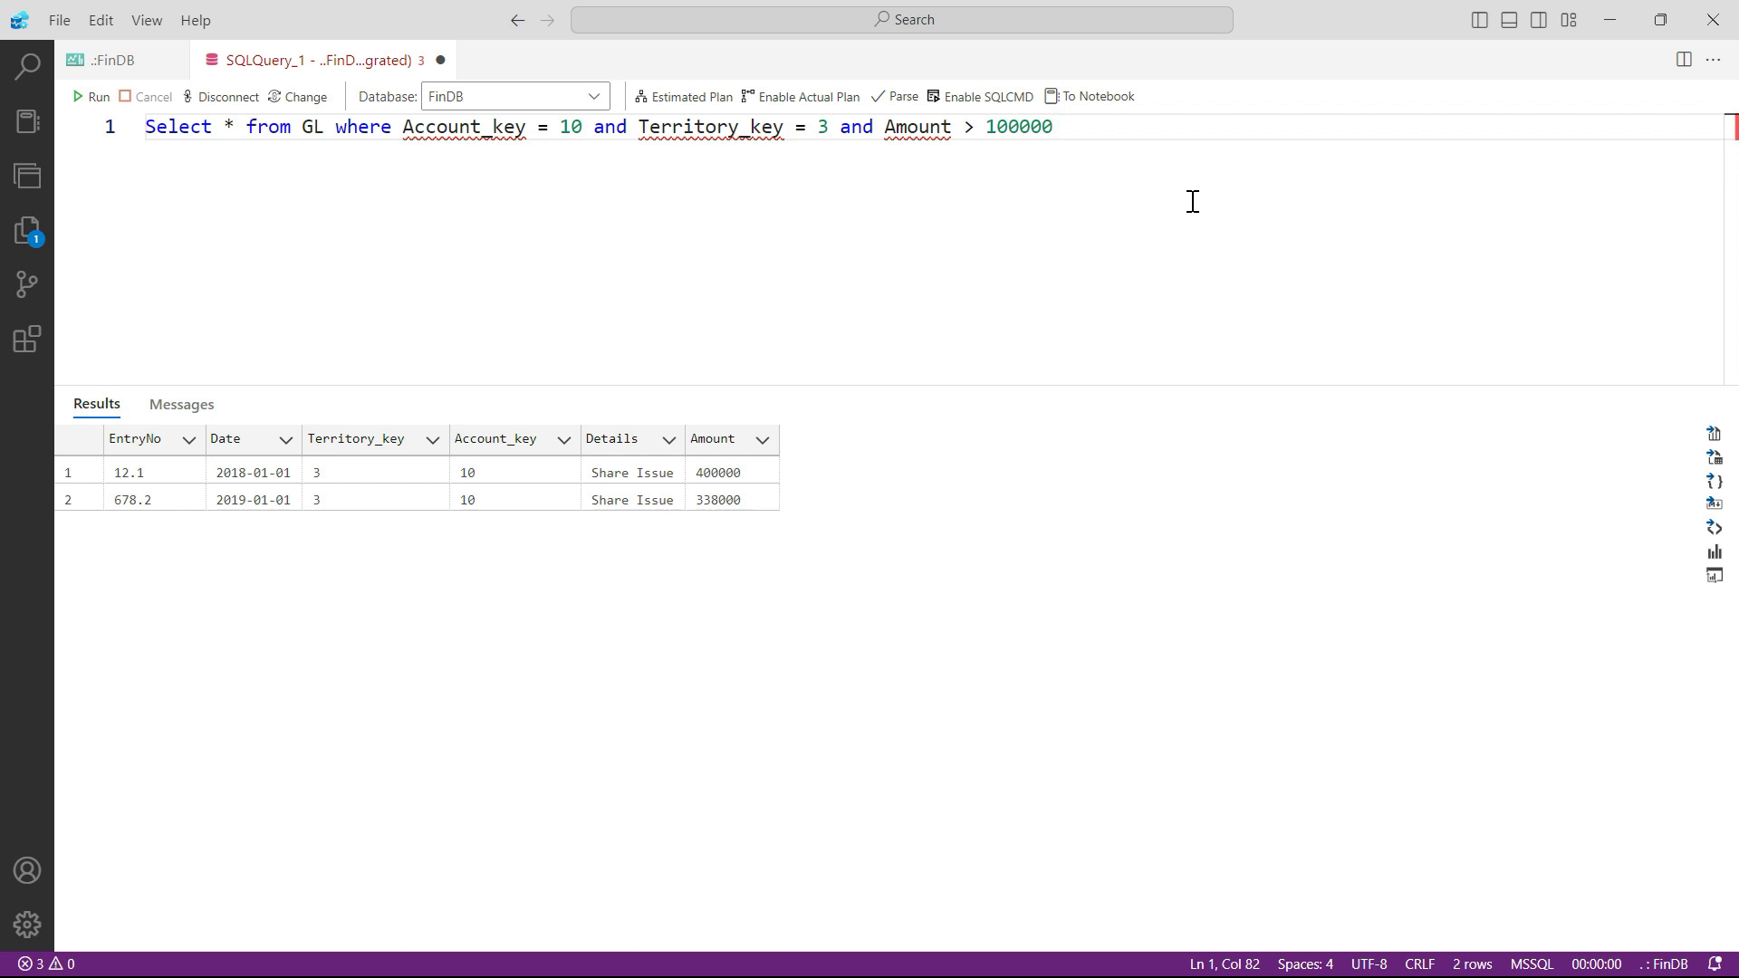
double_click(1017, 127)
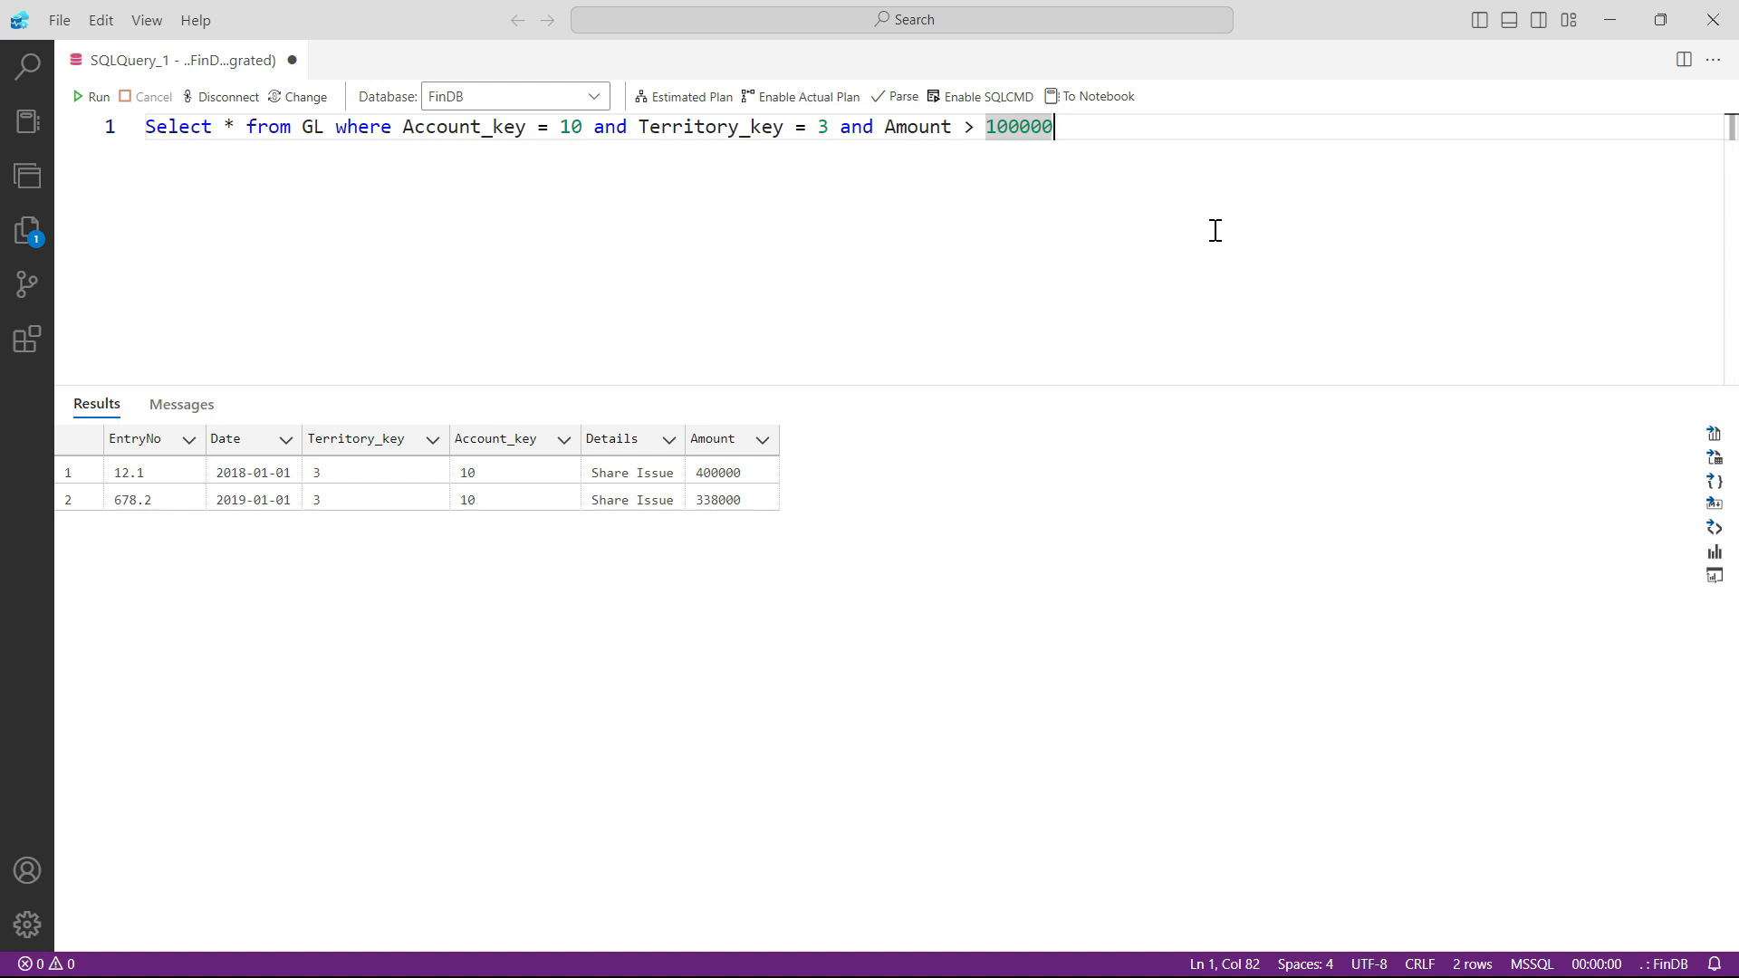
mouse_move(1035, 268)
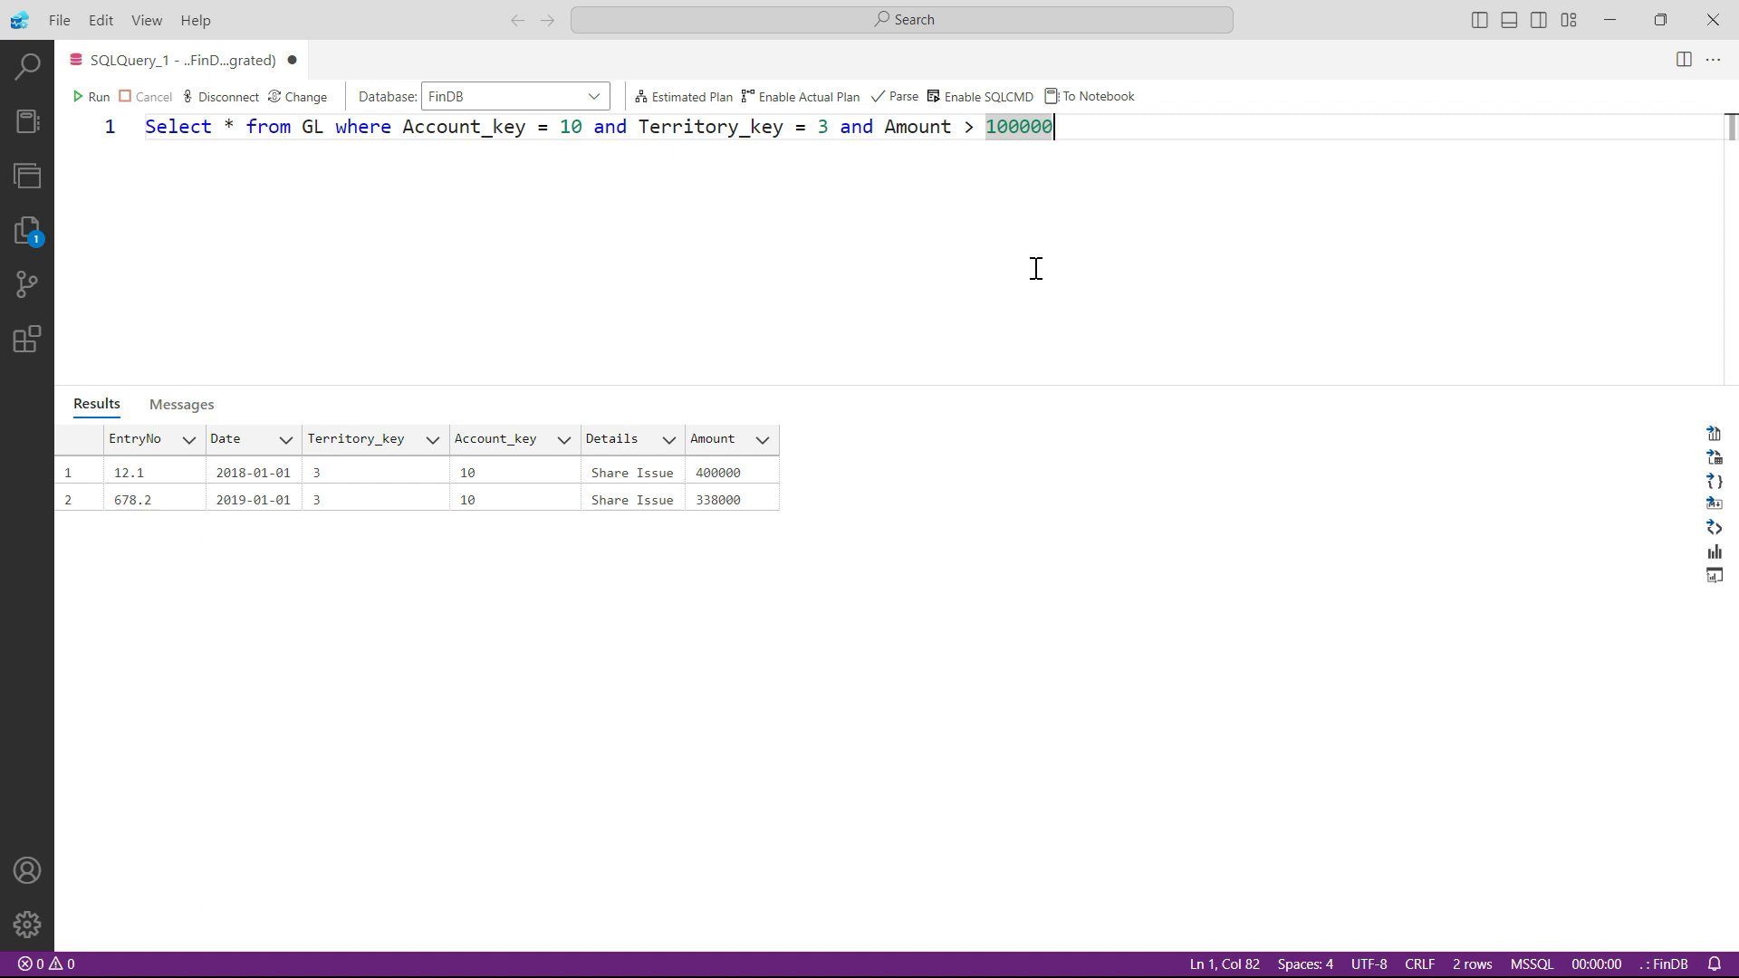
mouse_move(714, 382)
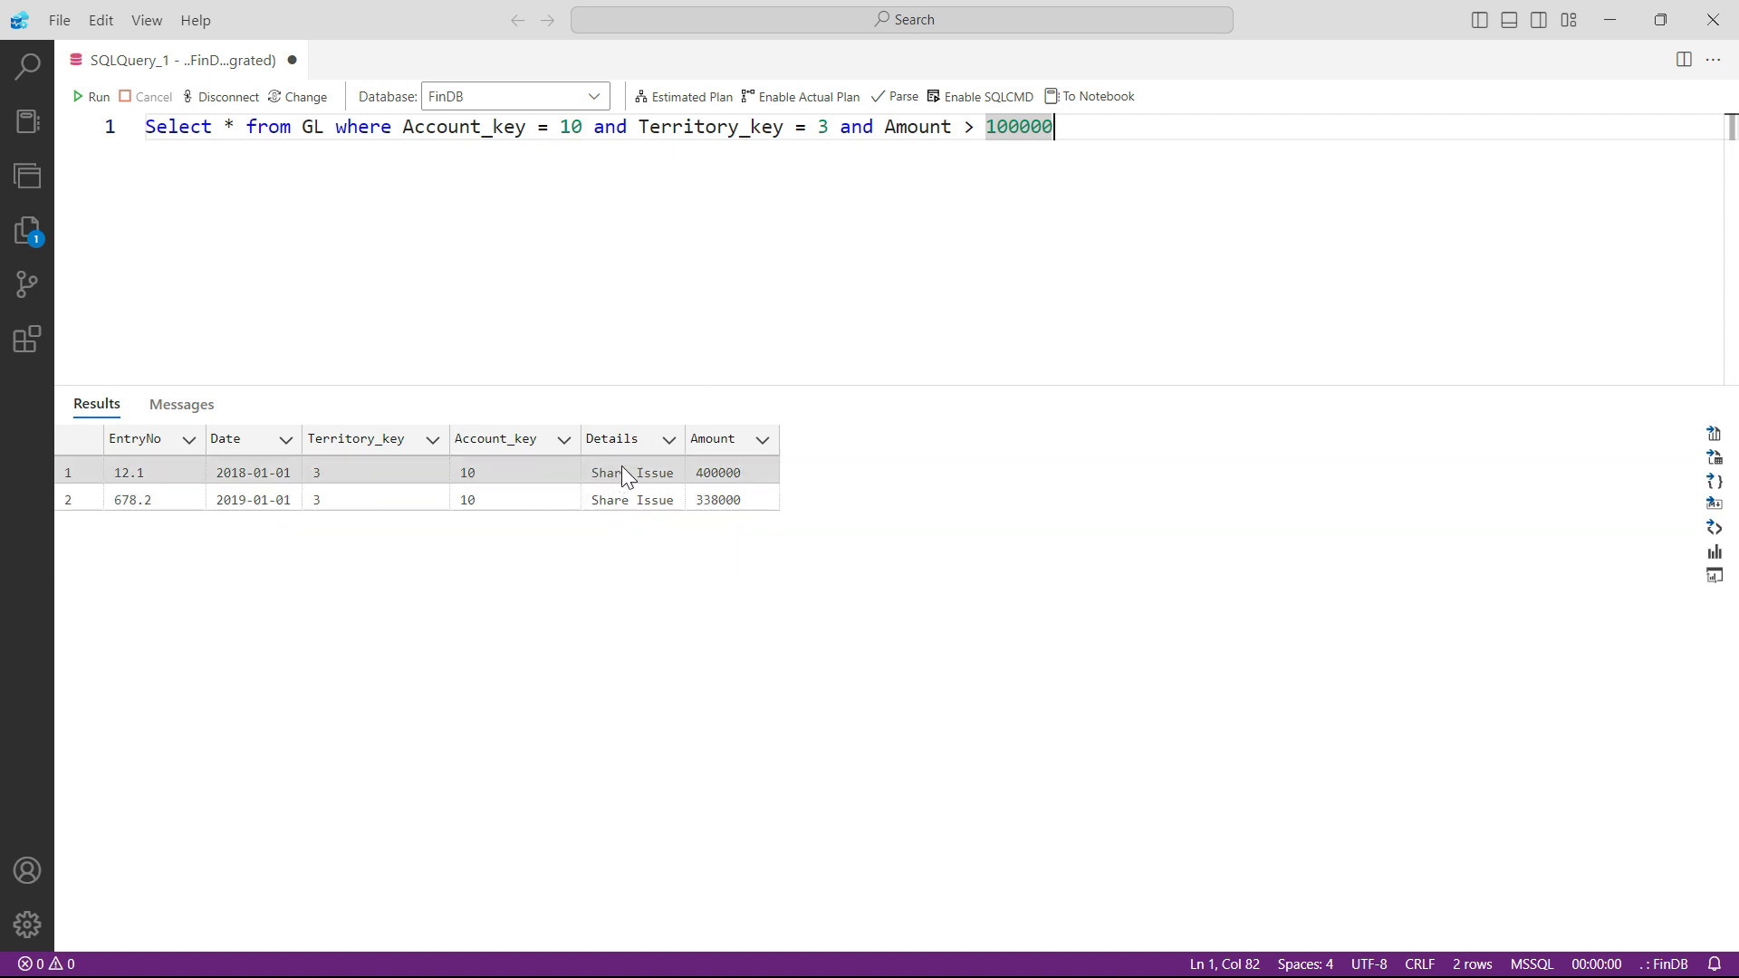
mouse_move(644, 497)
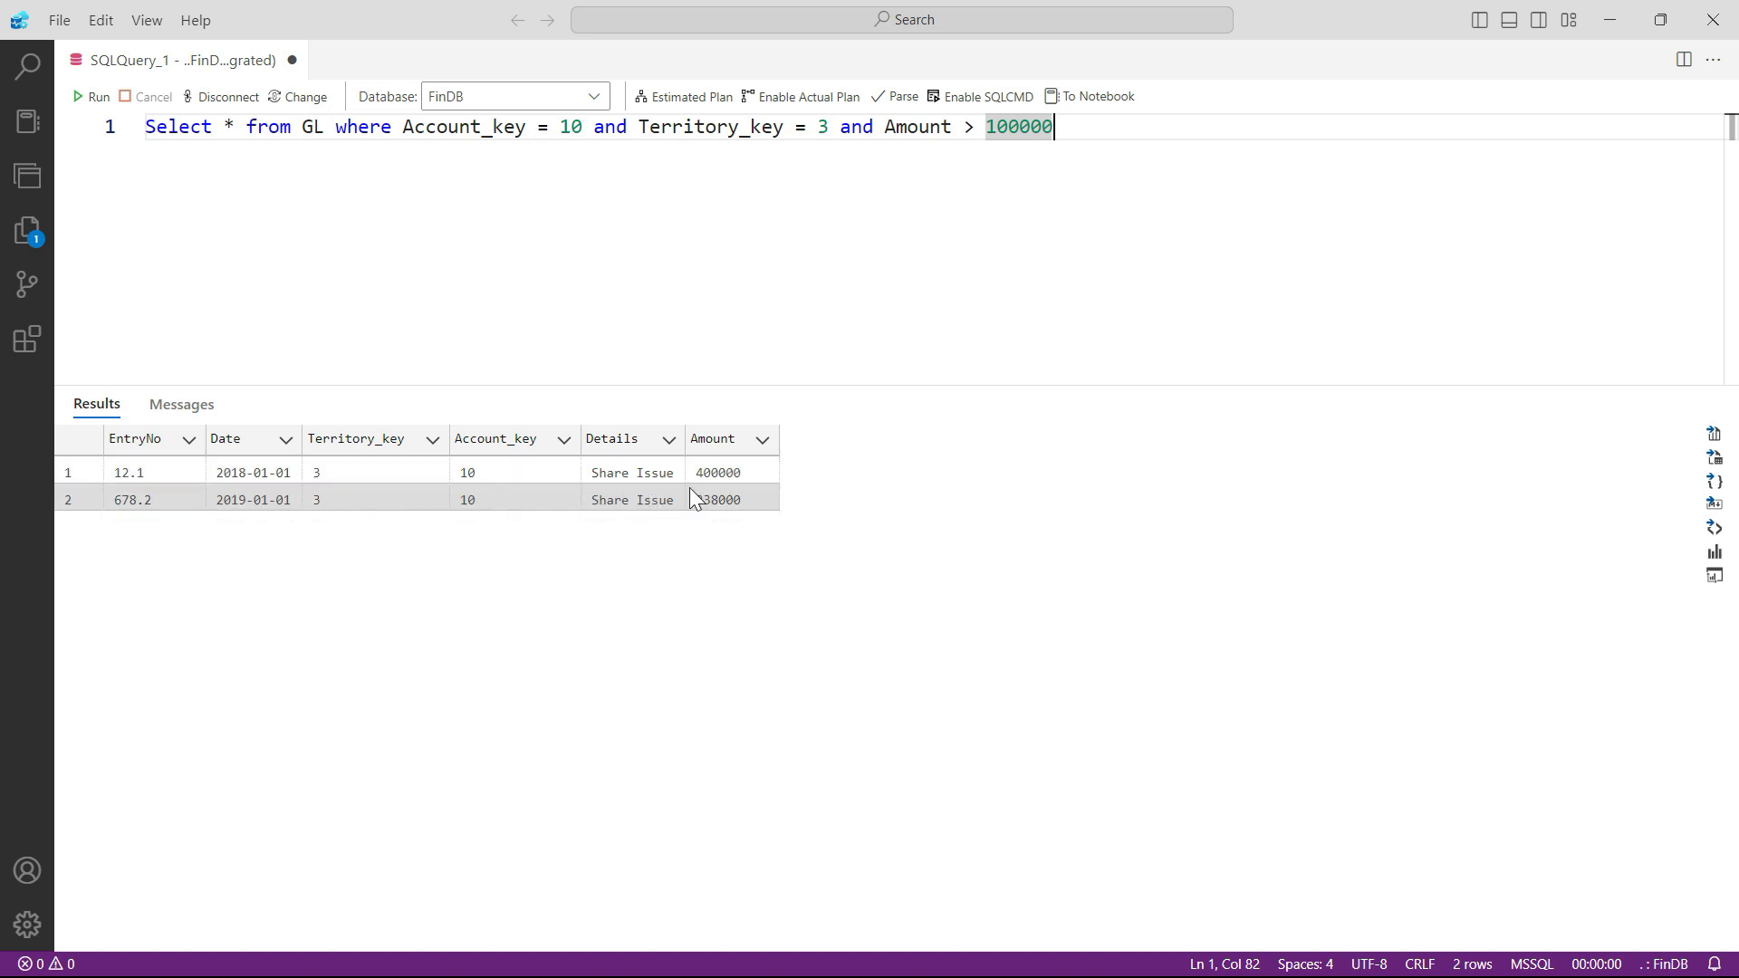
mouse_move(1037, 497)
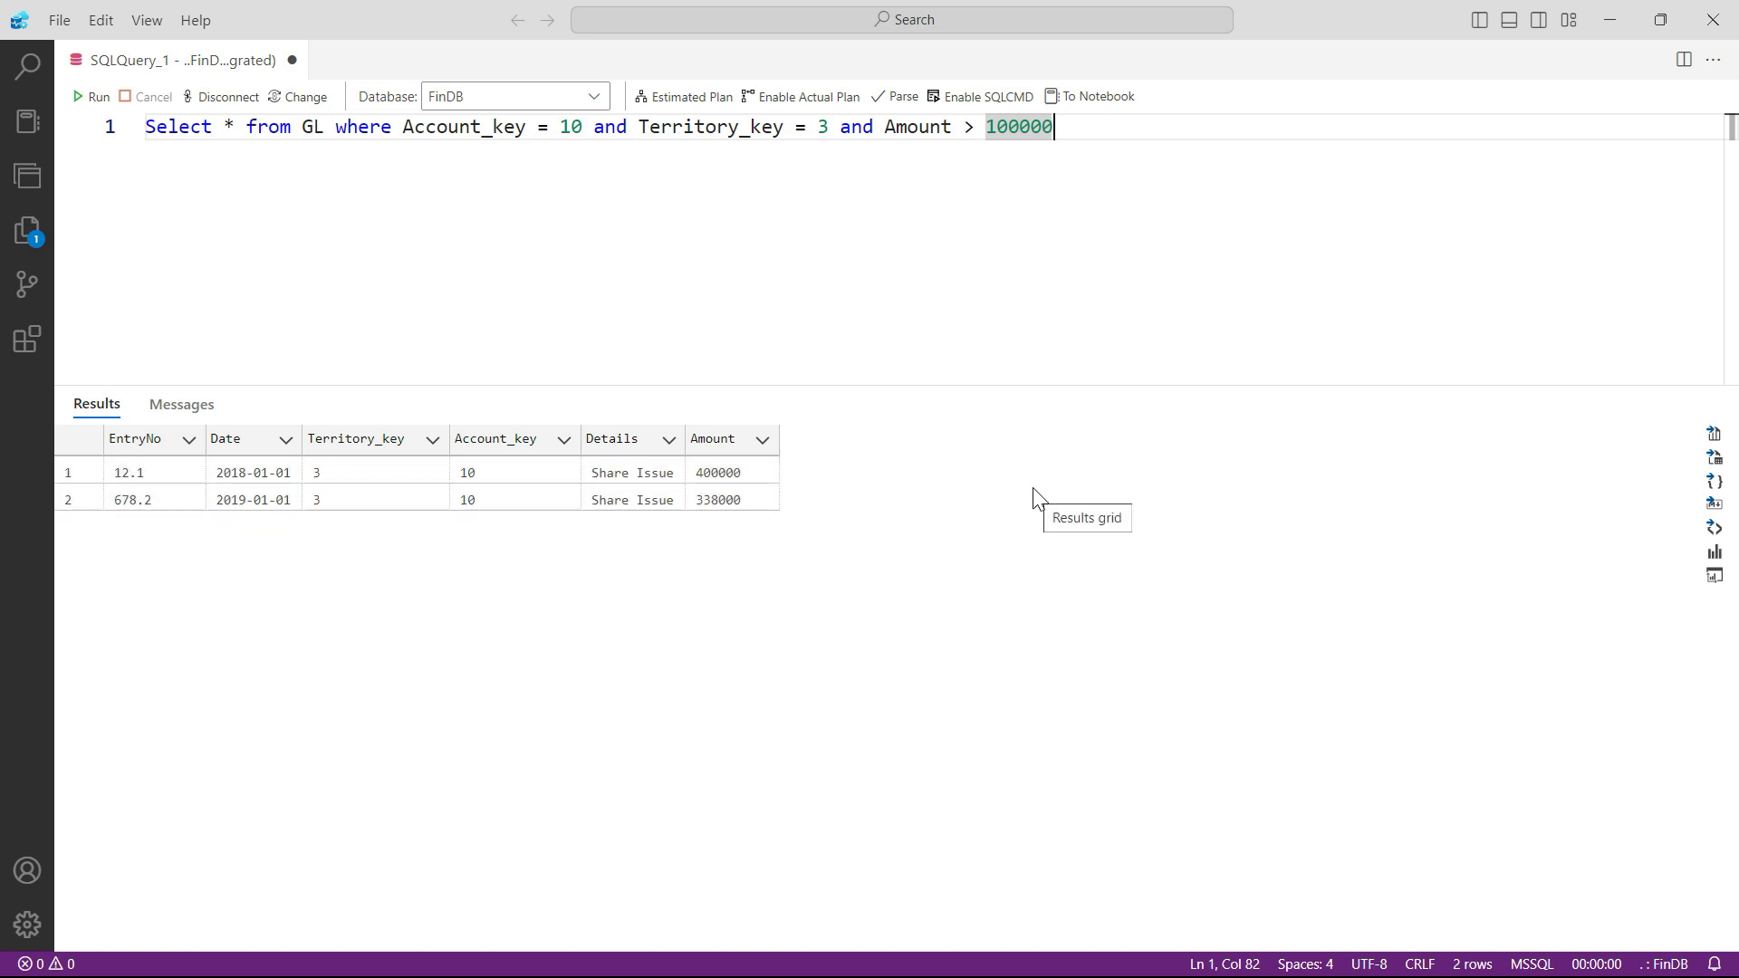